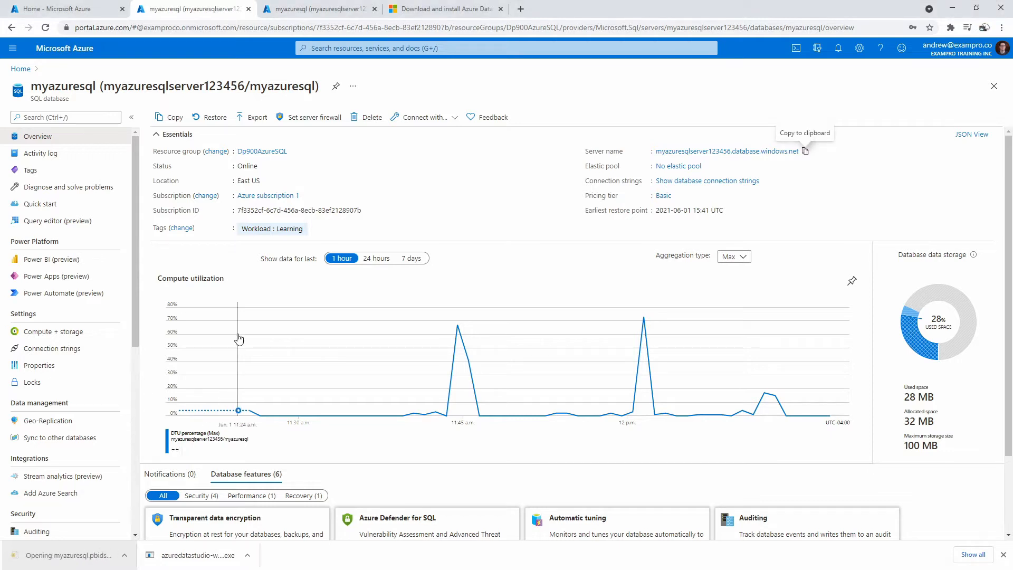
Open the Azure SQL database's .pbids file in Power BI Desktop to reach the Navigator
{"action": "left_click", "coordinate": [47, 259]}
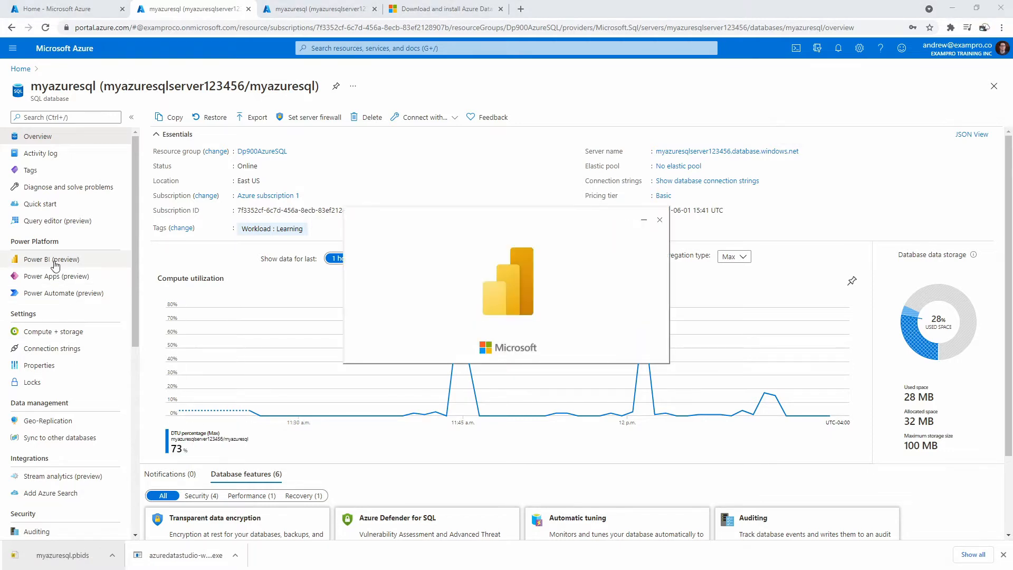
{"action": "mouse_move", "coordinate": [136, 258]}
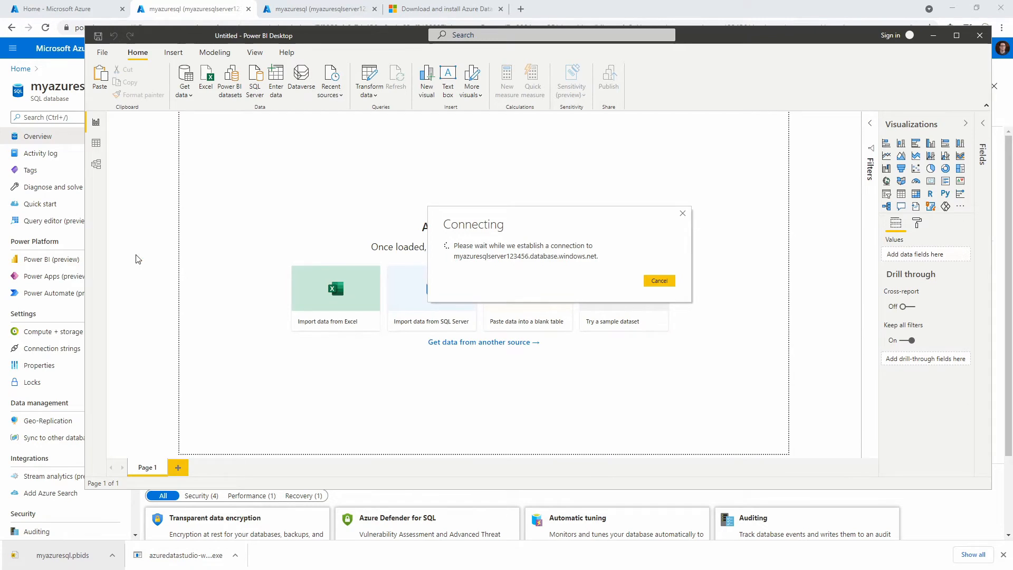
{"action": "left_click", "coordinate": [659, 280]}
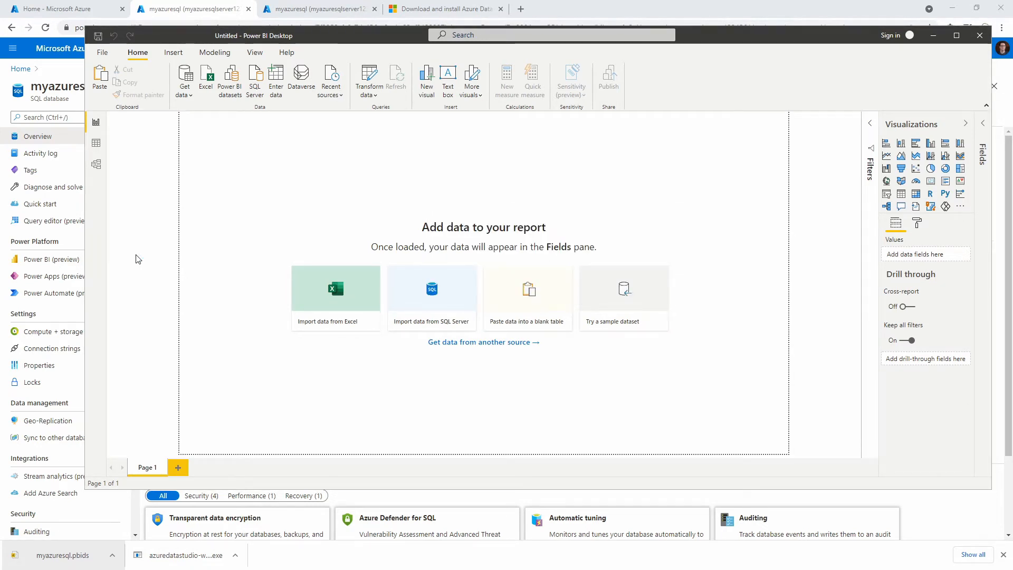
{"action": "left_click", "coordinate": [432, 289]}
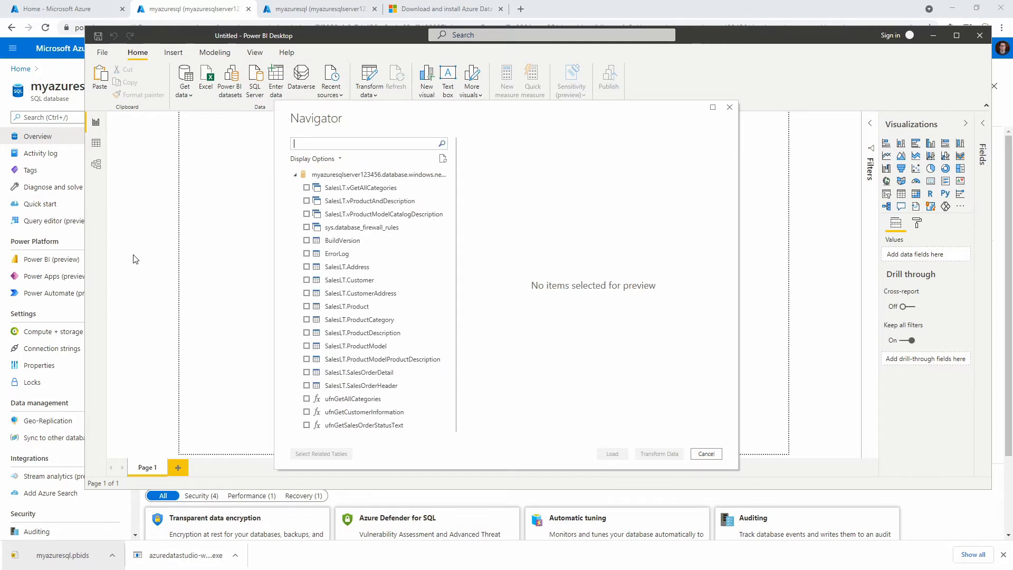
Dismiss the Navigator, copy the SQL server name, and open the full connector catalogue
{"action": "left_click", "coordinate": [706, 454]}
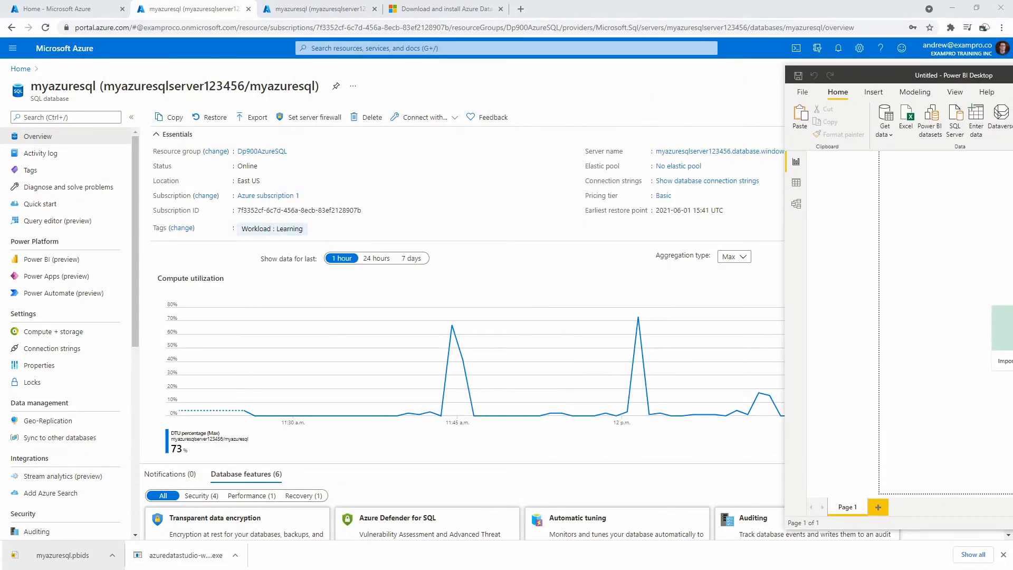
{"action": "left_click", "coordinate": [1002, 8]}
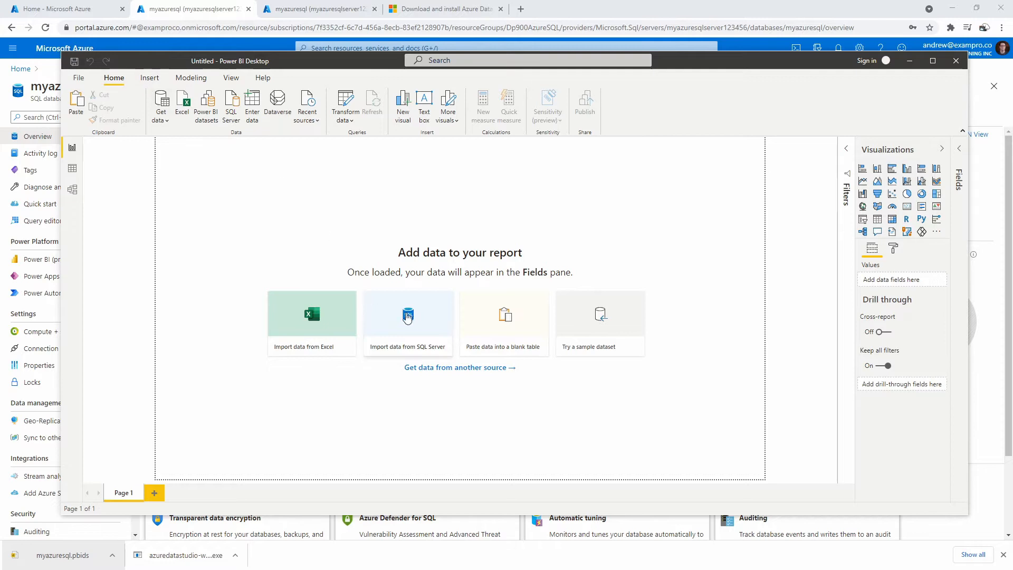
{"action": "left_click", "coordinate": [161, 105]}
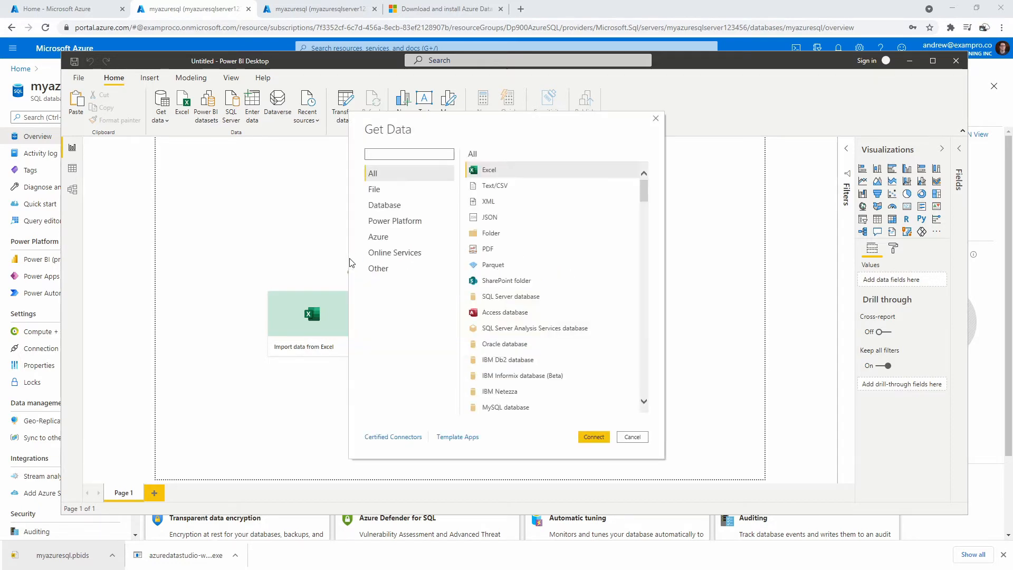
Browse the Database and Azure connector categories, then close the catalogue
{"action": "left_click", "coordinate": [385, 204]}
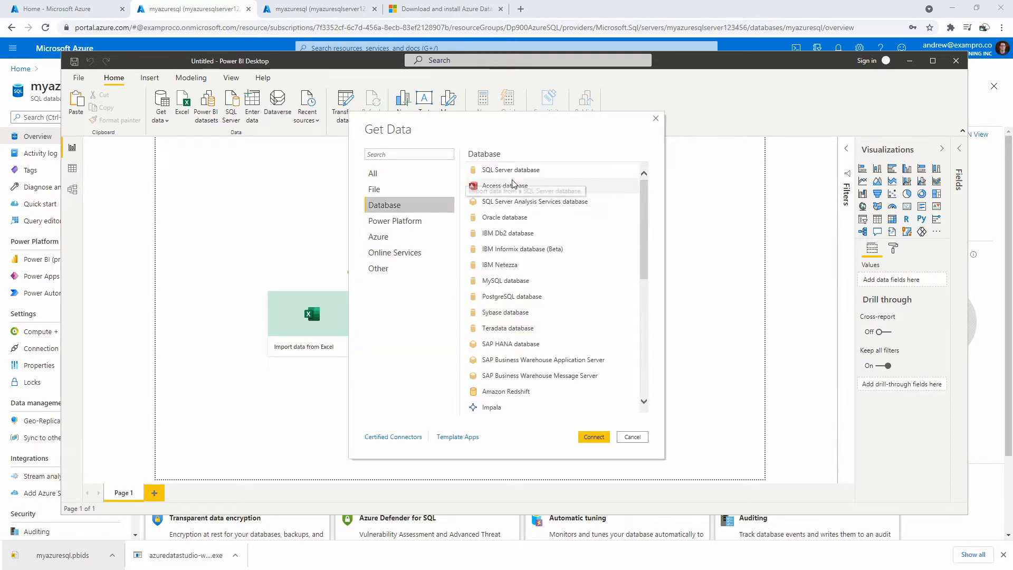
{"action": "left_click", "coordinate": [378, 237]}
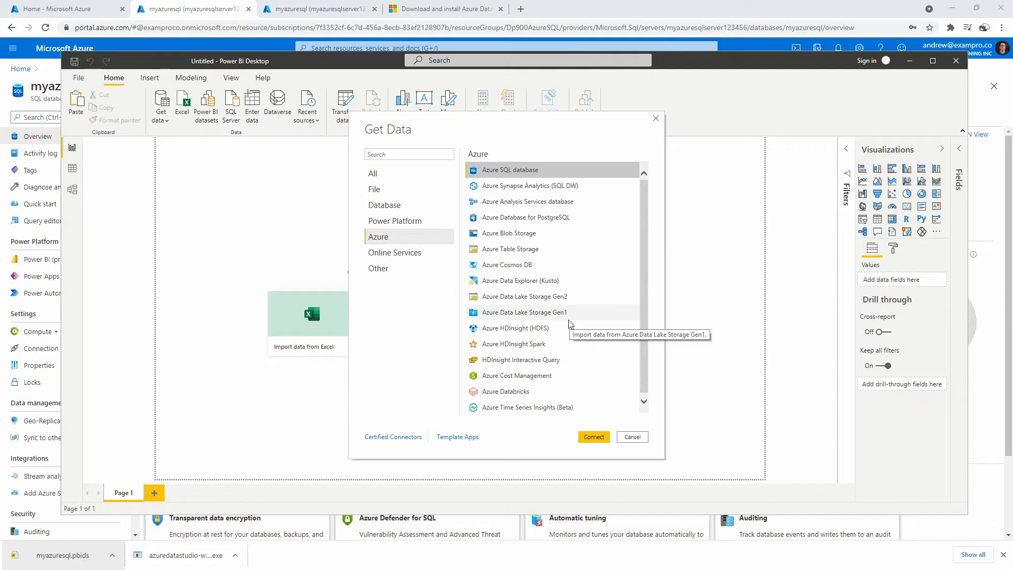
{"action": "mouse_move", "coordinate": [589, 392]}
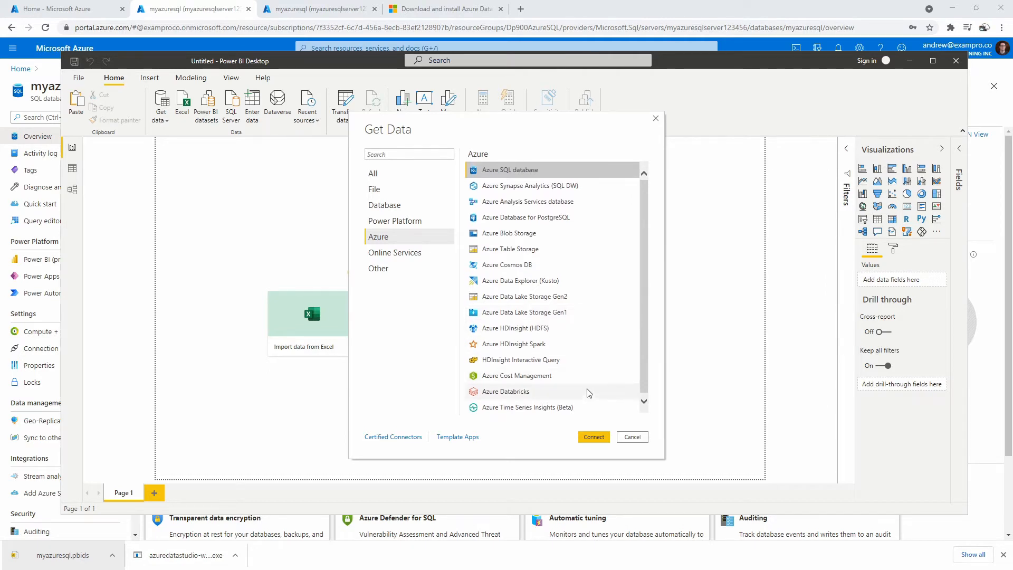
{"action": "left_click", "coordinate": [632, 437]}
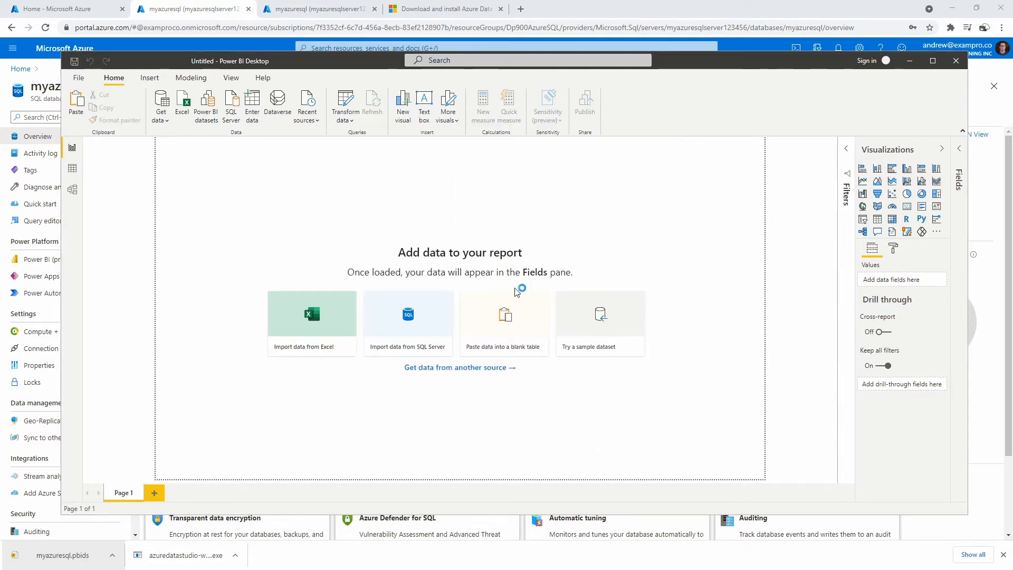
Start a SQL Server import for the myazuresqlserver123456.database.windows.net server
{"action": "left_click", "coordinate": [408, 314]}
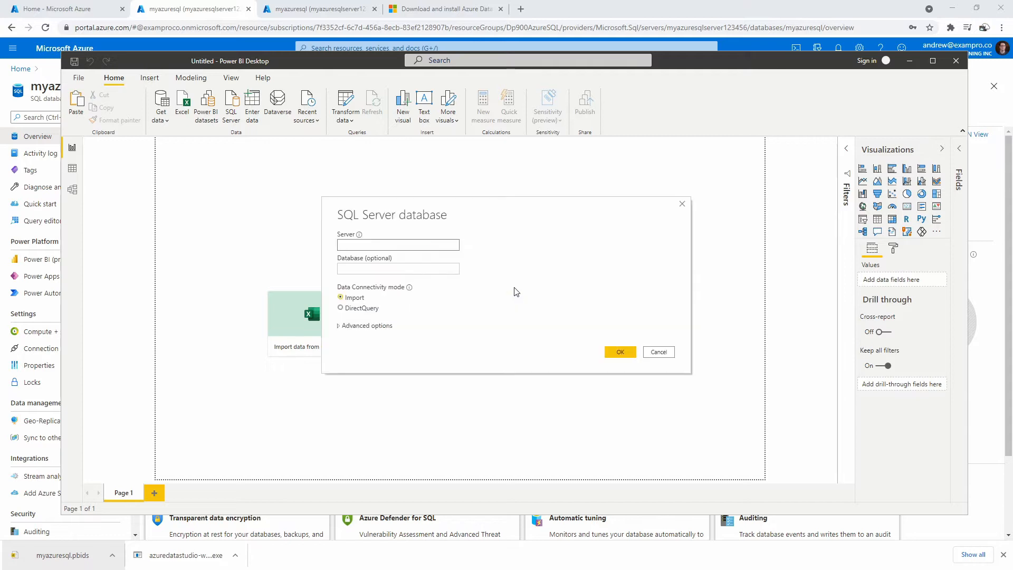
{"action": "type", "text": "azuresqlserver123456.database.windows.net"}
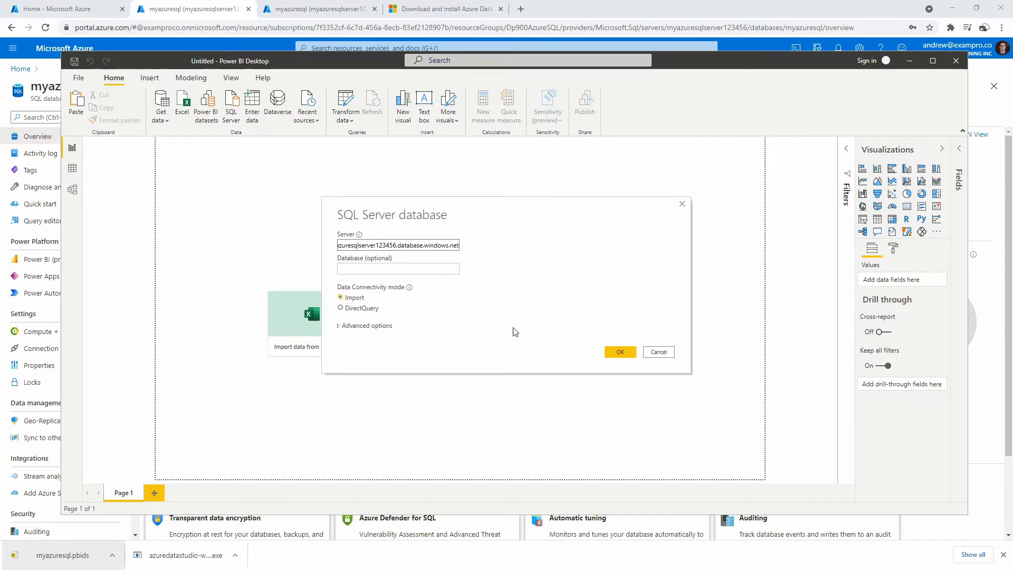
{"action": "type", "text": "mya"}
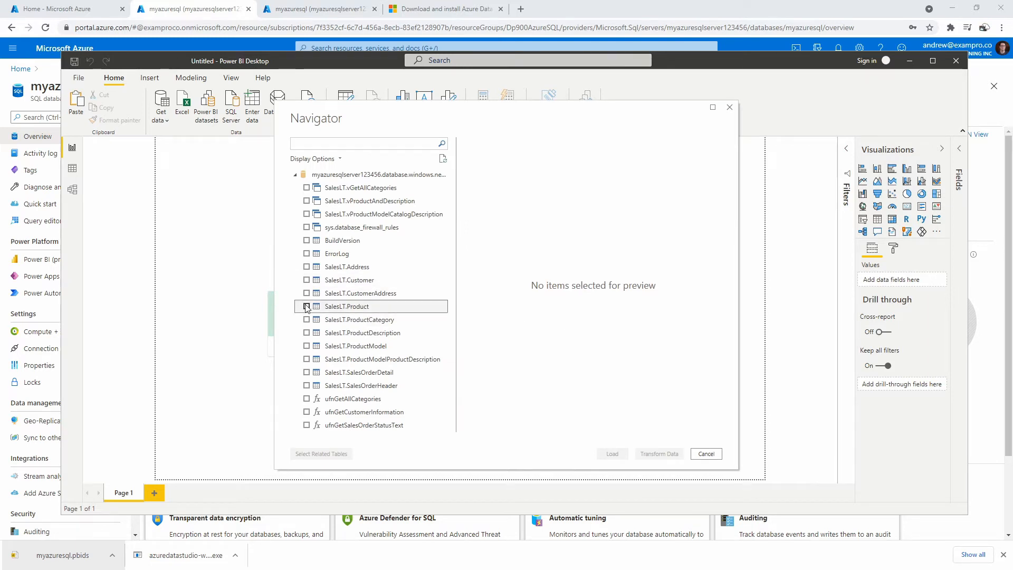
Include SalesLT.Product, exclude SalesLT.Address, and load Customer, Product and ProductCategory
{"action": "left_click", "coordinate": [307, 306]}
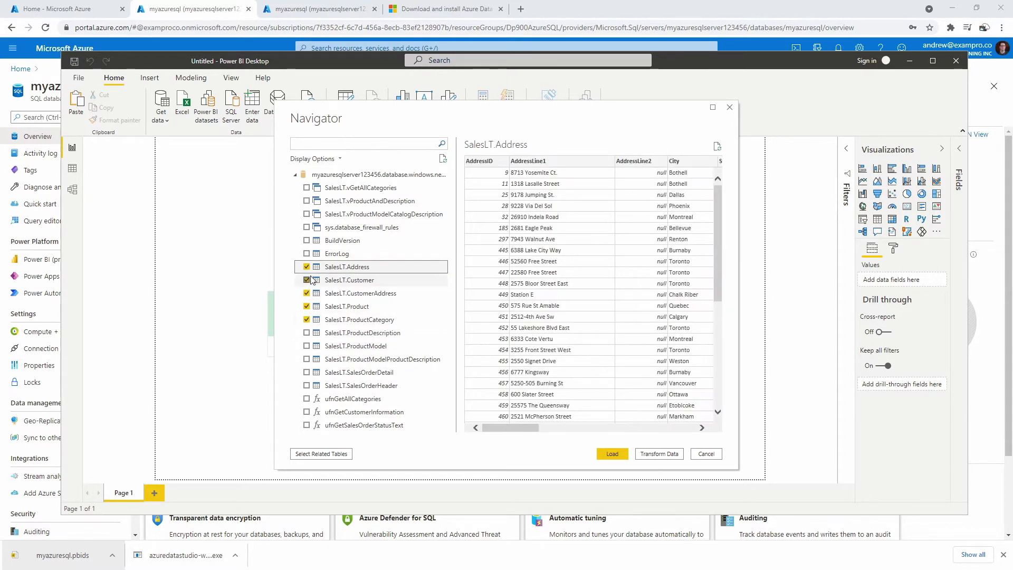
{"action": "left_click", "coordinate": [307, 266]}
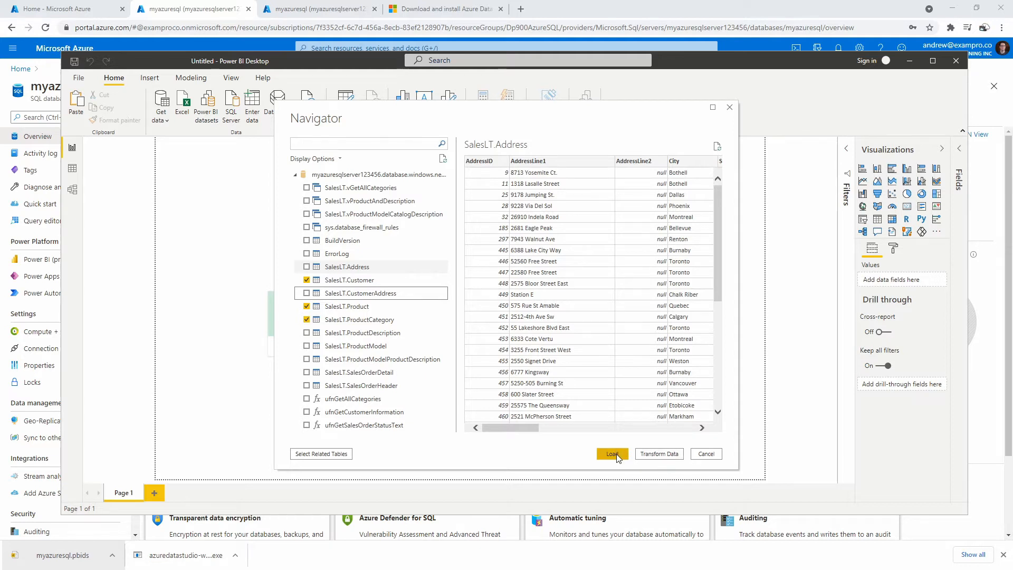
{"action": "left_click", "coordinate": [613, 454]}
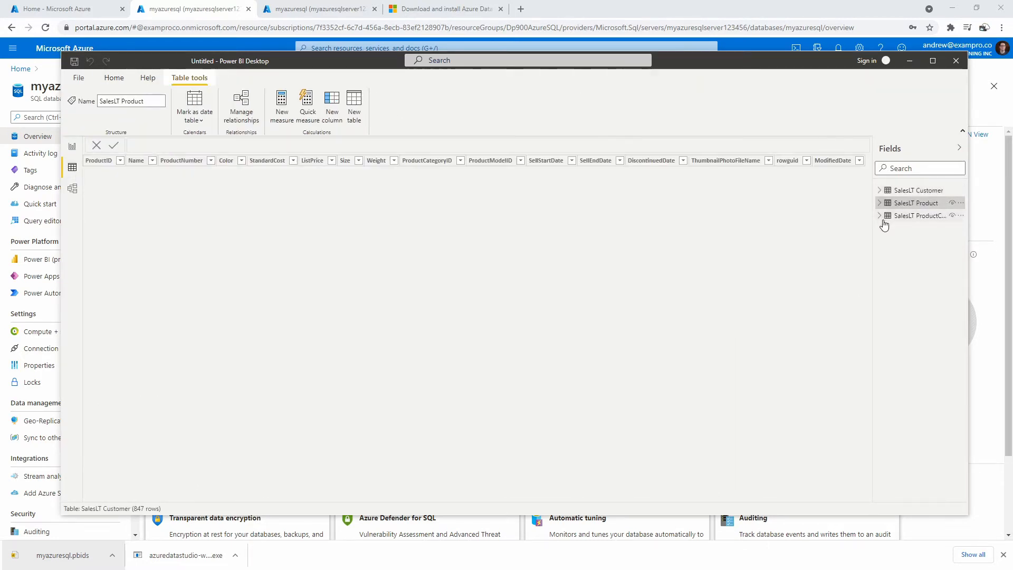
Preview ProductCategory rows, check its link to Product in Model view, and return to Report view
{"action": "left_click", "coordinate": [920, 215]}
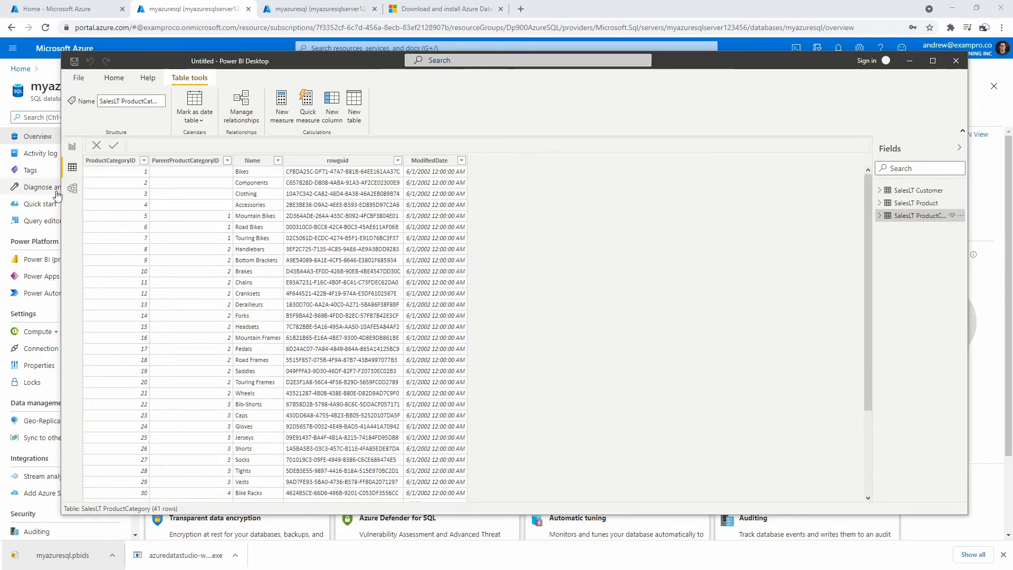
{"action": "left_click", "coordinate": [73, 188]}
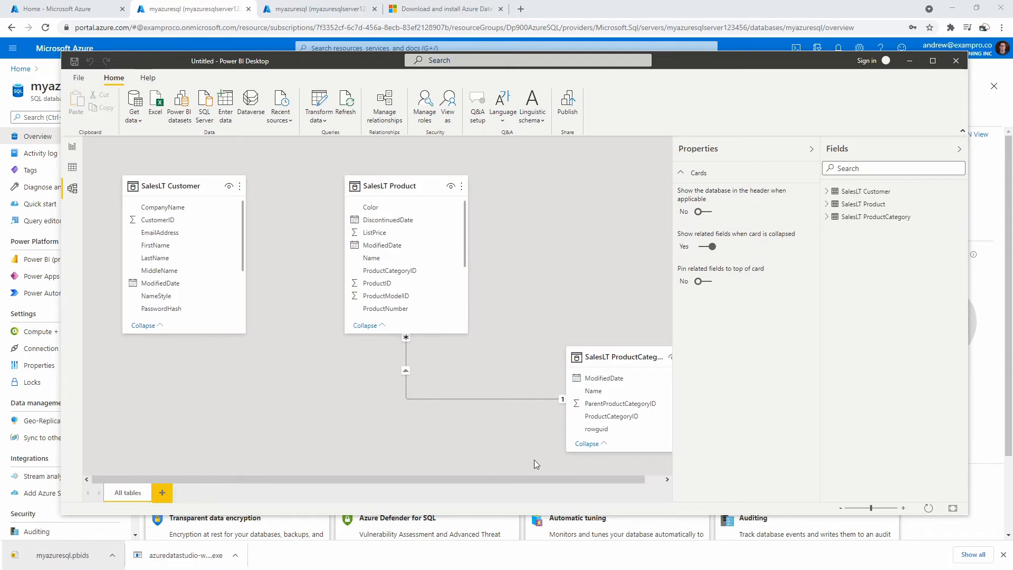
{"action": "mouse_move", "coordinate": [120, 178]}
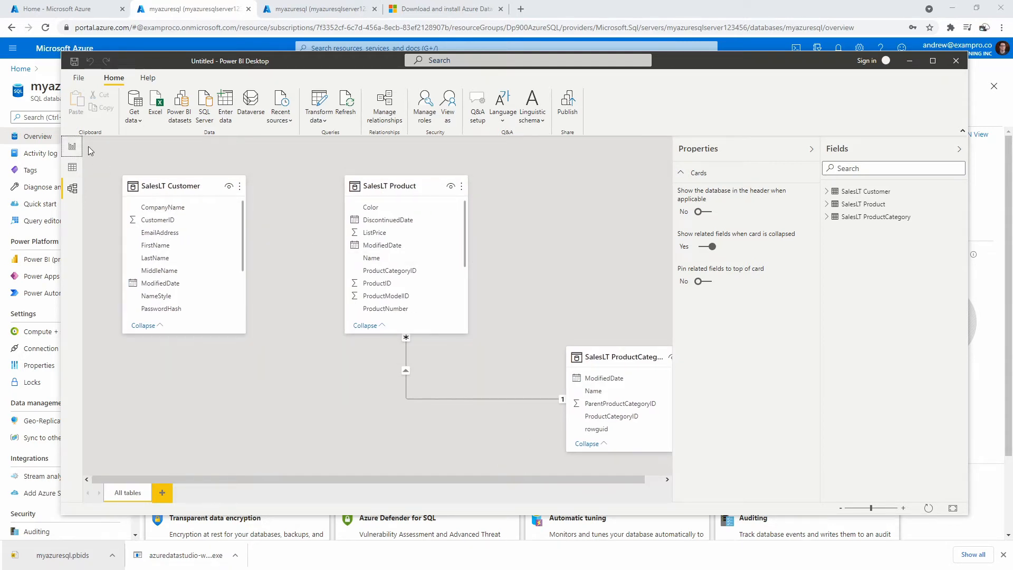
{"action": "left_click", "coordinate": [71, 147]}
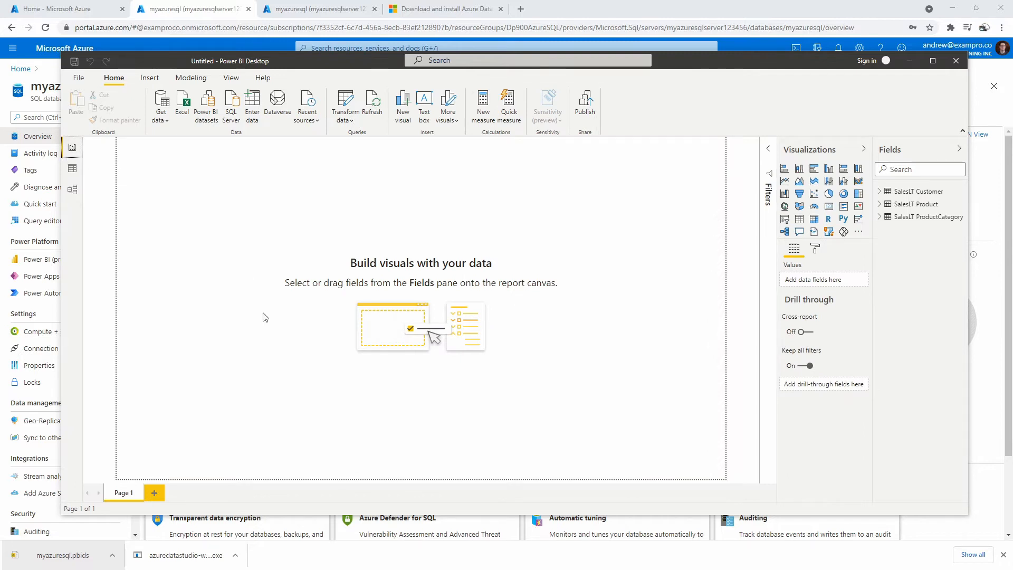
{"action": "mouse_move", "coordinate": [348, 308]}
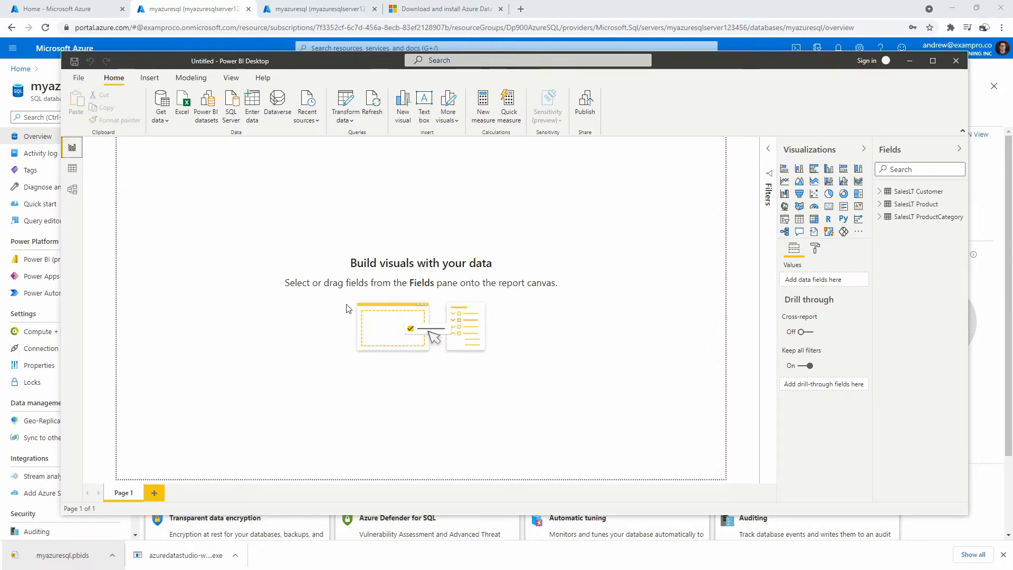
{"action": "mouse_move", "coordinate": [844, 219]}
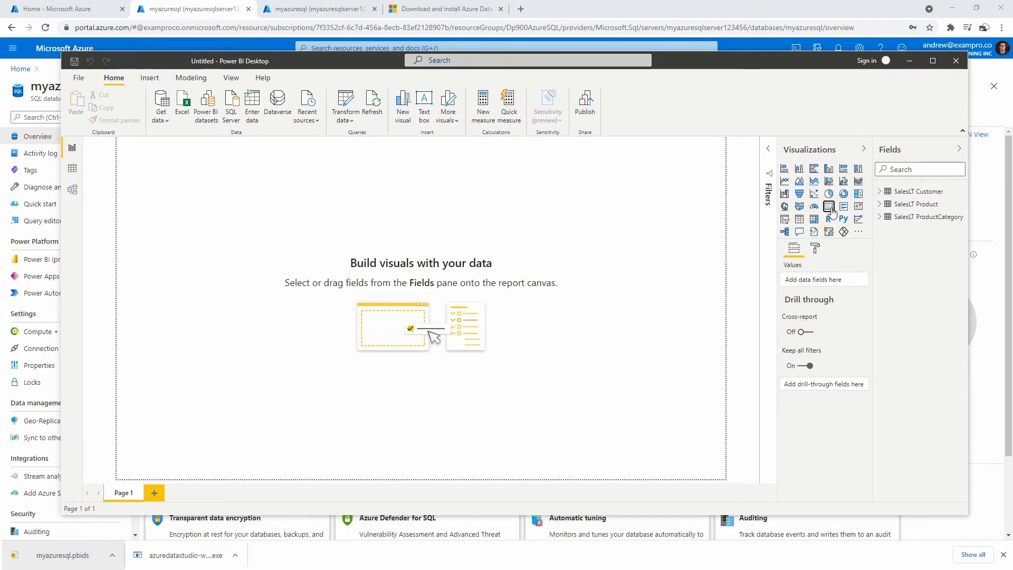
Add a visual at the page centre showing ListPrice from SalesLT Product
{"action": "left_click", "coordinate": [829, 206]}
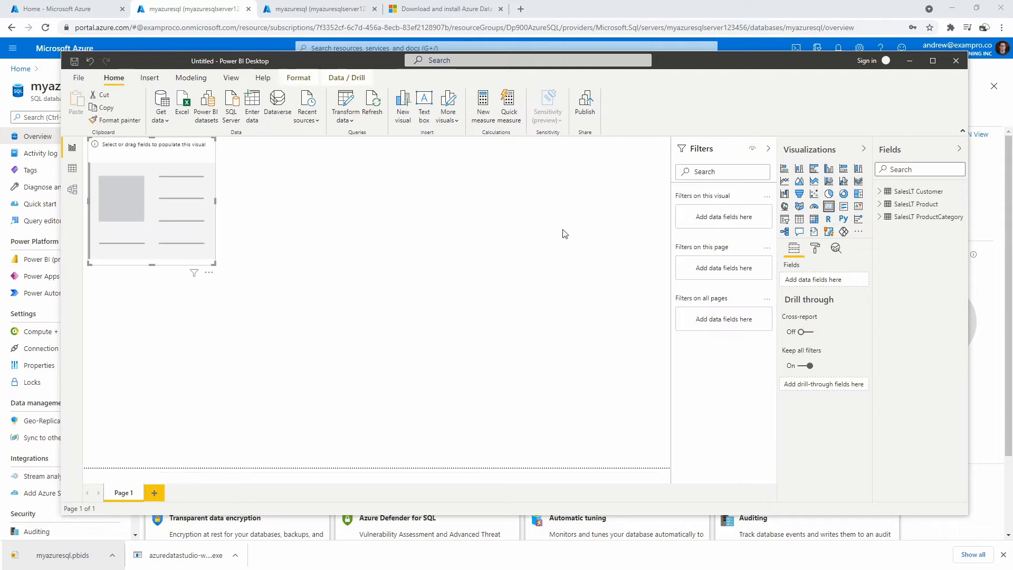
{"action": "left_click_drag", "start_coordinate": [151, 201], "coordinate": [366, 253]}
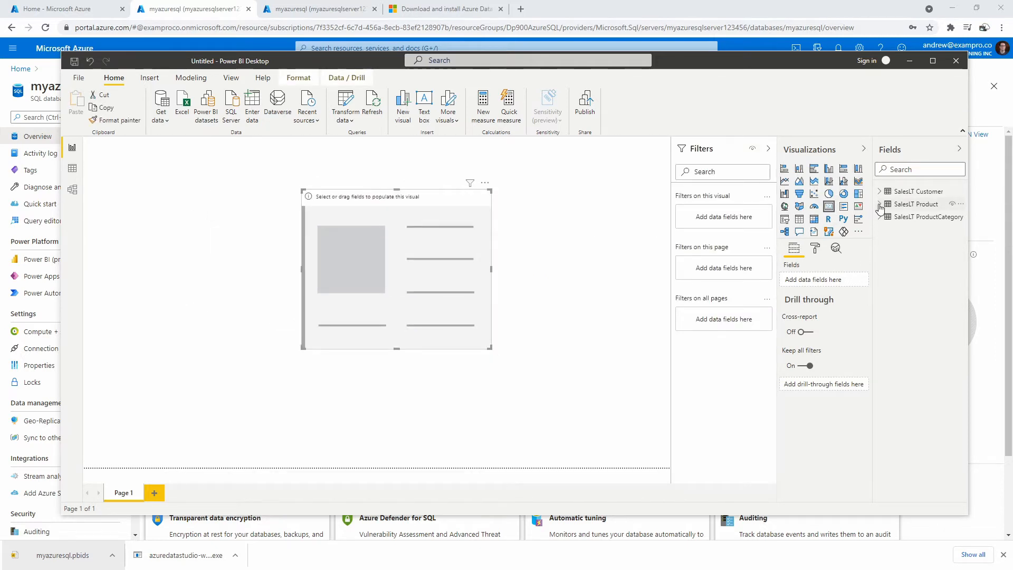
{"action": "left_click", "coordinate": [880, 204]}
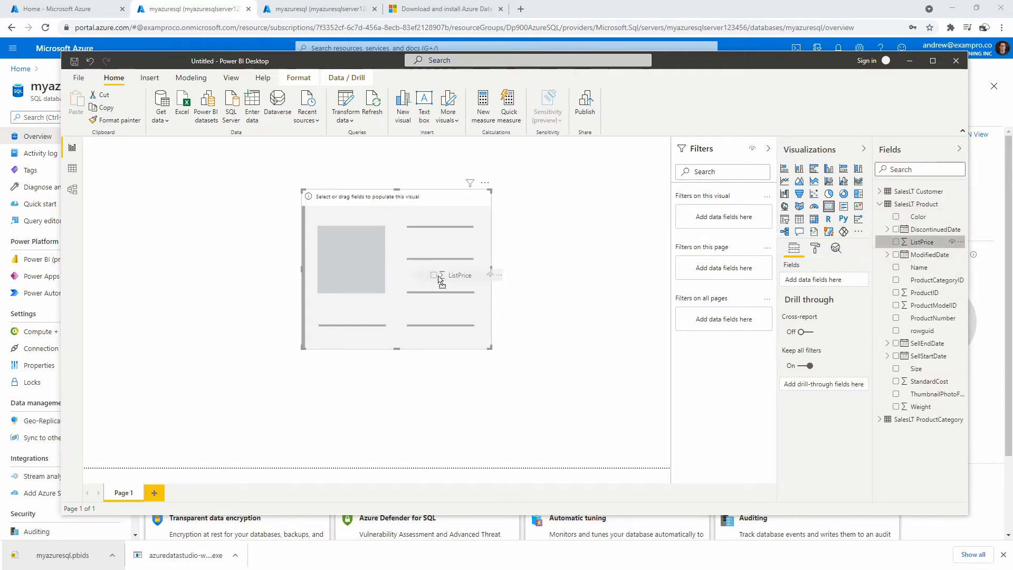
{"action": "left_click", "coordinate": [896, 242]}
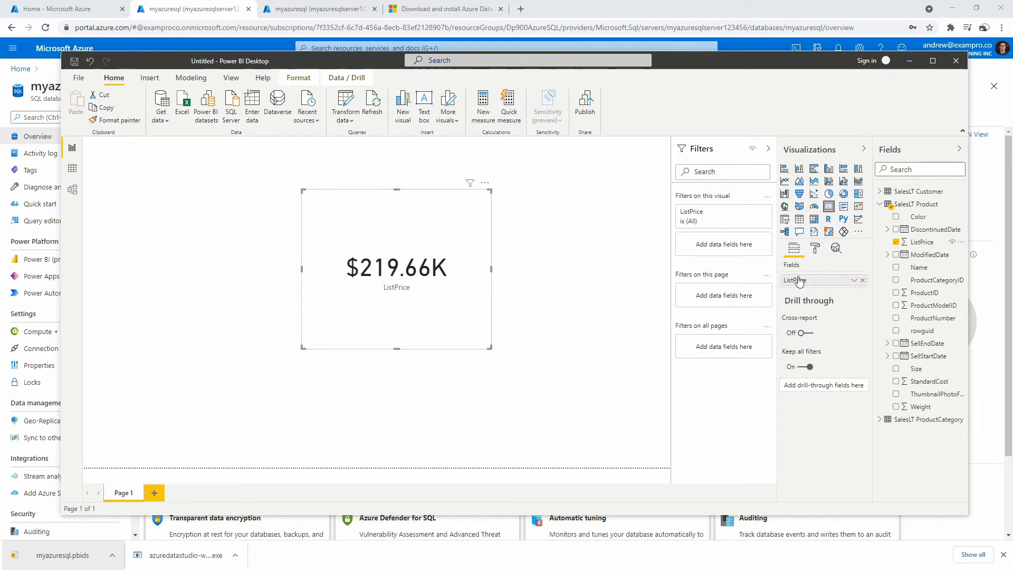
Turn on a border and shadow for the ListPrice card
{"action": "left_click", "coordinate": [815, 249]}
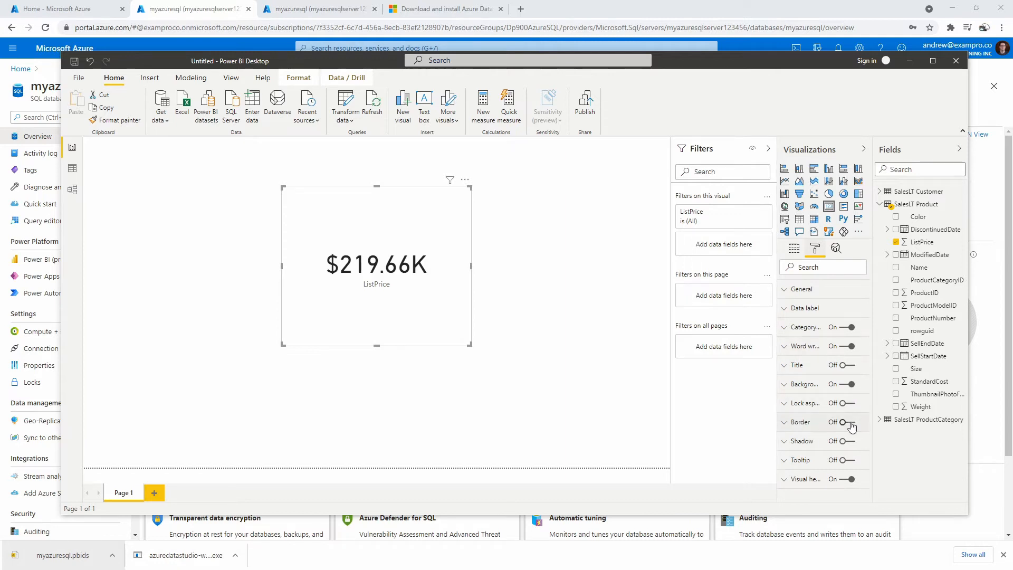
{"action": "left_click", "coordinate": [841, 423]}
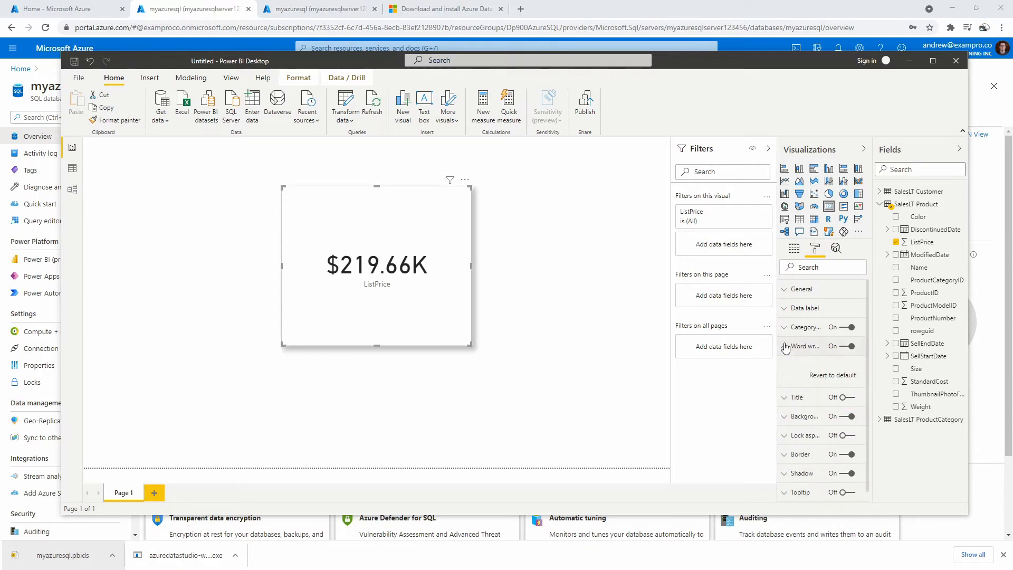
{"action": "left_click", "coordinate": [786, 289]}
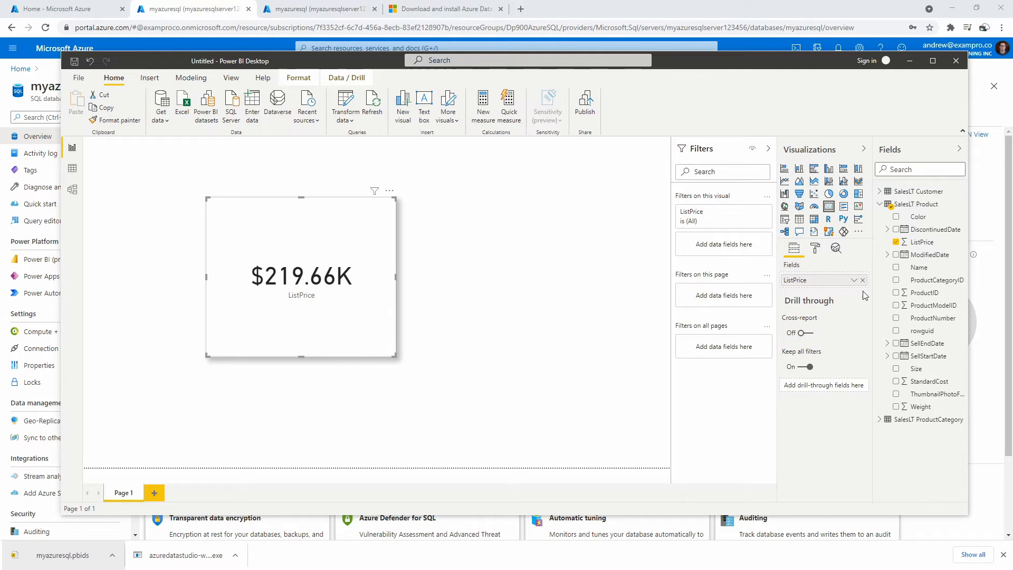
{"action": "mouse_move", "coordinate": [736, 269]}
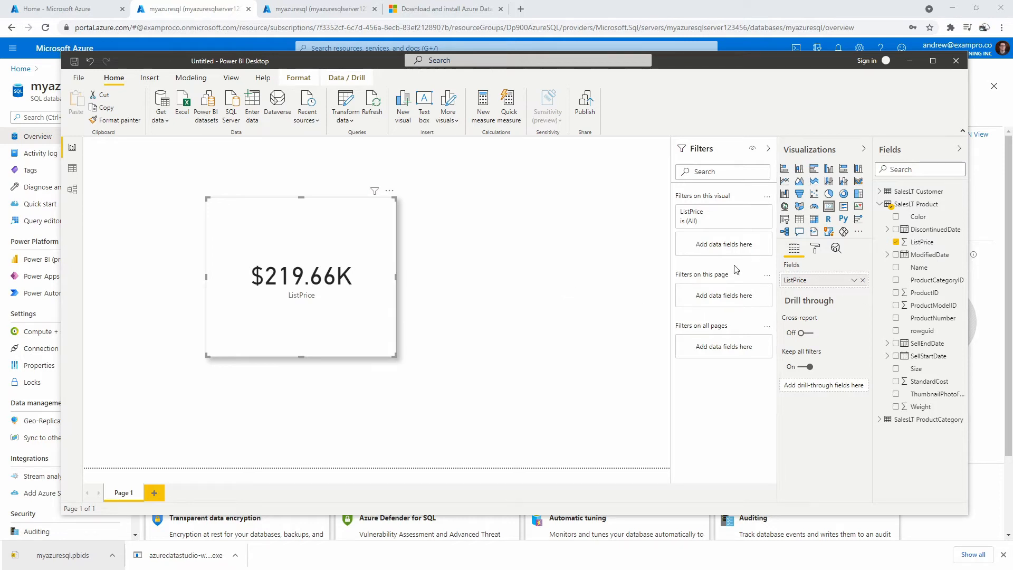
{"action": "mouse_move", "coordinate": [814, 207]}
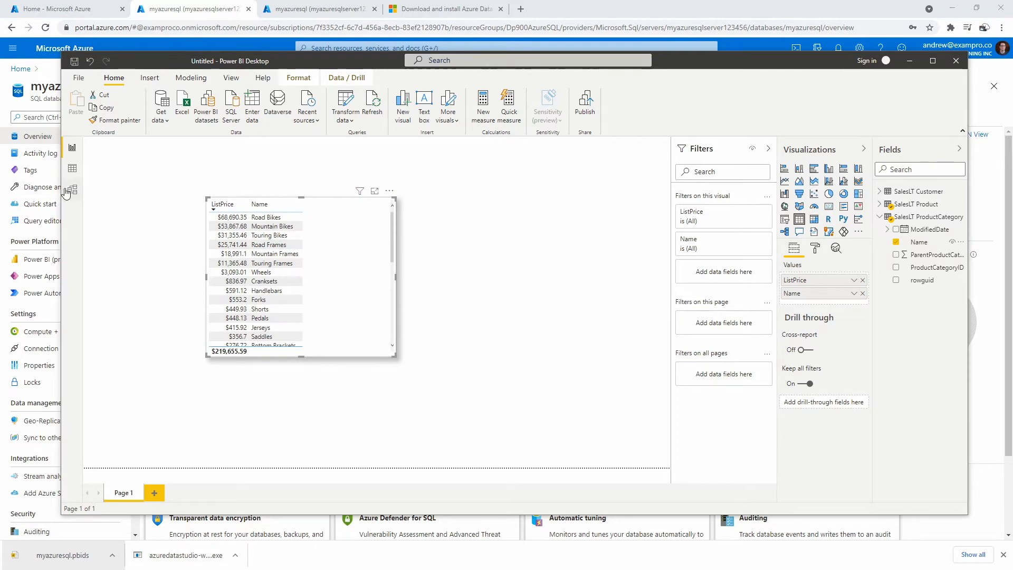
Sort the table by category Name and rename its columns to Category and Price
{"action": "left_click", "coordinate": [73, 189]}
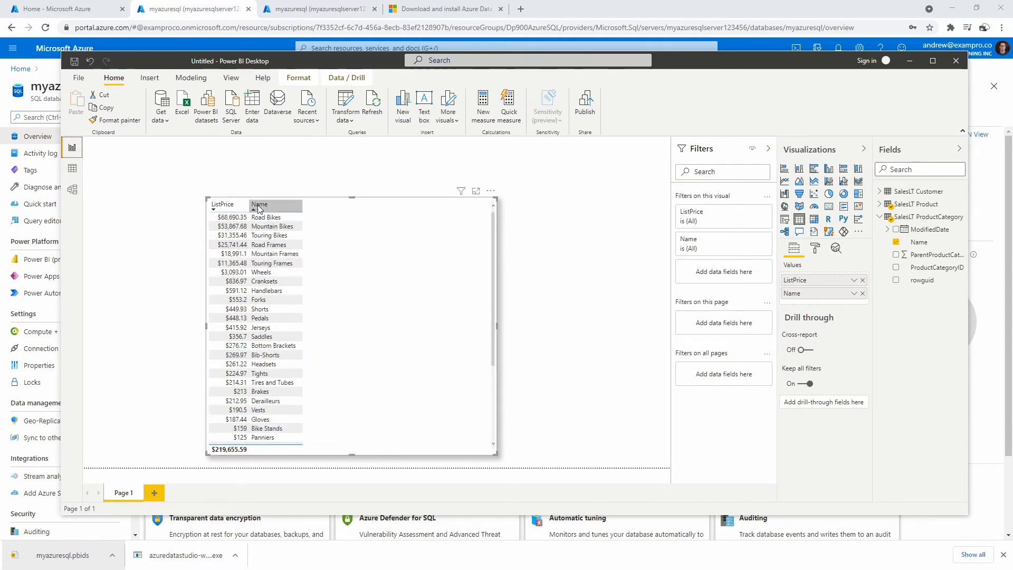
{"action": "right_click", "coordinate": [260, 204]}
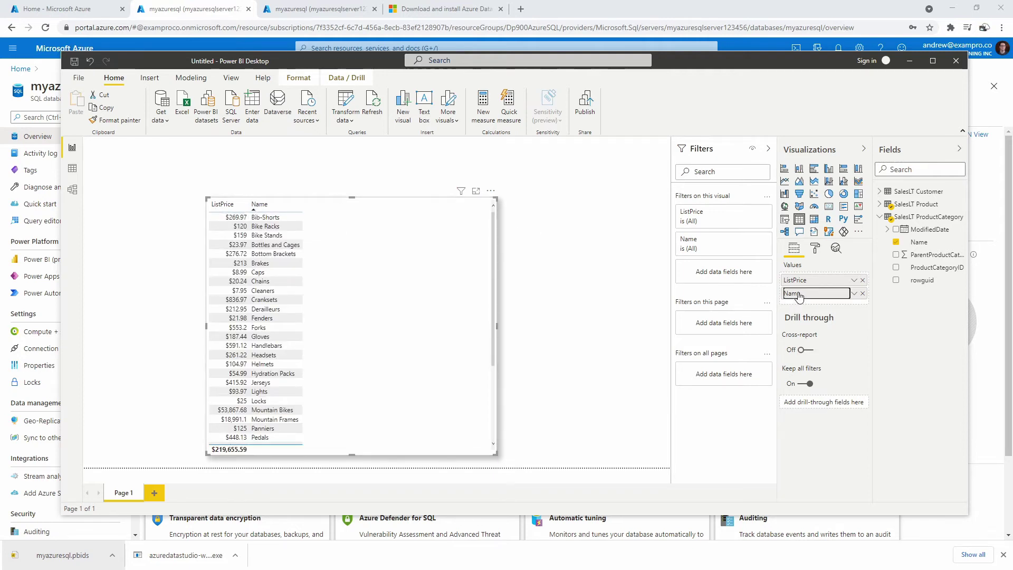
{"action": "left_click", "coordinate": [854, 293]}
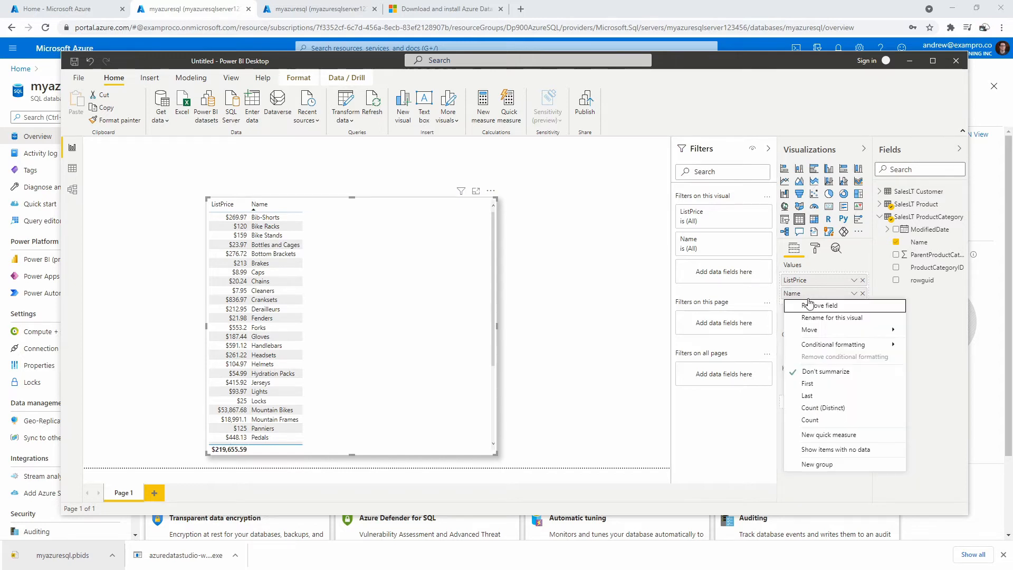
{"action": "left_click", "coordinate": [832, 318]}
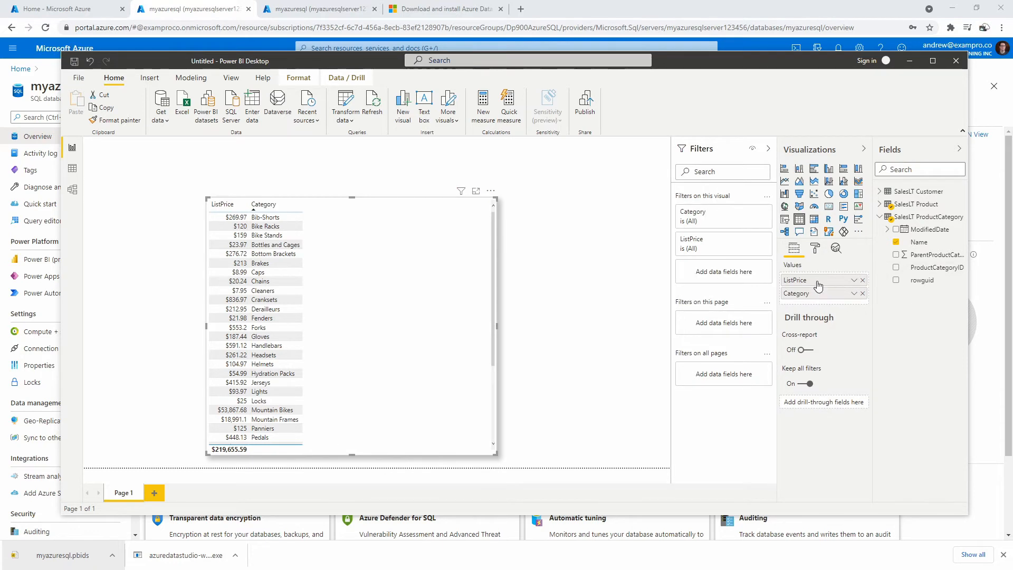
{"action": "left_click", "coordinate": [846, 280]}
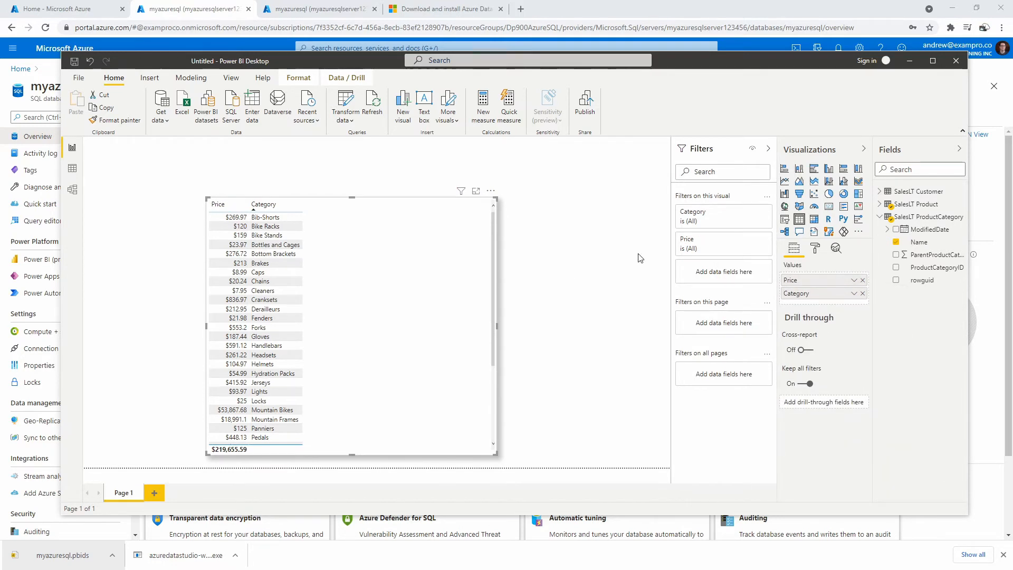
Try column, clustered column, 100% stacked column and pie charts before settling on the bar chart
{"action": "left_click", "coordinate": [815, 167]}
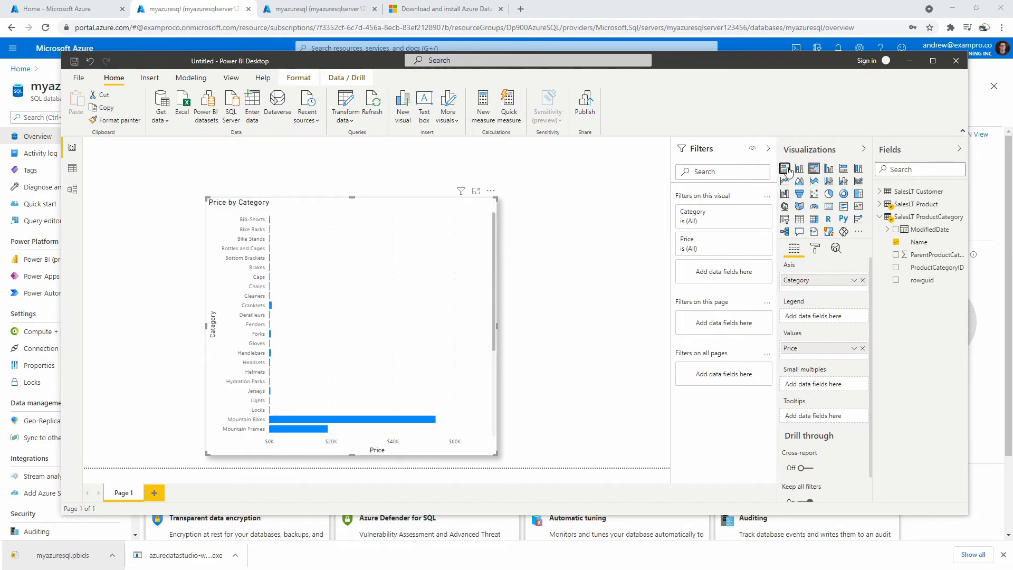
{"action": "left_click", "coordinate": [799, 168]}
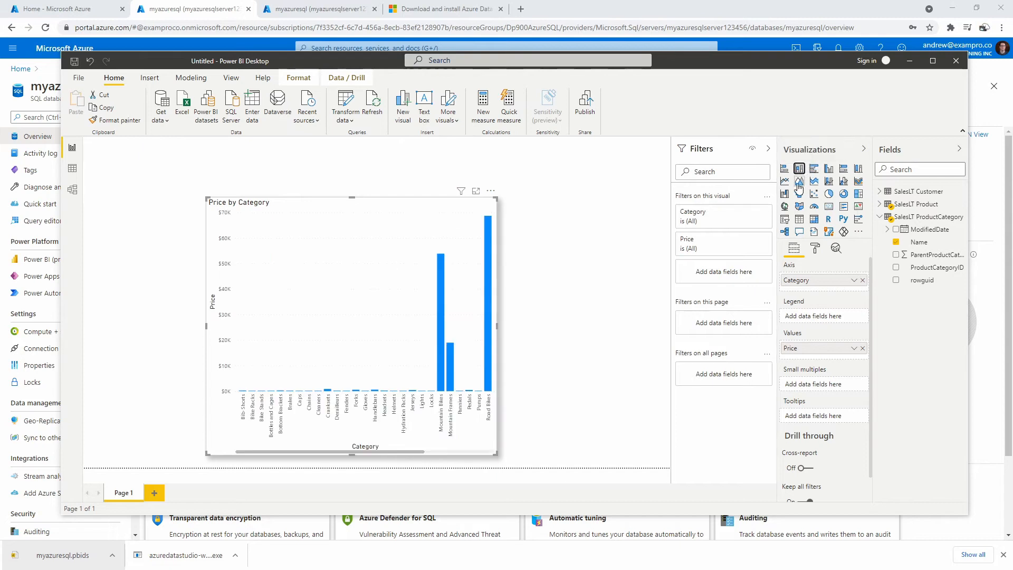
{"action": "left_click", "coordinate": [814, 168]}
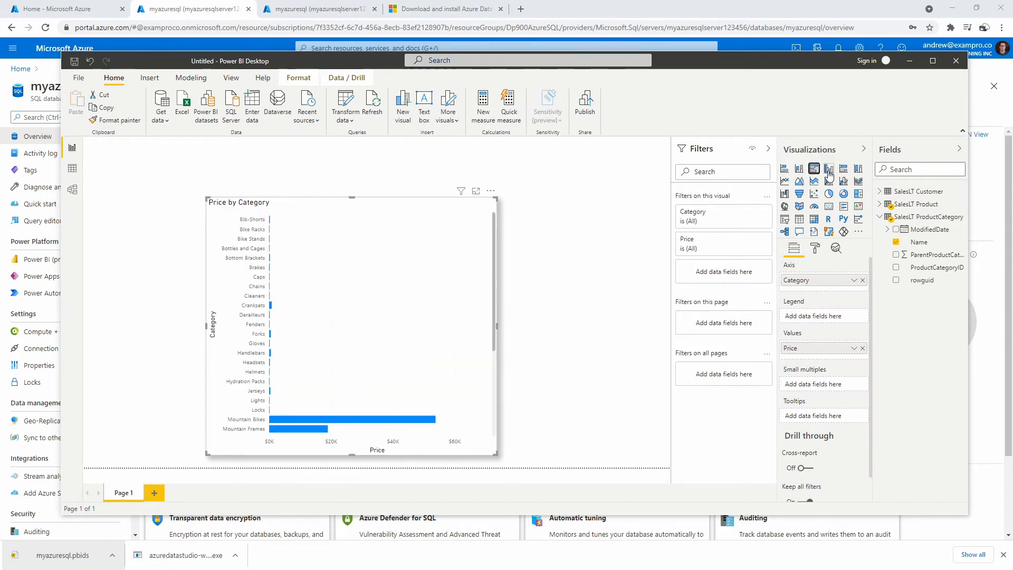
{"action": "left_click", "coordinate": [843, 169]}
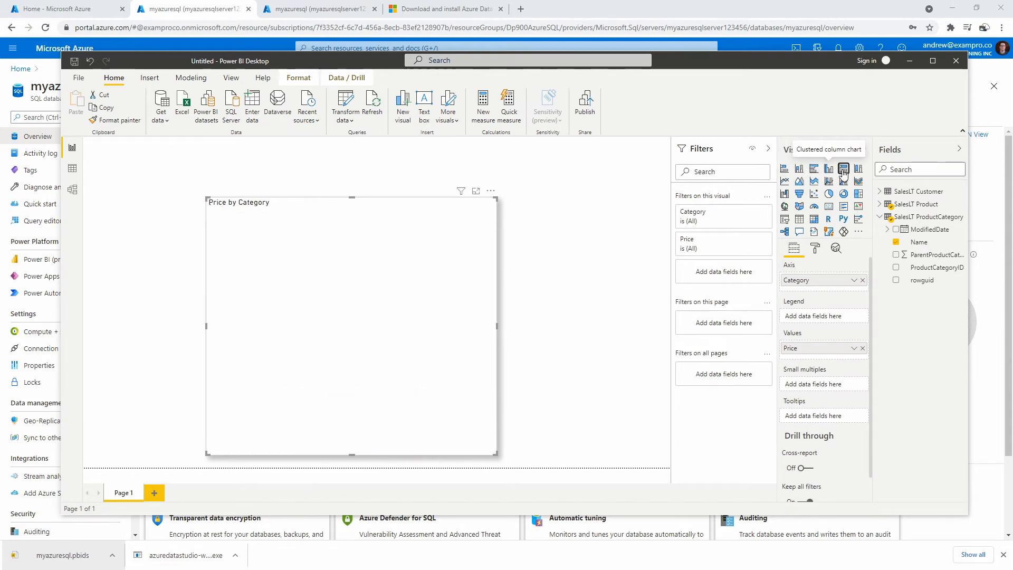
{"action": "left_click", "coordinate": [843, 168]}
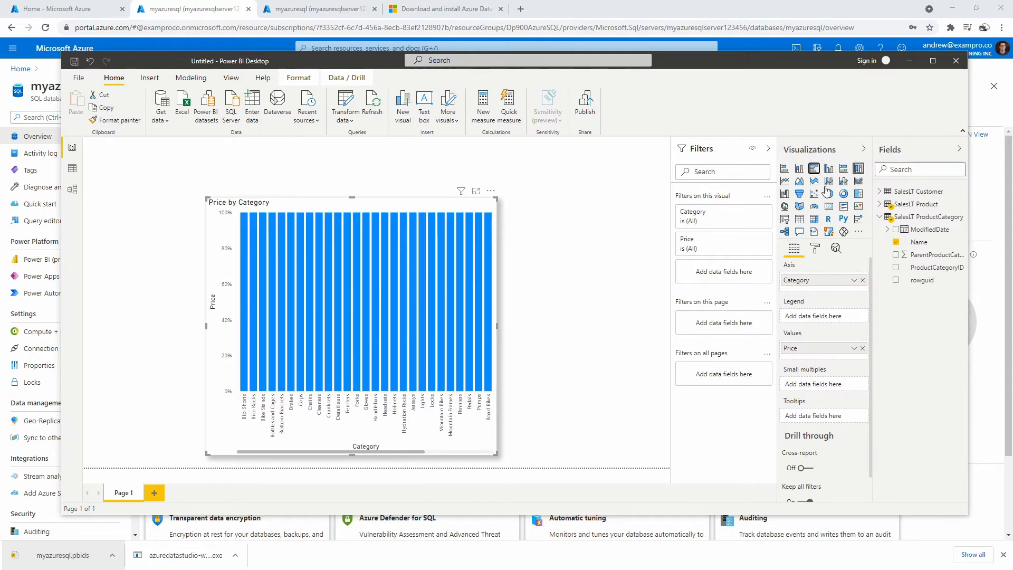
{"action": "left_click", "coordinate": [829, 194]}
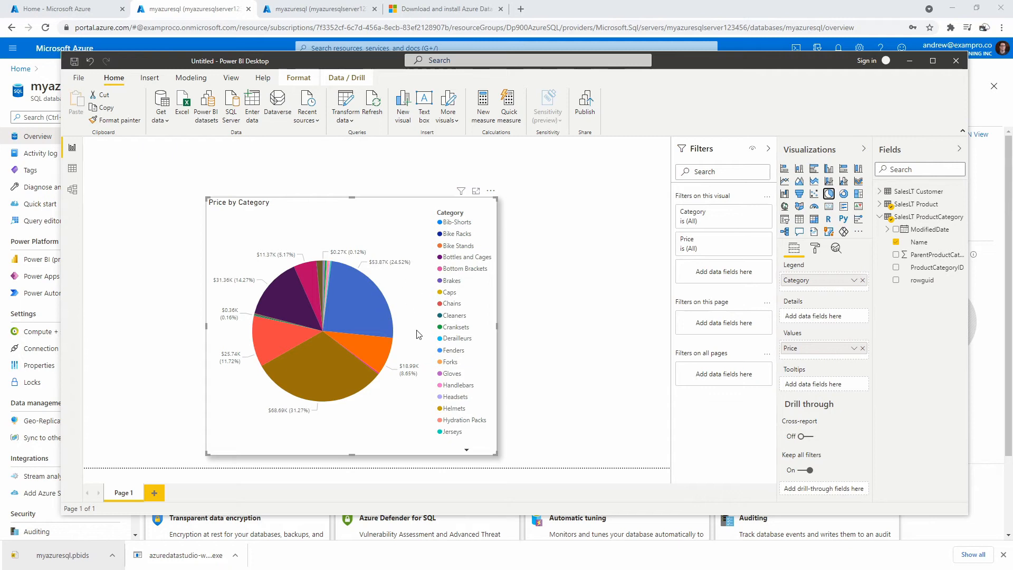
{"action": "mouse_move", "coordinate": [381, 210]}
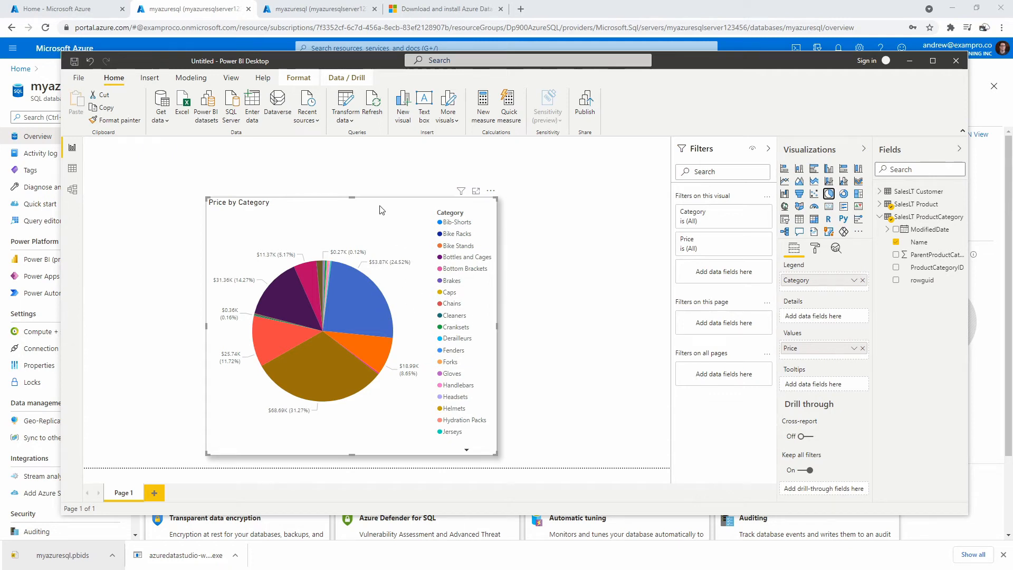
{"action": "left_click", "coordinate": [814, 168]}
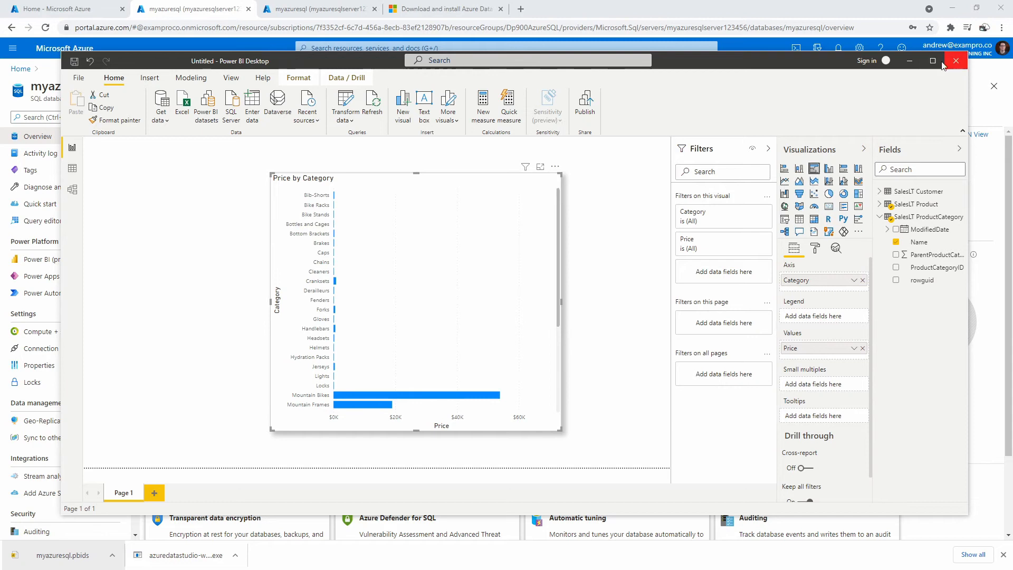
Close Power BI Desktop, returning to the myazuresql database overview in Azure Portal
{"action": "left_click", "coordinate": [956, 60]}
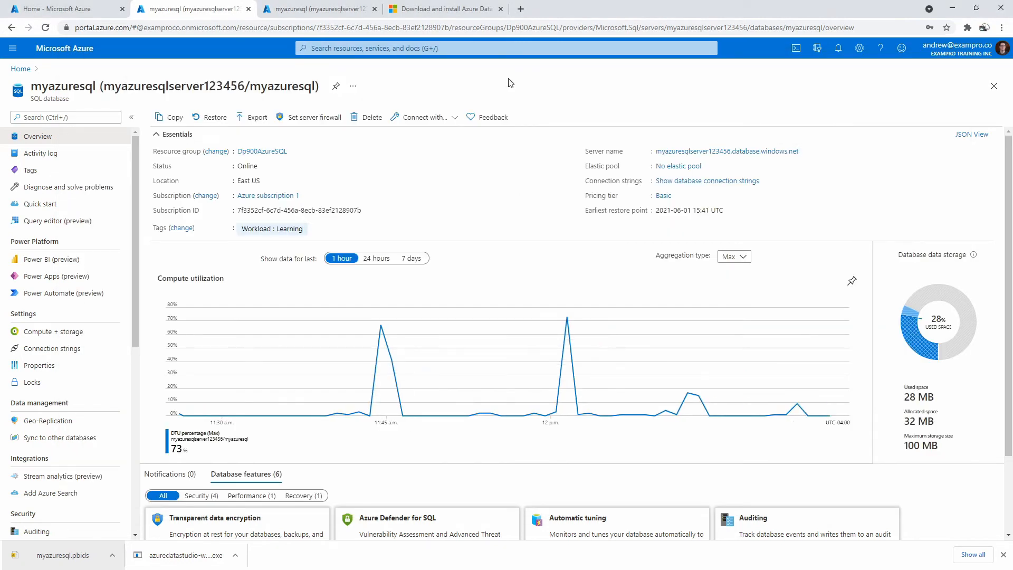
{"action": "mouse_move", "coordinate": [276, 188]}
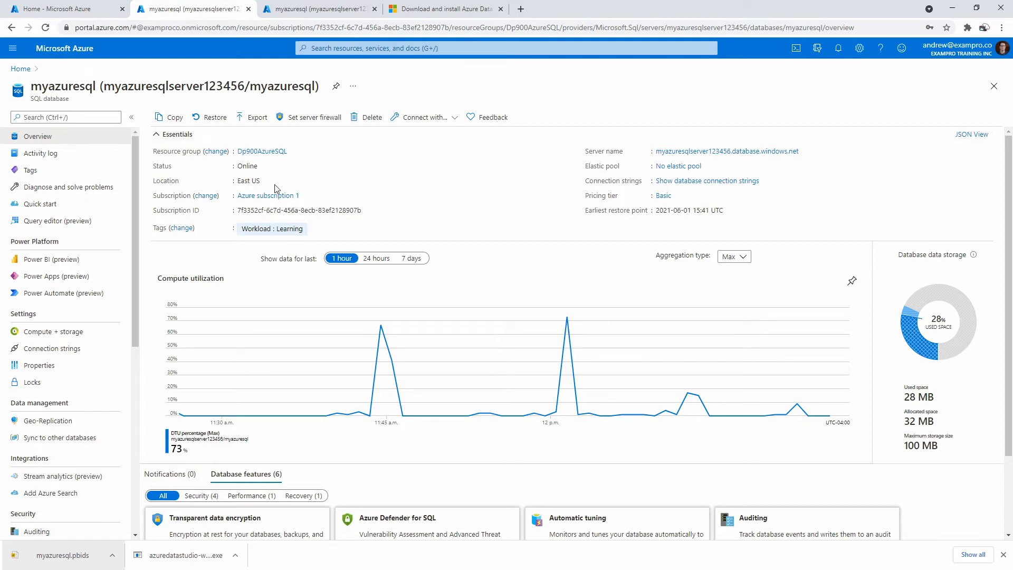
{"action": "mouse_move", "coordinate": [518, 92]}
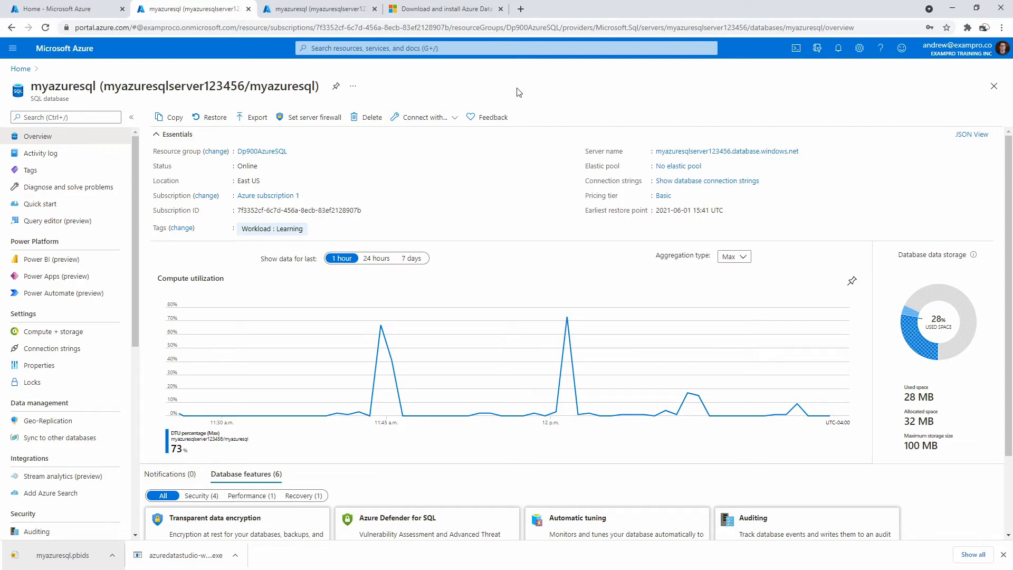
{"action": "mouse_move", "coordinate": [494, 91]}
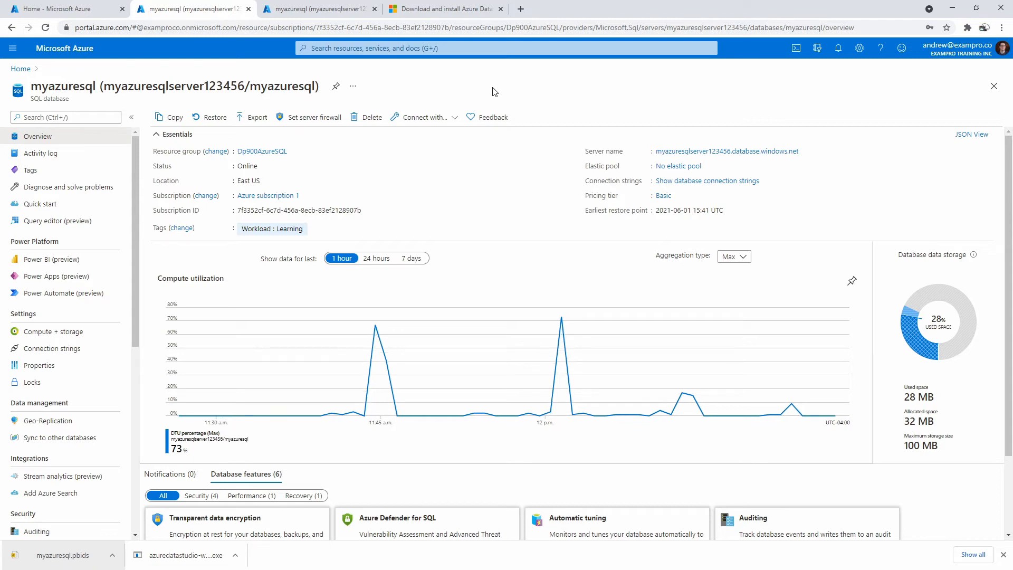
{"action": "mouse_move", "coordinate": [422, 7]}
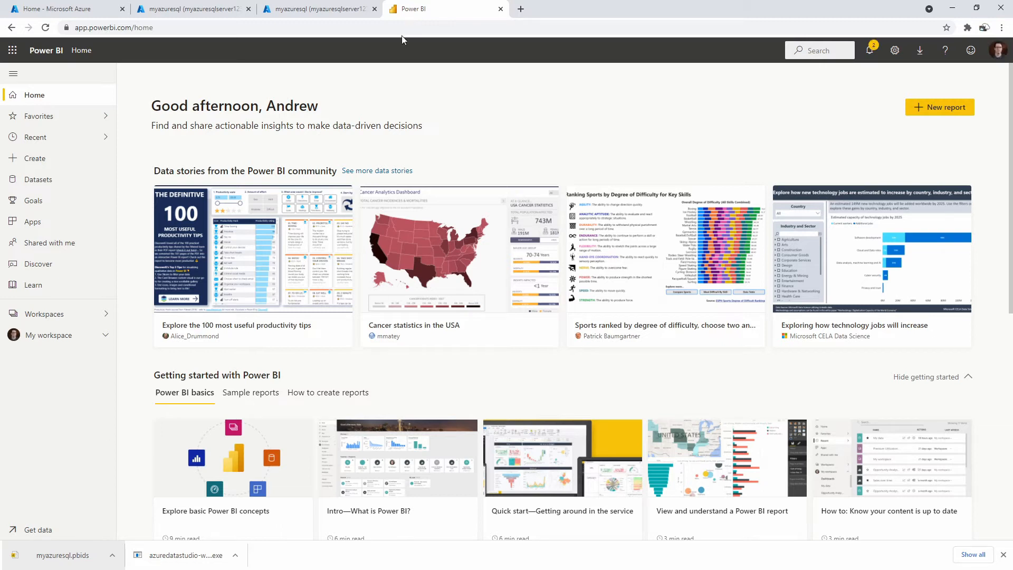
Explore the Cancer statistics sample's year filter and area summary, then go to Create
{"action": "left_click", "coordinate": [458, 251]}
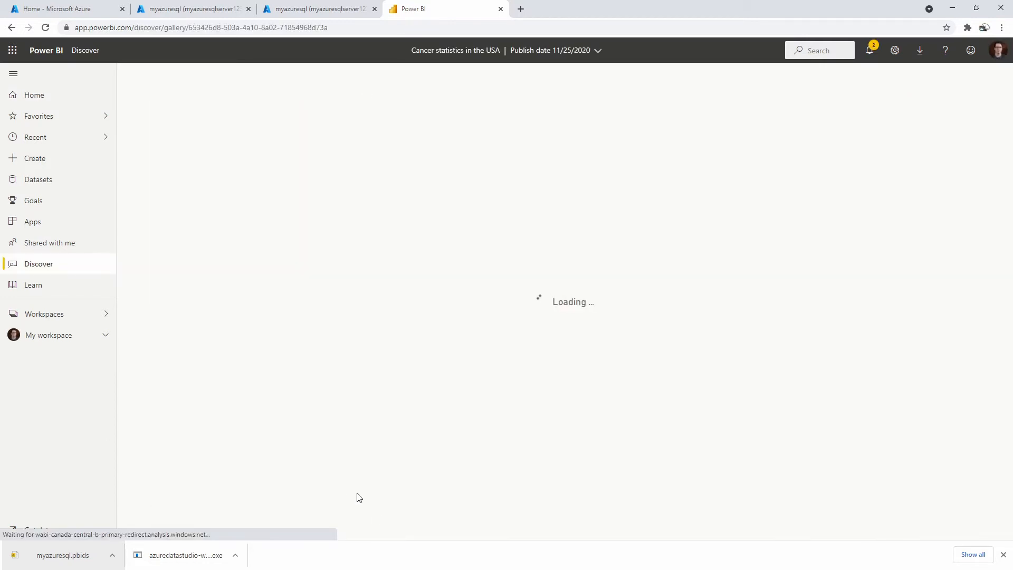
{"action": "mouse_move", "coordinate": [267, 437]}
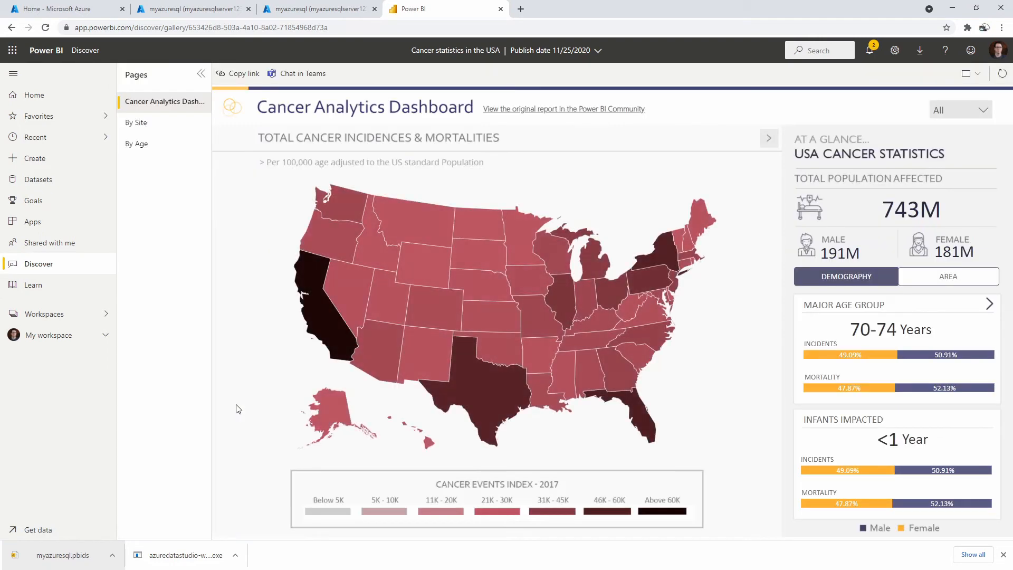
{"action": "mouse_move", "coordinate": [710, 246]}
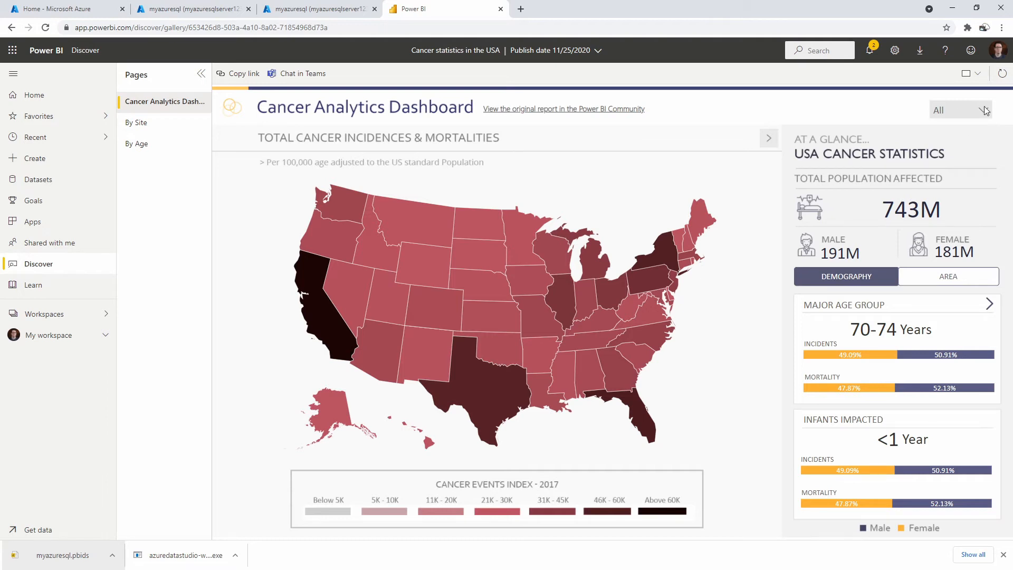
{"action": "left_click", "coordinate": [985, 110]}
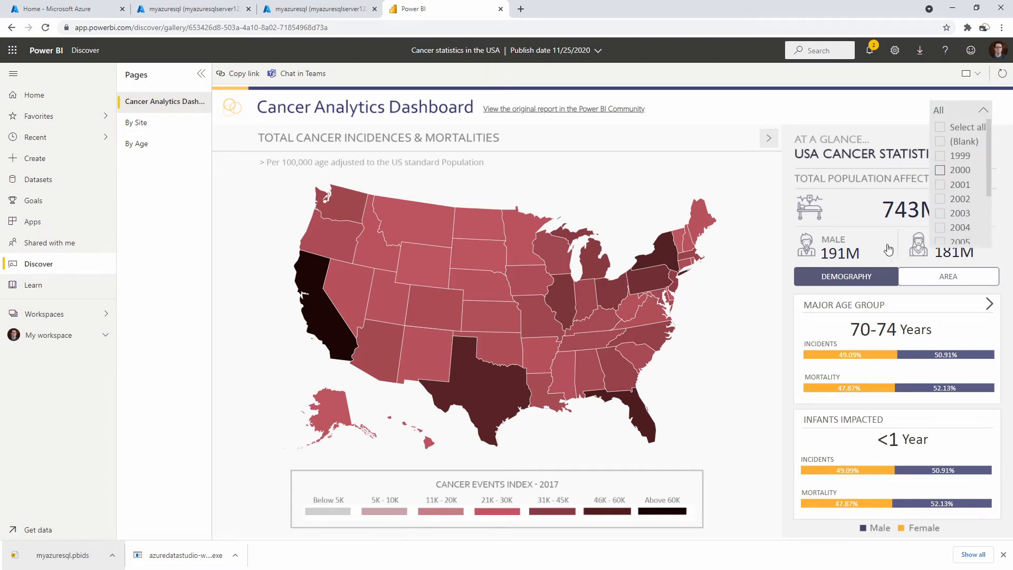
{"action": "left_click", "coordinate": [948, 276]}
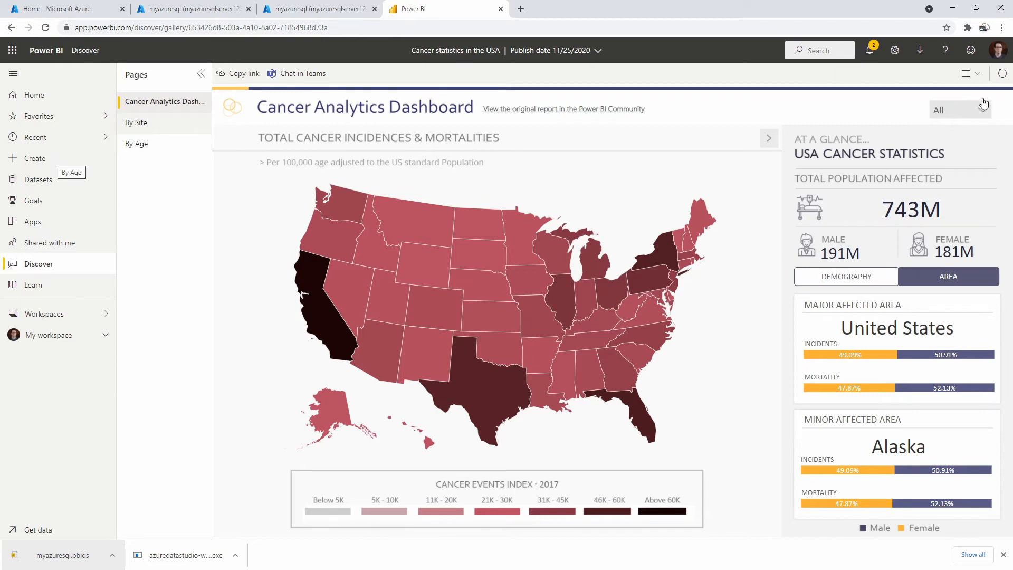
{"action": "left_click", "coordinate": [34, 158]}
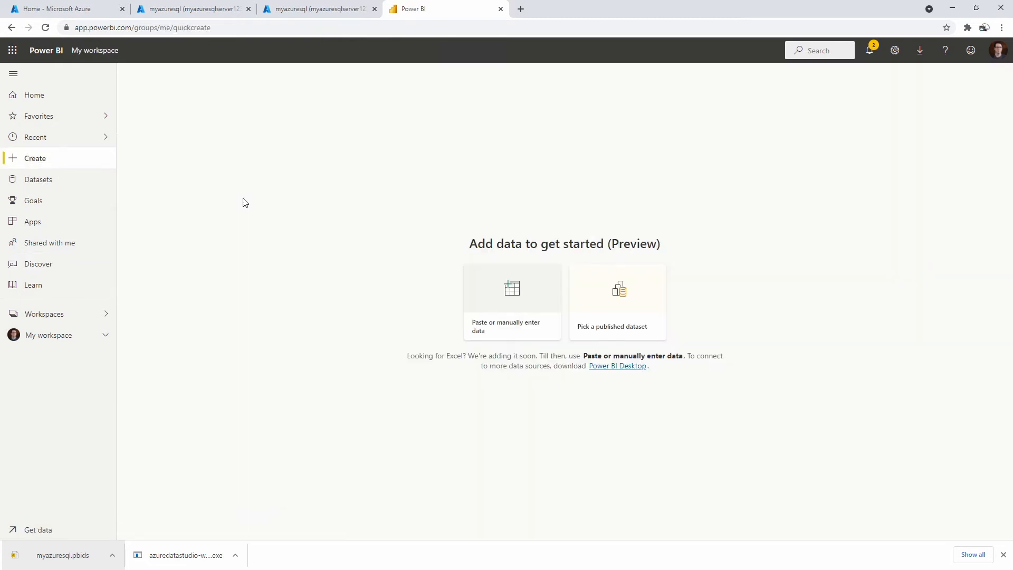
{"action": "mouse_move", "coordinate": [492, 291]}
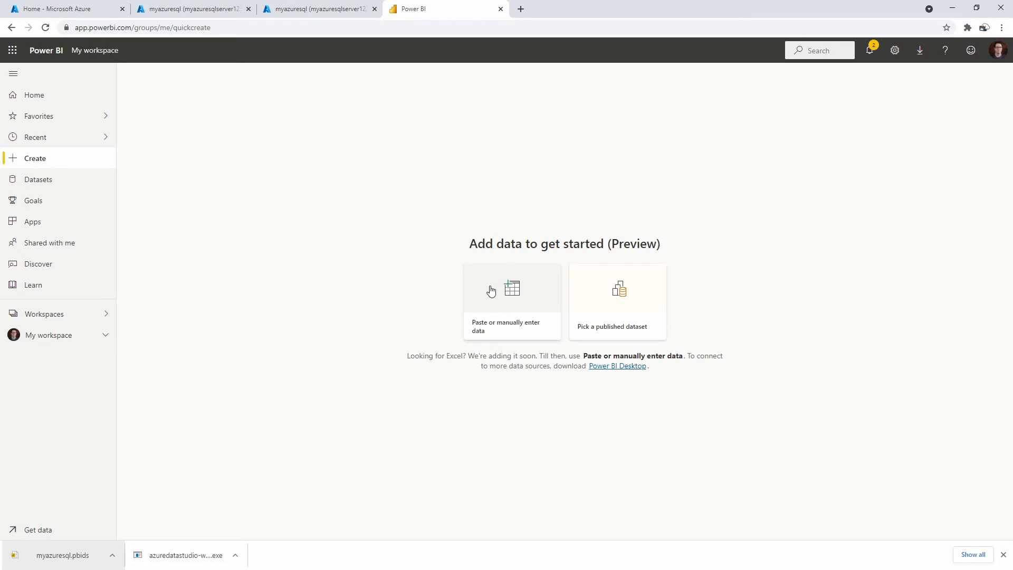
{"action": "mouse_move", "coordinate": [501, 288]}
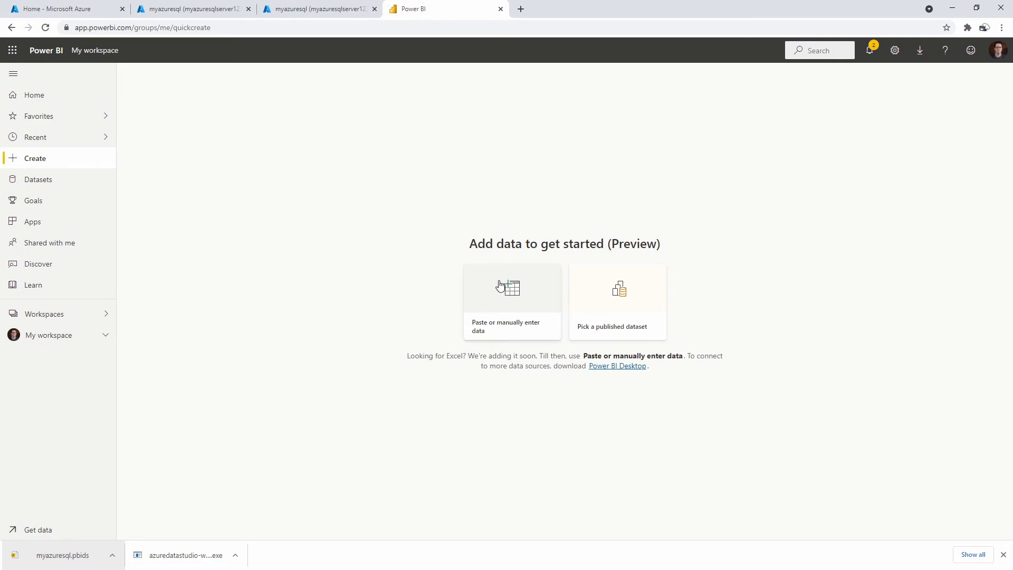
{"action": "mouse_move", "coordinate": [409, 262]}
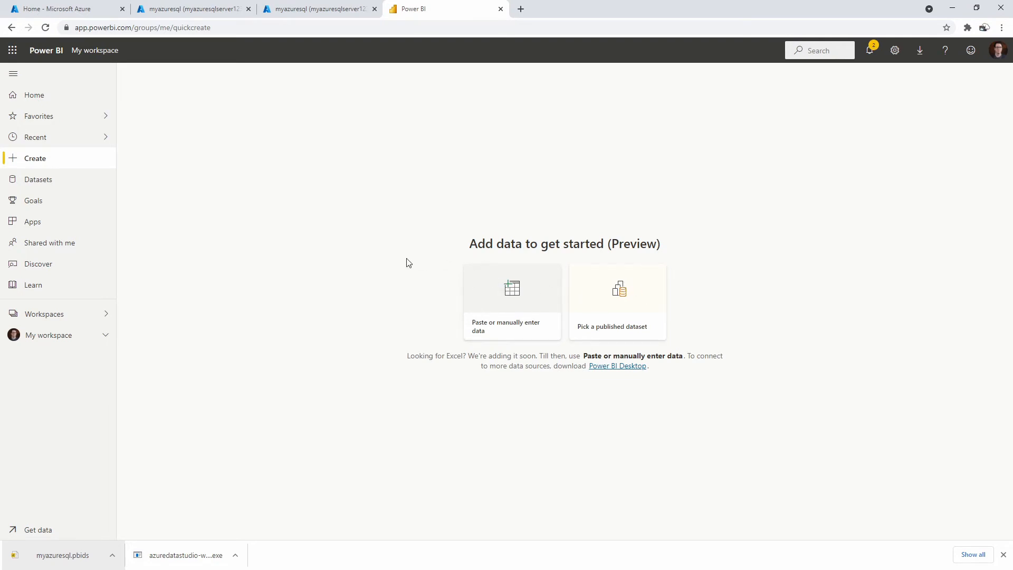
{"action": "mouse_move", "coordinate": [400, 265]}
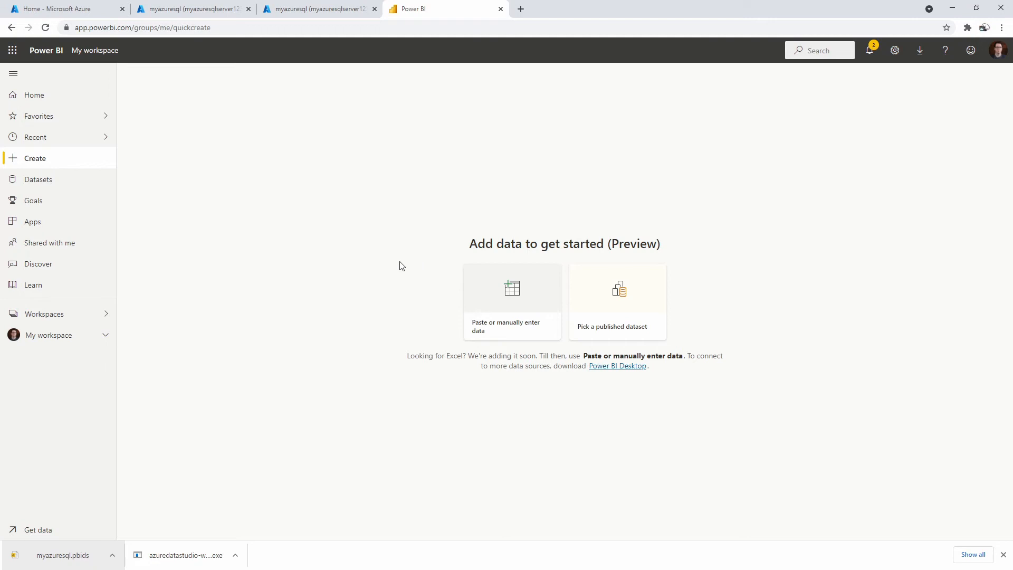
{"action": "mouse_move", "coordinate": [595, 369]}
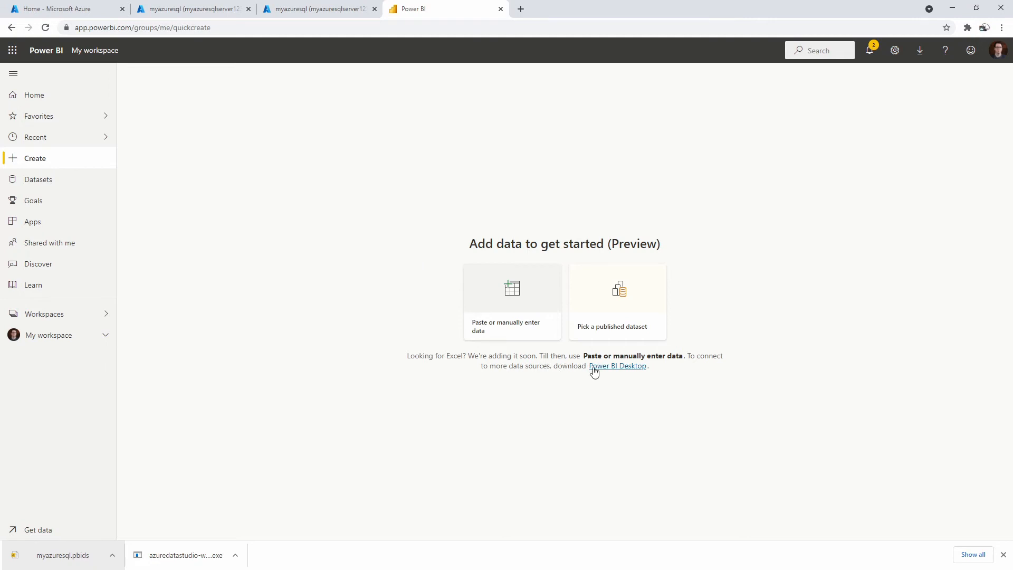
{"action": "mouse_move", "coordinate": [290, 157]}
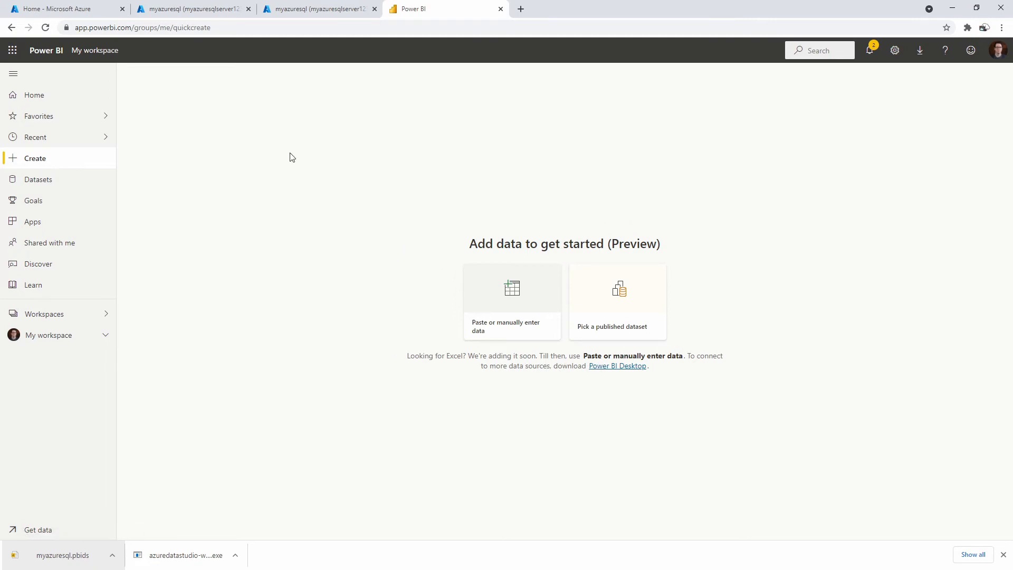
{"action": "mouse_move", "coordinate": [283, 148]}
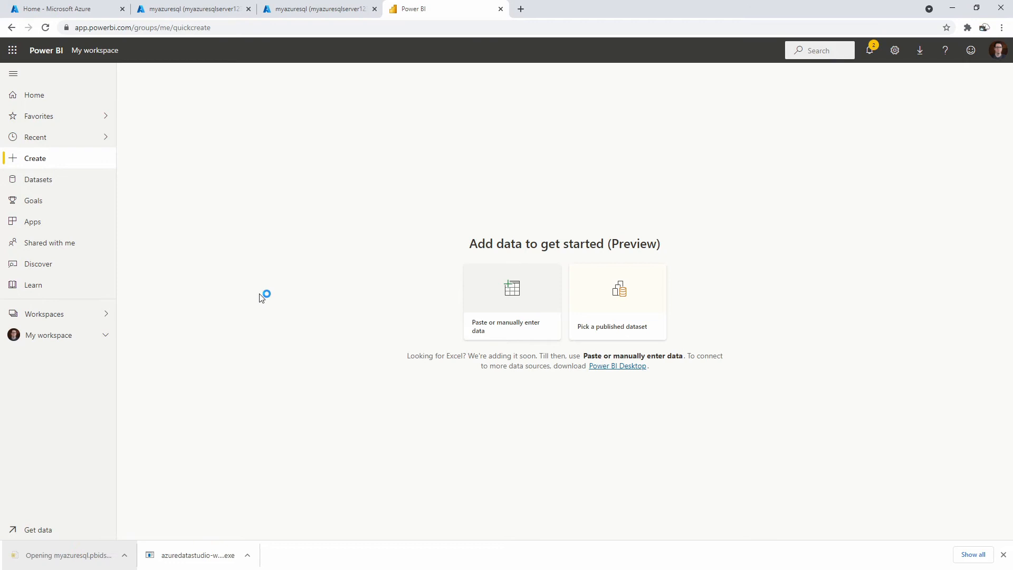
Connect Desktop to the Azure SQL server and load SalesLT.Product and SalesLT.ProductCategory
{"action": "left_click", "coordinate": [58, 554]}
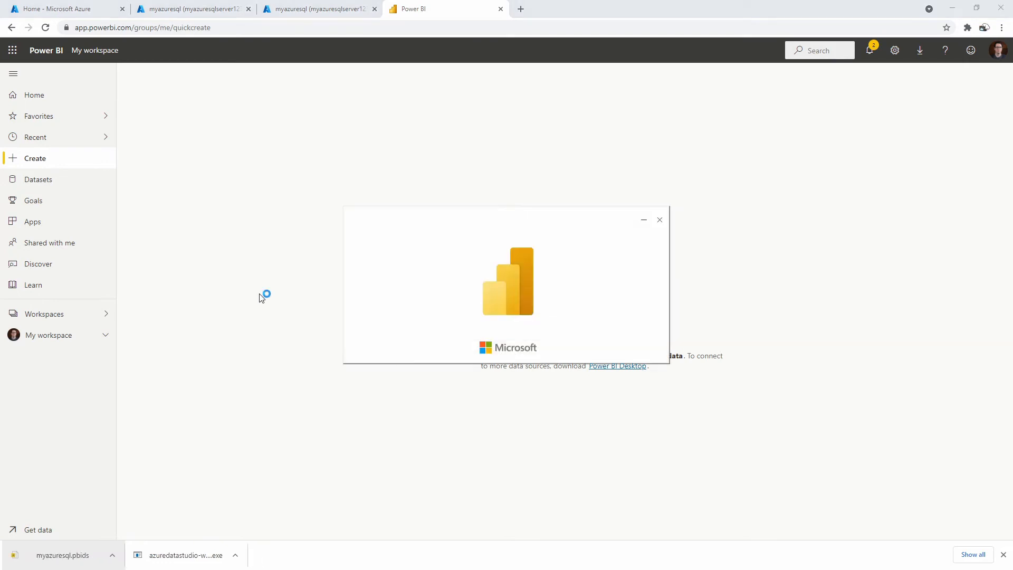
{"action": "mouse_move", "coordinate": [314, 237]}
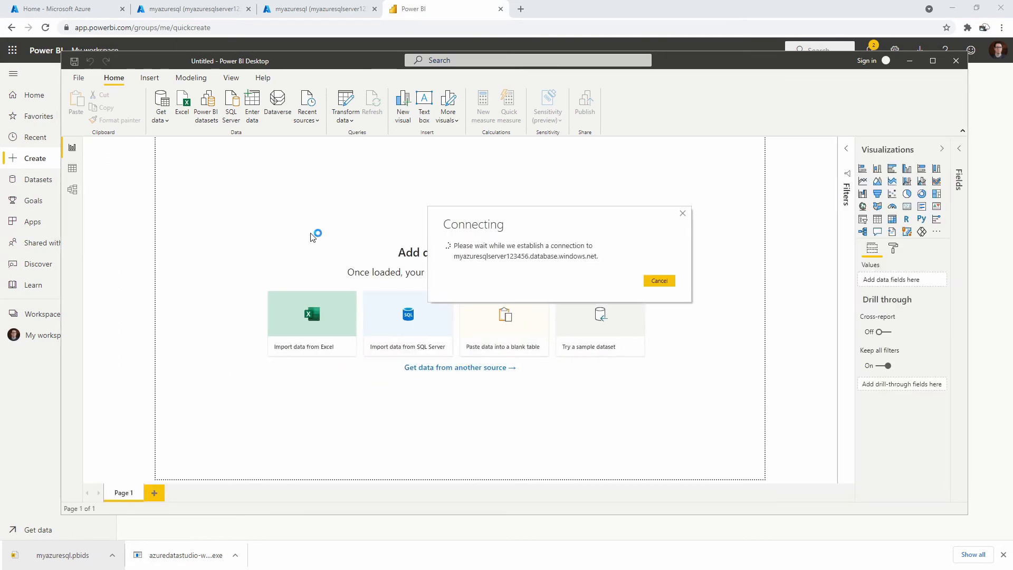
{"action": "left_click", "coordinate": [659, 280]}
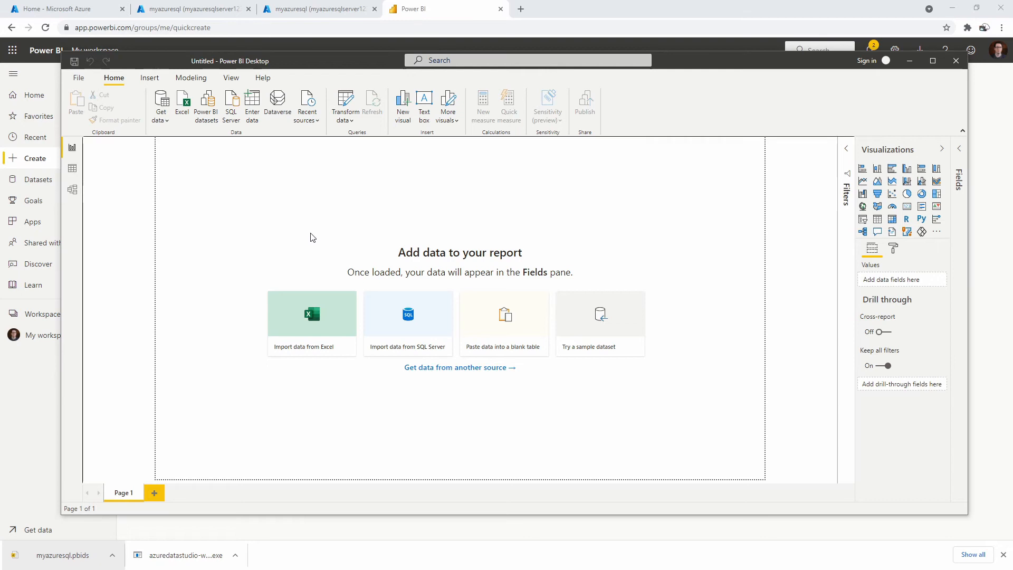
{"action": "mouse_move", "coordinate": [380, 242]}
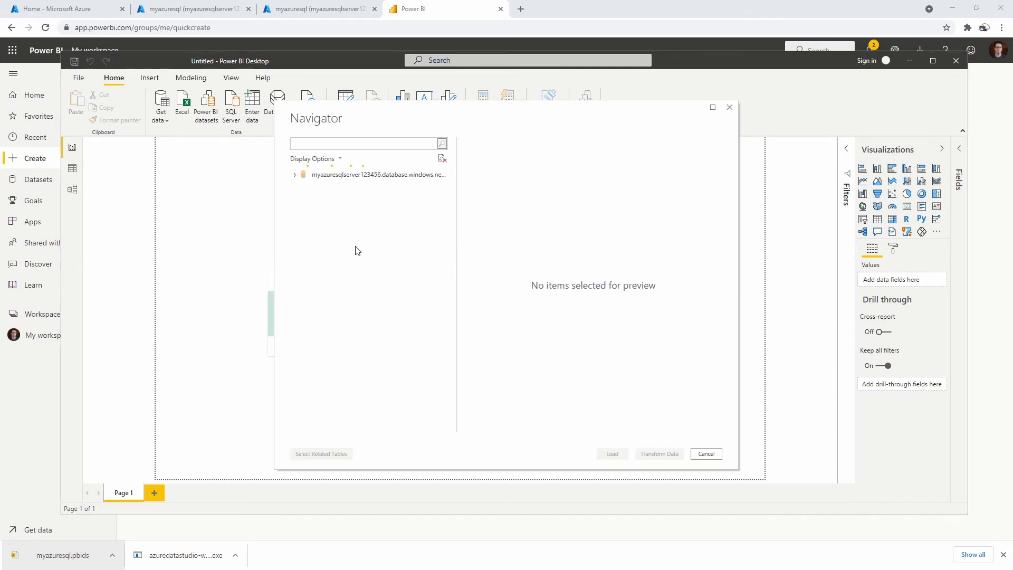
{"action": "left_click", "coordinate": [294, 174]}
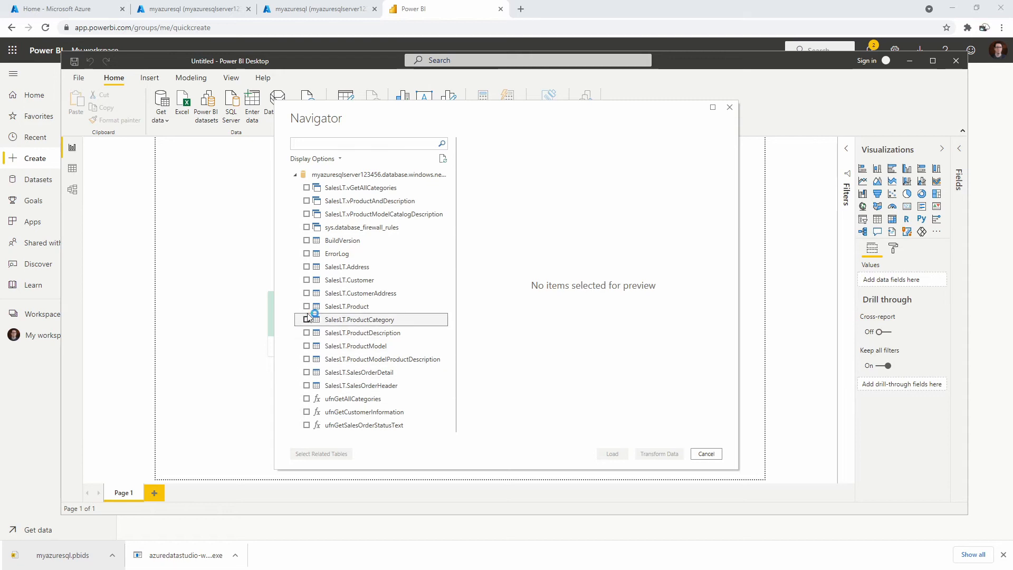
{"action": "left_click", "coordinate": [307, 320]}
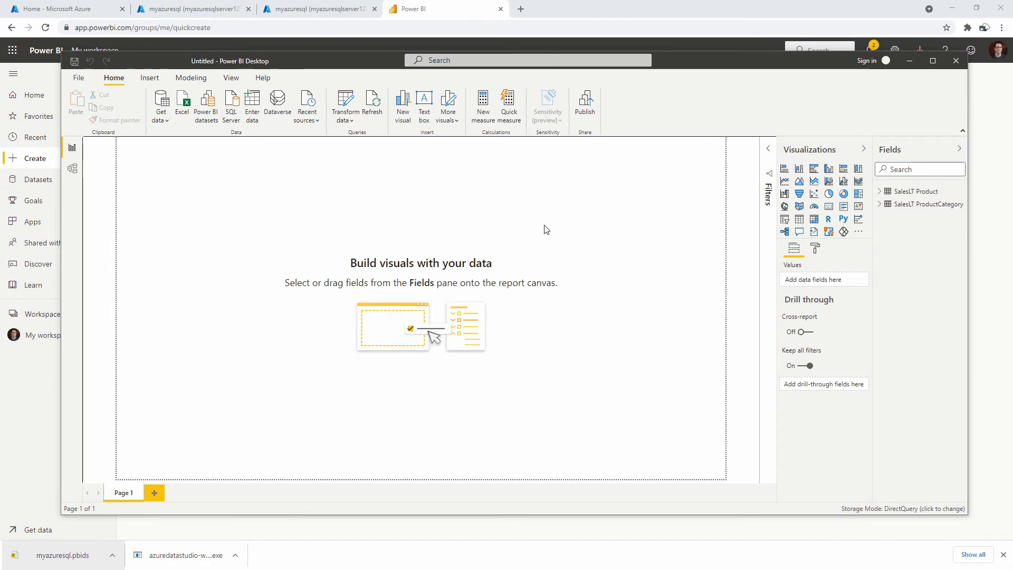
{"action": "mouse_move", "coordinate": [551, 214]}
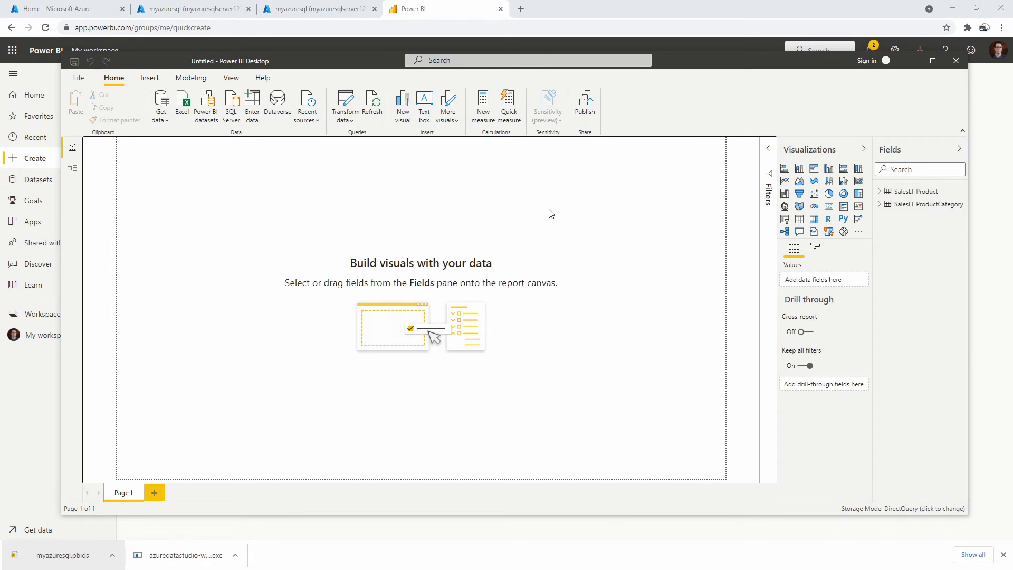
{"action": "mouse_move", "coordinate": [829, 206]}
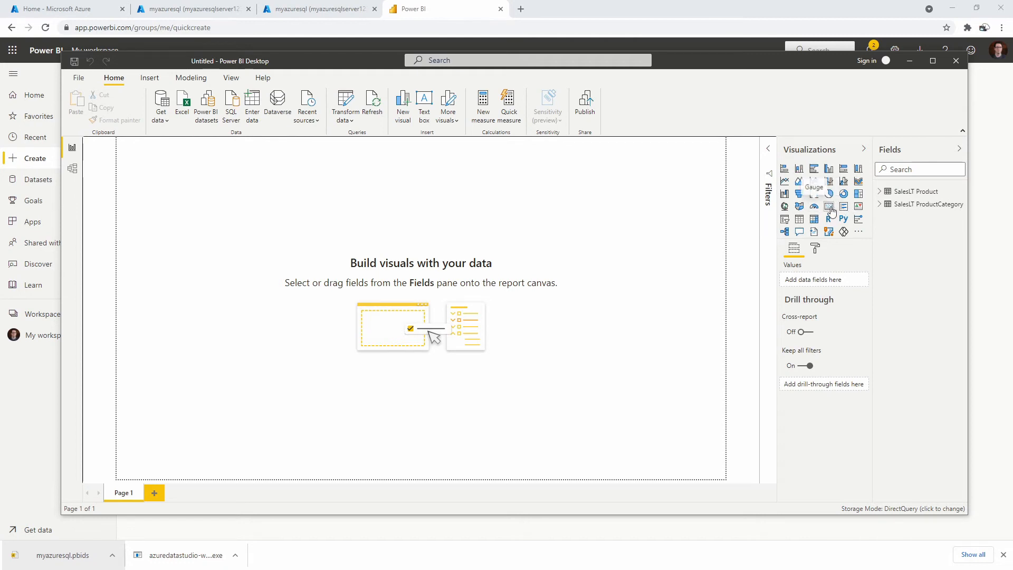
Build a table of ListPrice beside category Name, rename the Name field, and close Desktop
{"action": "left_click", "coordinate": [829, 206]}
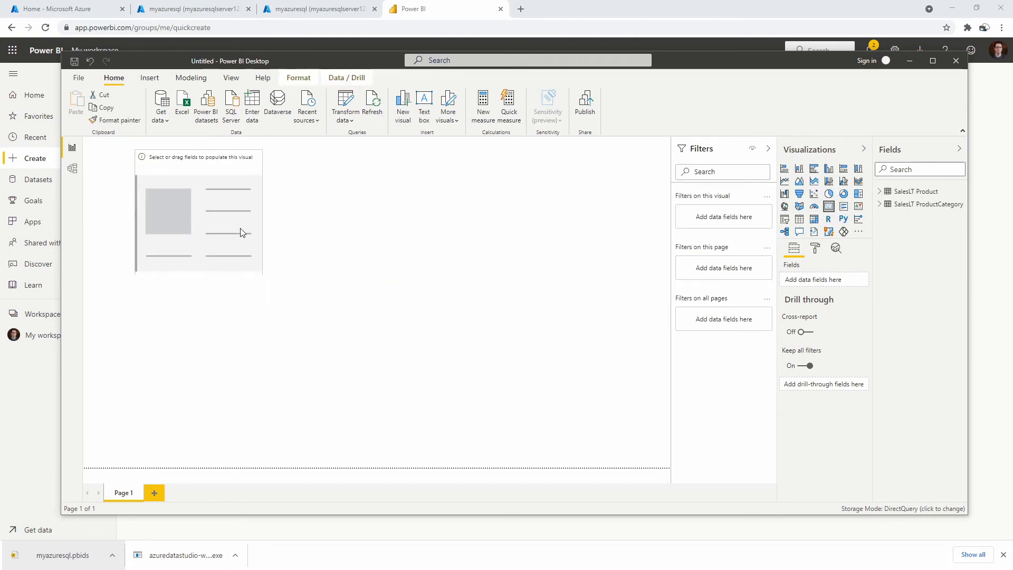
{"action": "left_click", "coordinate": [880, 191]}
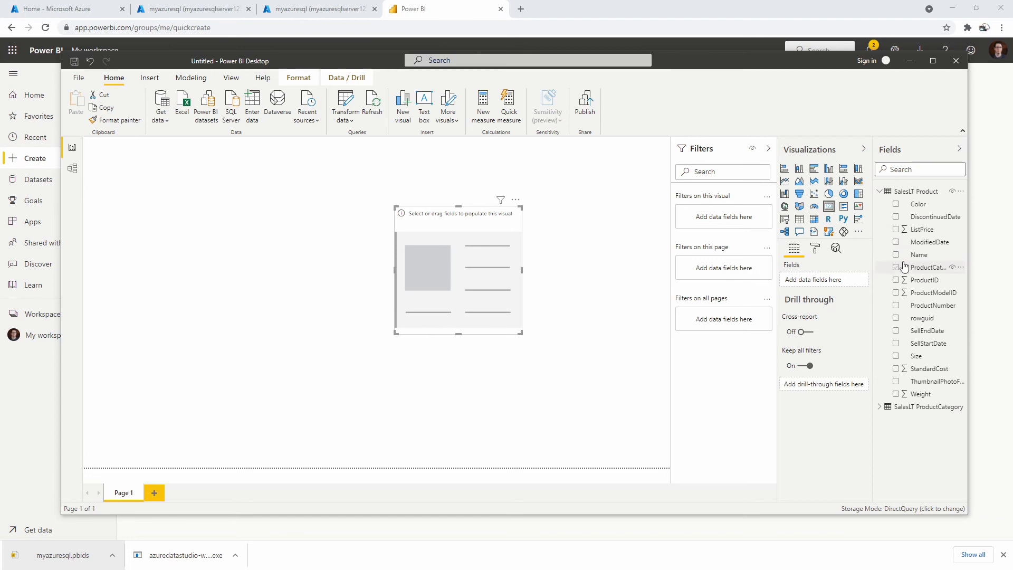
{"action": "left_click", "coordinate": [896, 229]}
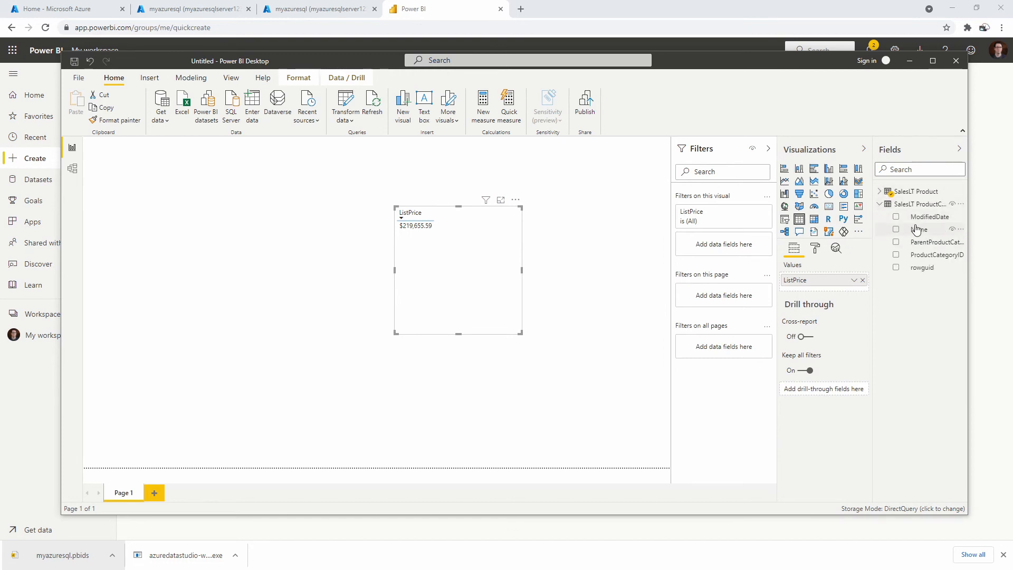
{"action": "left_click", "coordinate": [896, 229]}
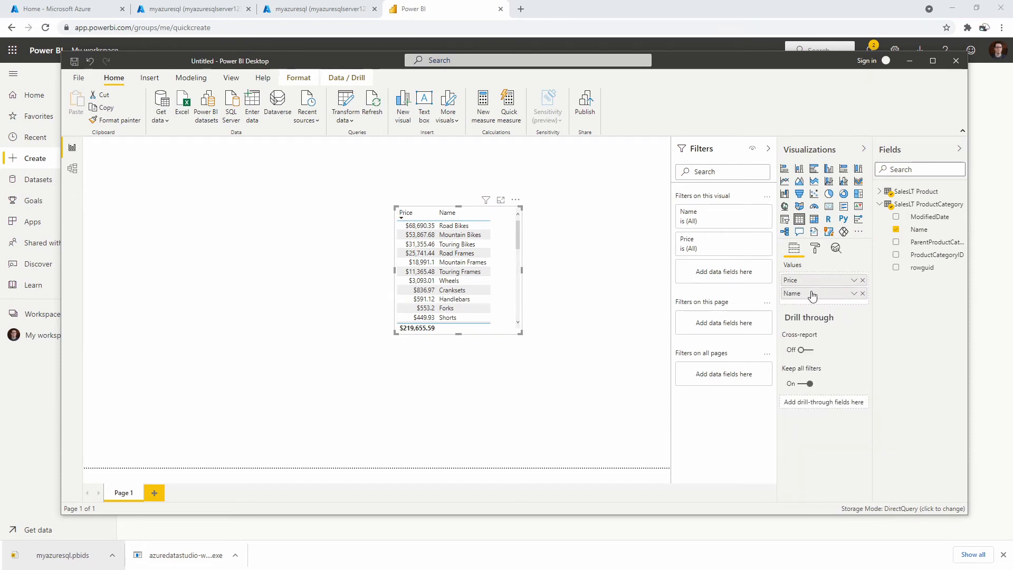
{"action": "left_click", "coordinate": [842, 294]}
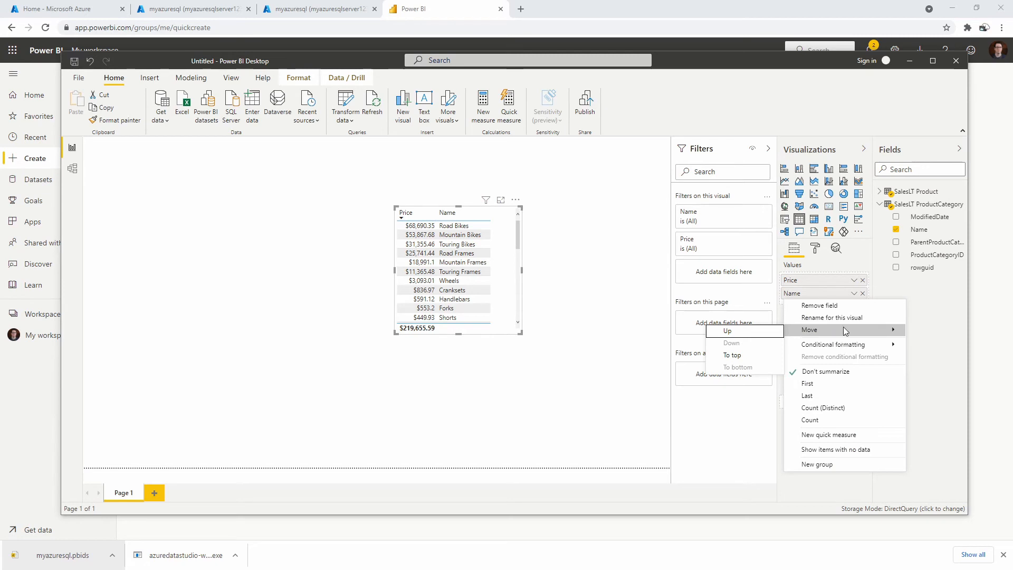
{"action": "left_click", "coordinate": [833, 317]}
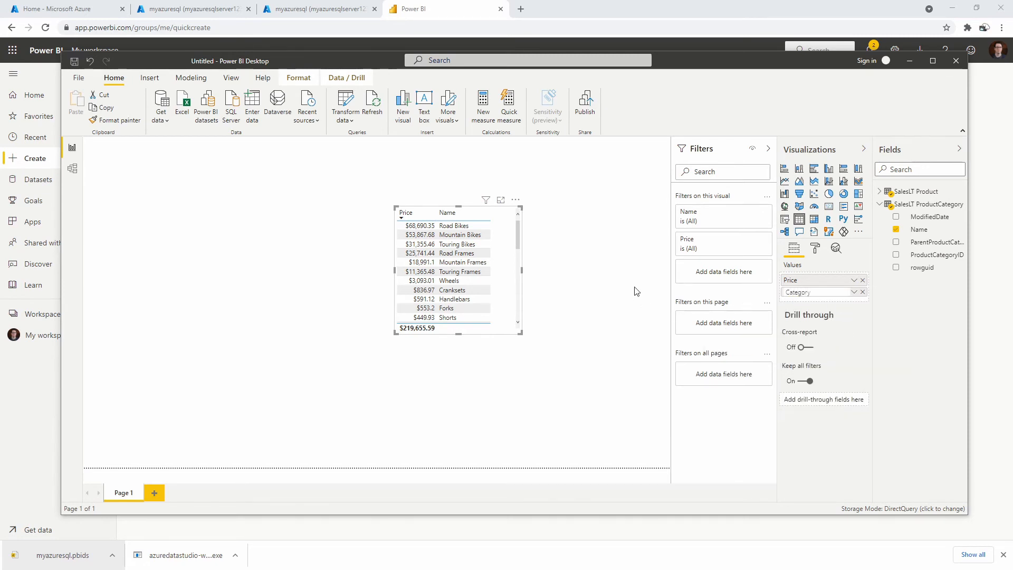
{"action": "mouse_move", "coordinate": [601, 245]}
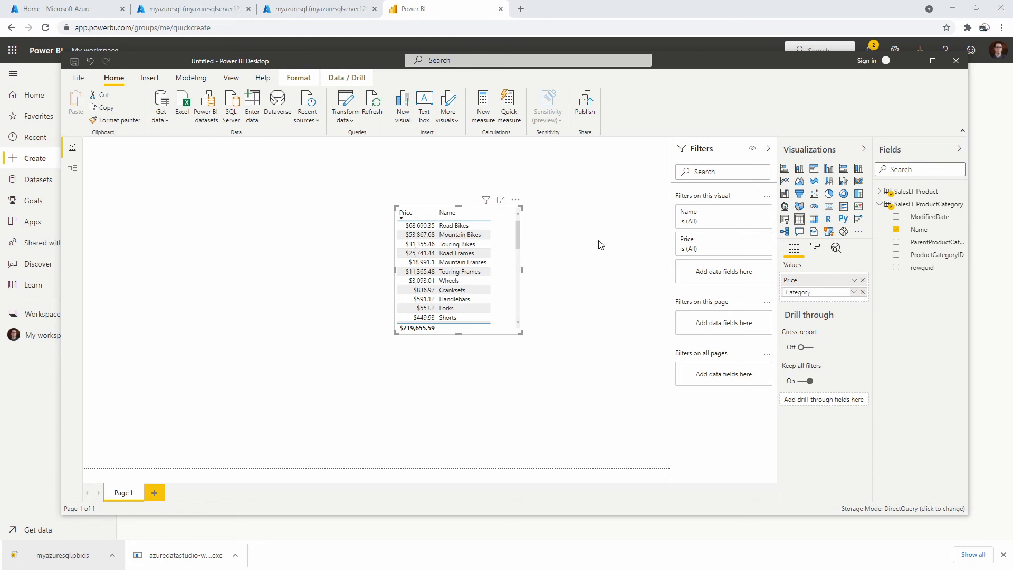
{"action": "left_click", "coordinate": [457, 243]}
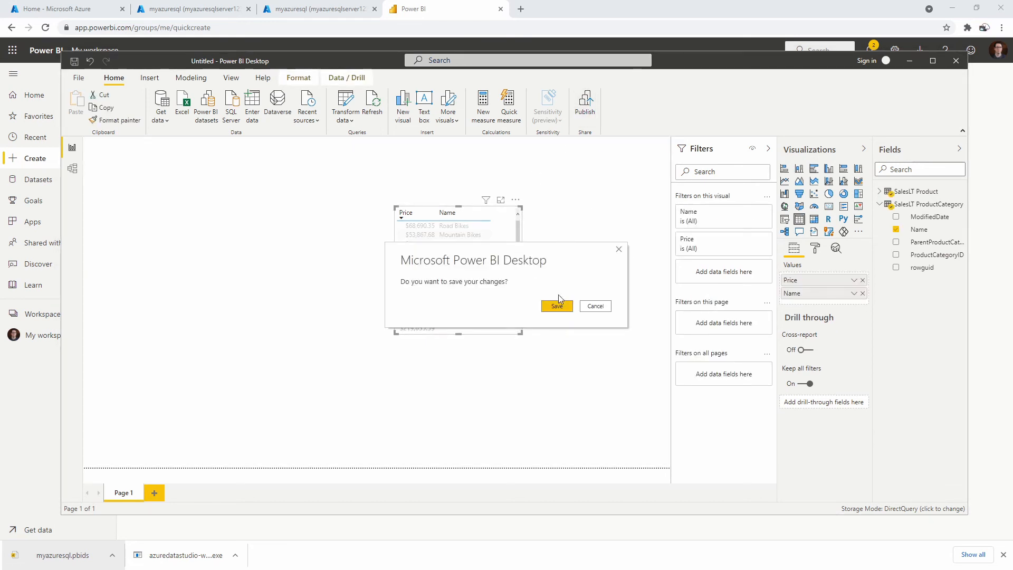
Confirm saving changes and save the report in Downloads as my-power-bi-report
{"action": "left_click", "coordinate": [557, 306]}
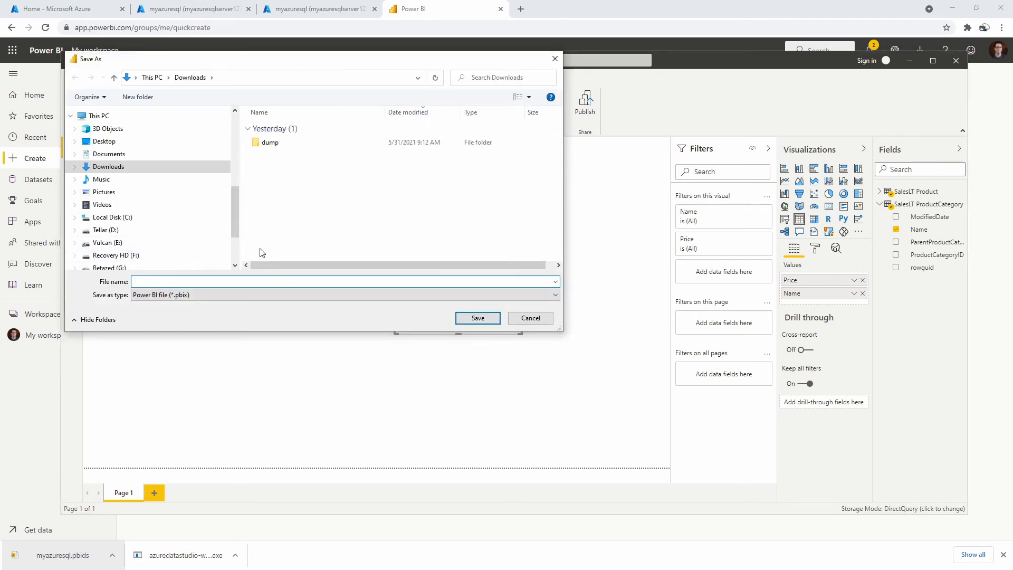
{"action": "type", "text": "my-power"}
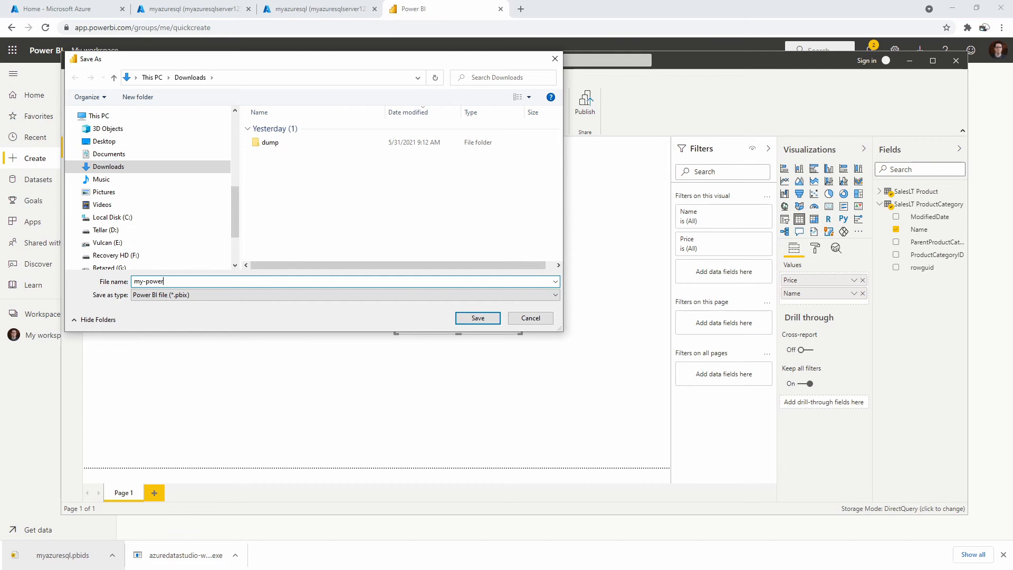
{"action": "type", "text": "-bi-repor"}
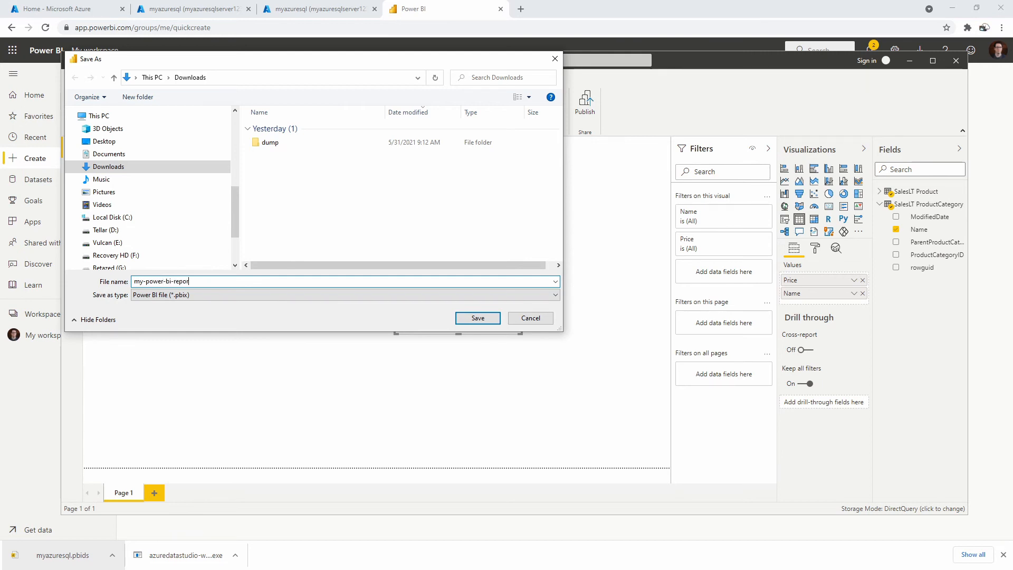
{"action": "left_click", "coordinate": [478, 318]}
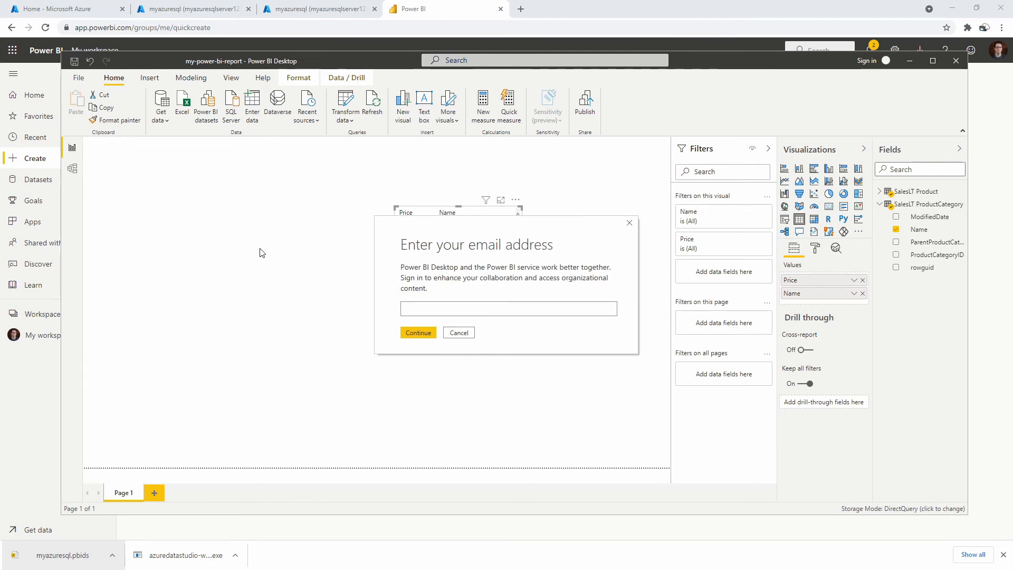
{"action": "left_click", "coordinate": [508, 309]}
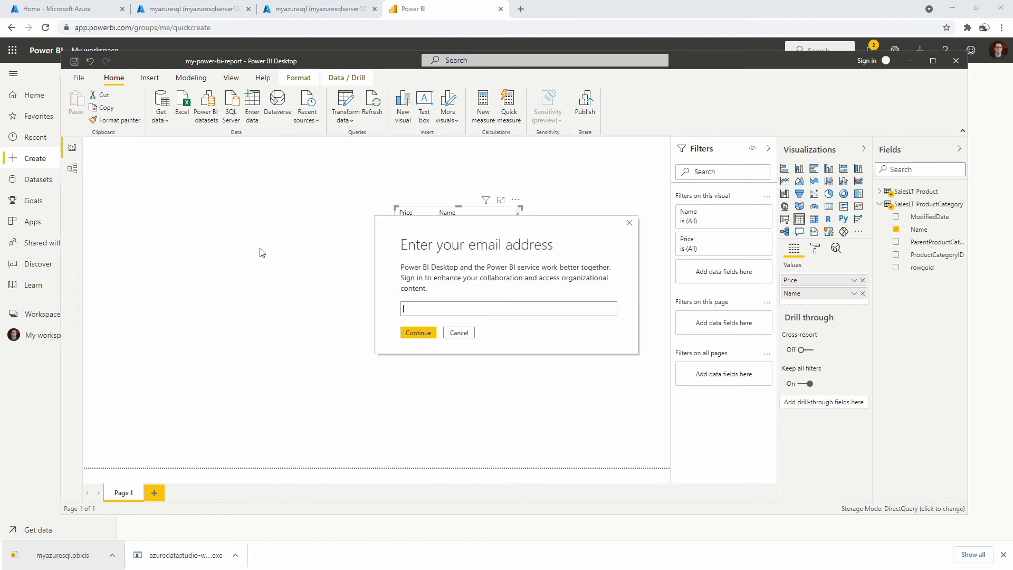
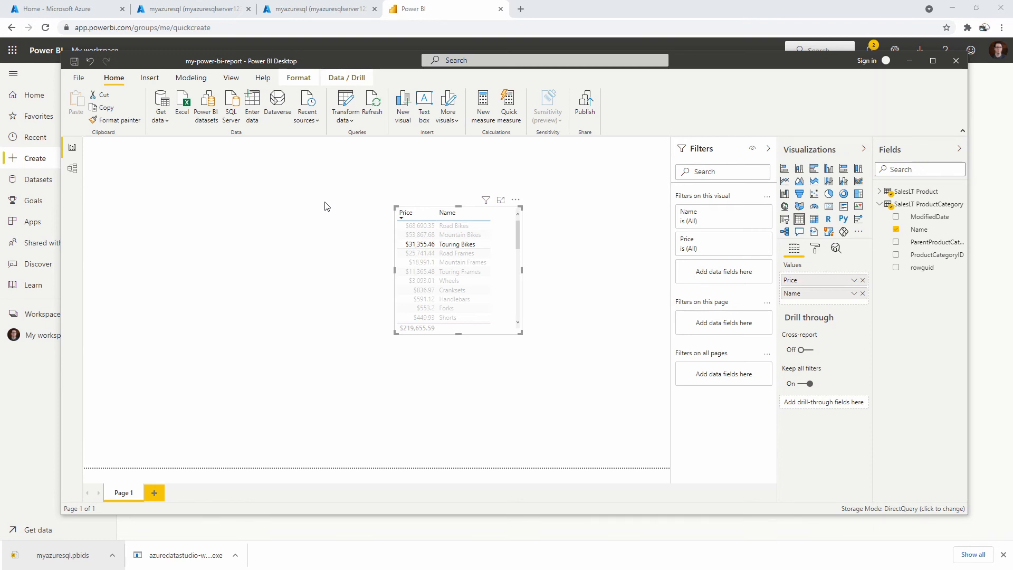
{"action": "mouse_move", "coordinate": [441, 67]}
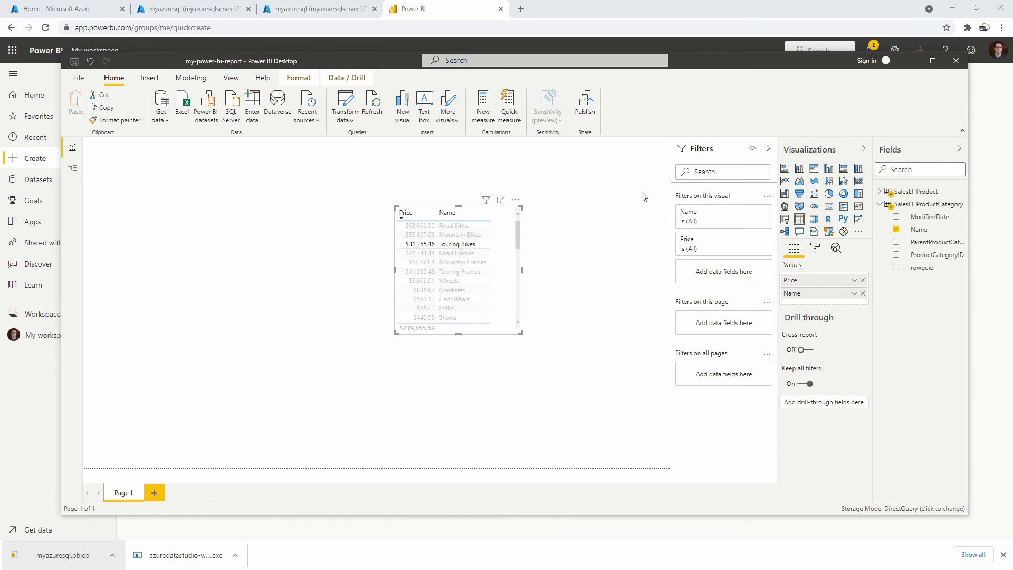
{"action": "mouse_move", "coordinate": [513, 153]}
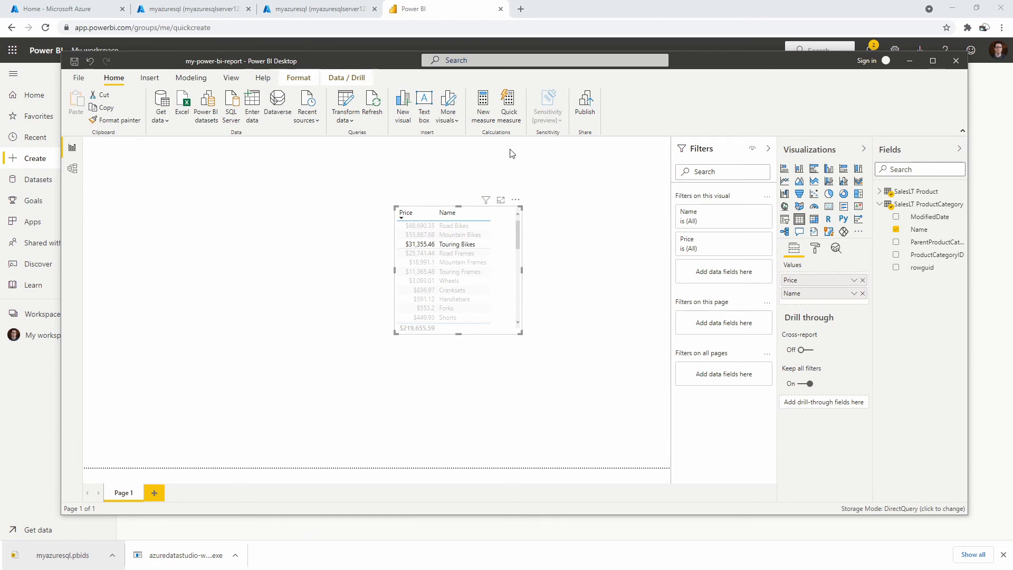
{"action": "left_click", "coordinate": [867, 60]}
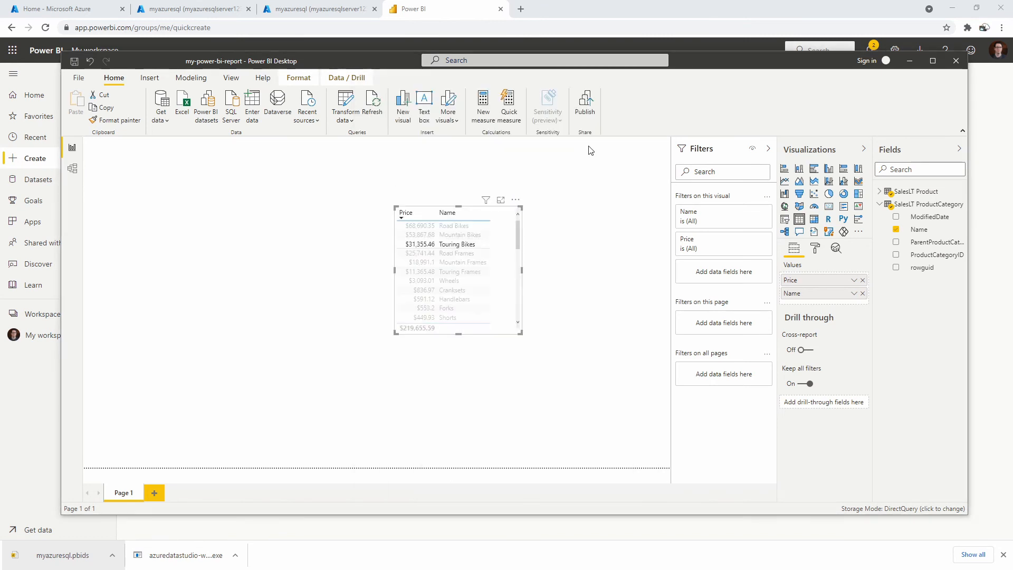
{"action": "left_click", "coordinate": [585, 101]}
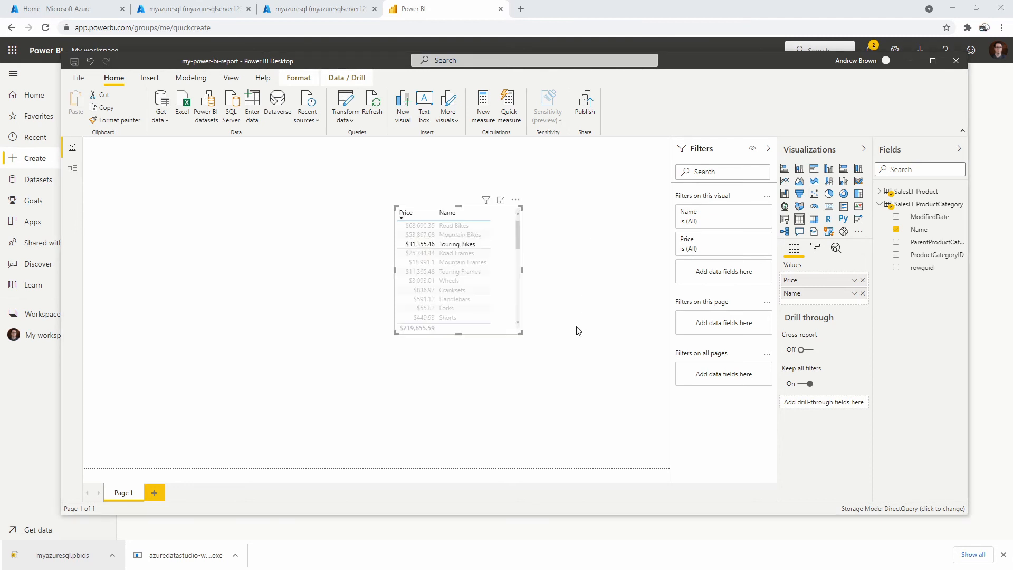
{"action": "left_click", "coordinate": [585, 100]}
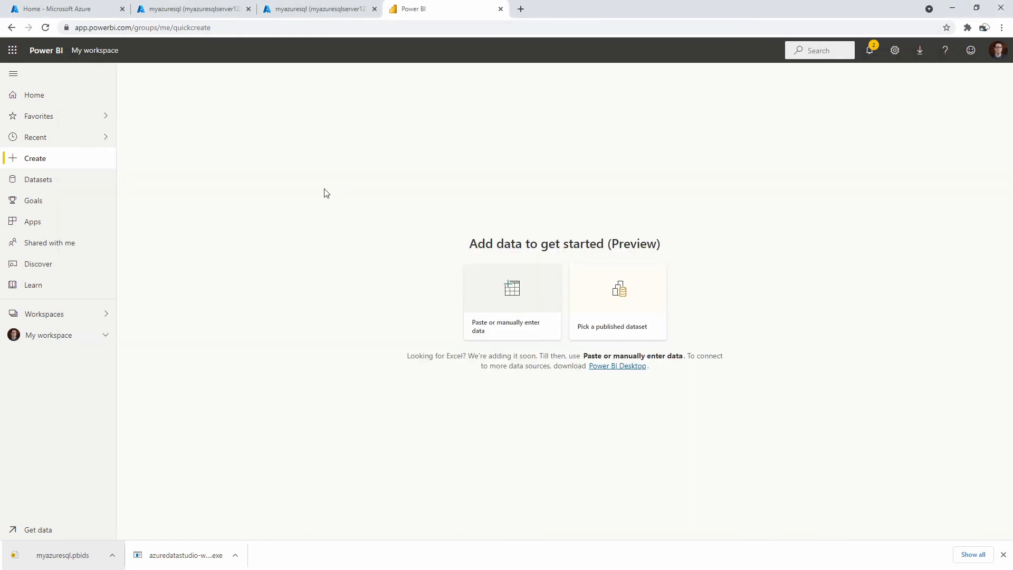
{"action": "mouse_move", "coordinate": [324, 193]}
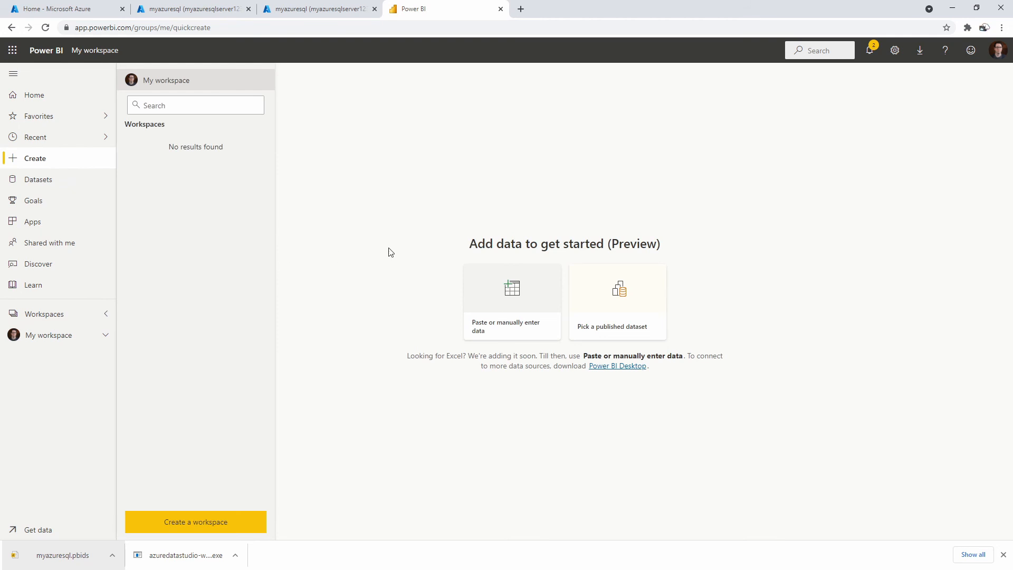
Go to My workspace and open the my-power-bi-report dataset's Settings page
{"action": "left_click", "coordinate": [33, 95]}
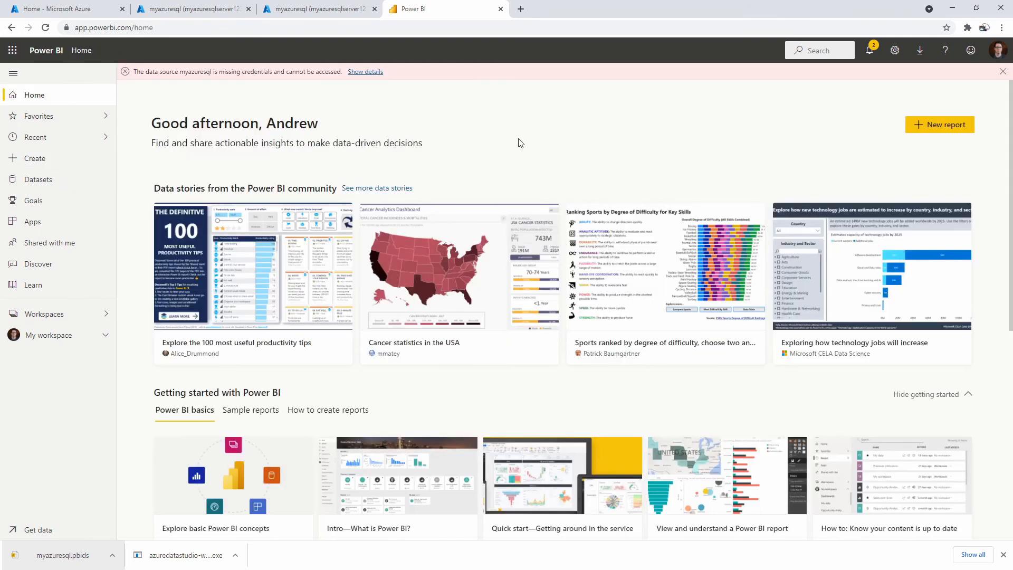
{"action": "left_click", "coordinate": [44, 314]}
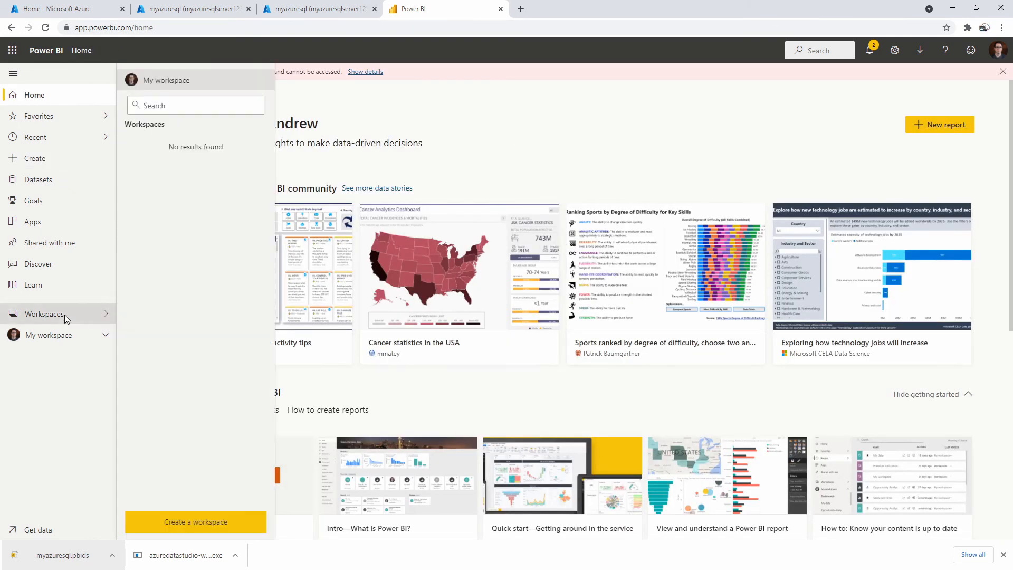
{"action": "left_click", "coordinate": [48, 335]}
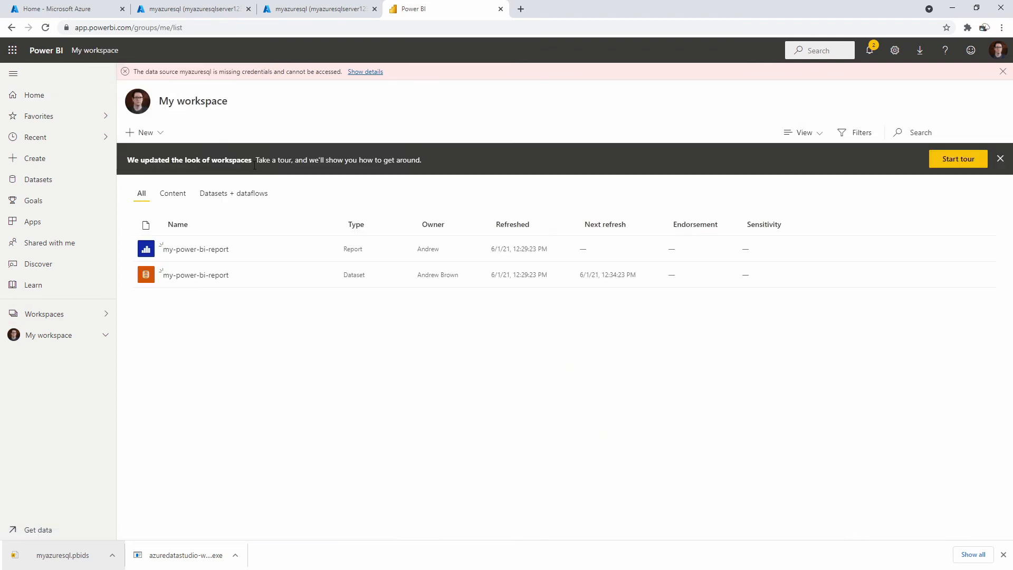
{"action": "mouse_move", "coordinate": [194, 253]}
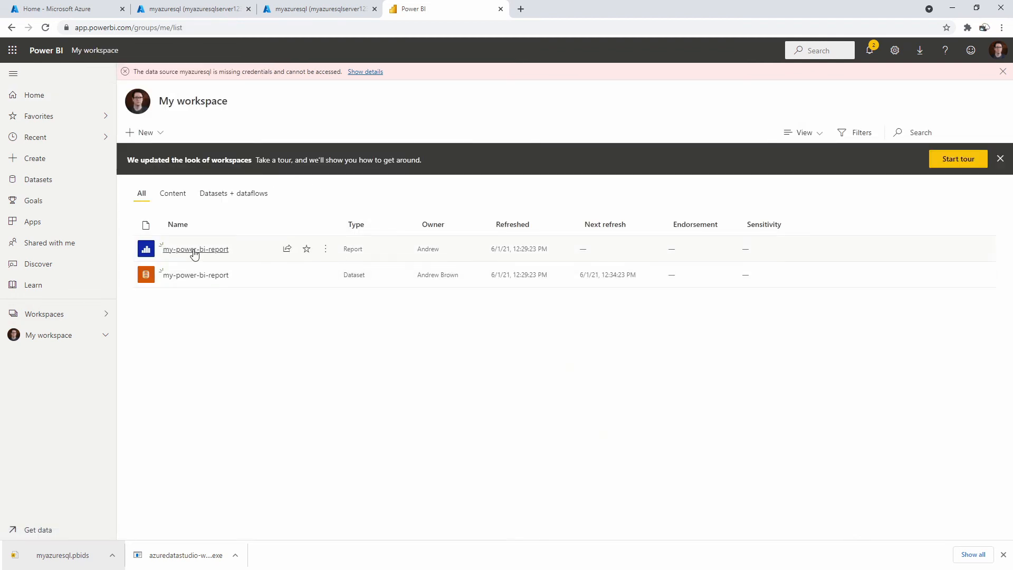
{"action": "left_click", "coordinate": [194, 249]}
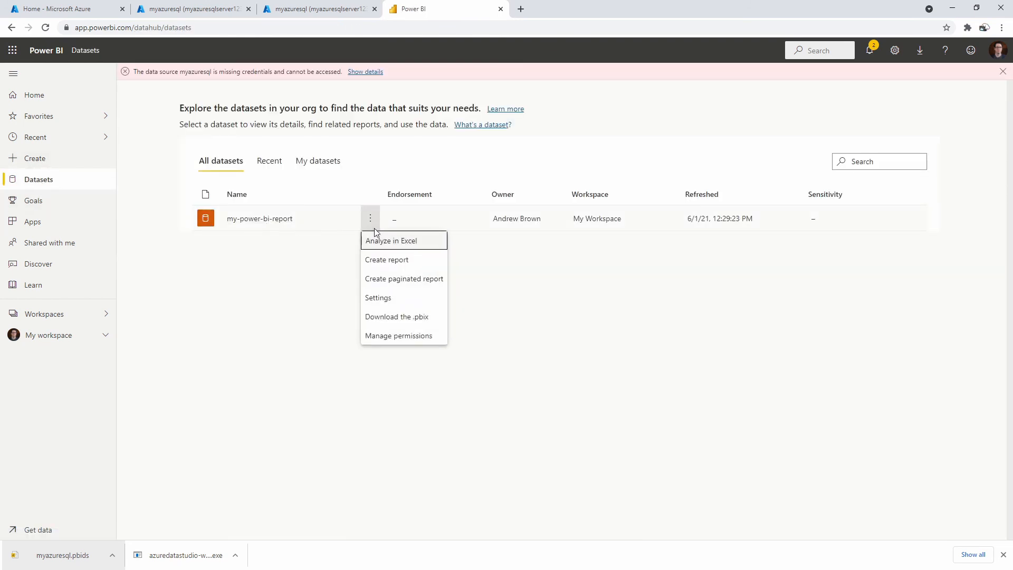
{"action": "left_click", "coordinate": [378, 298]}
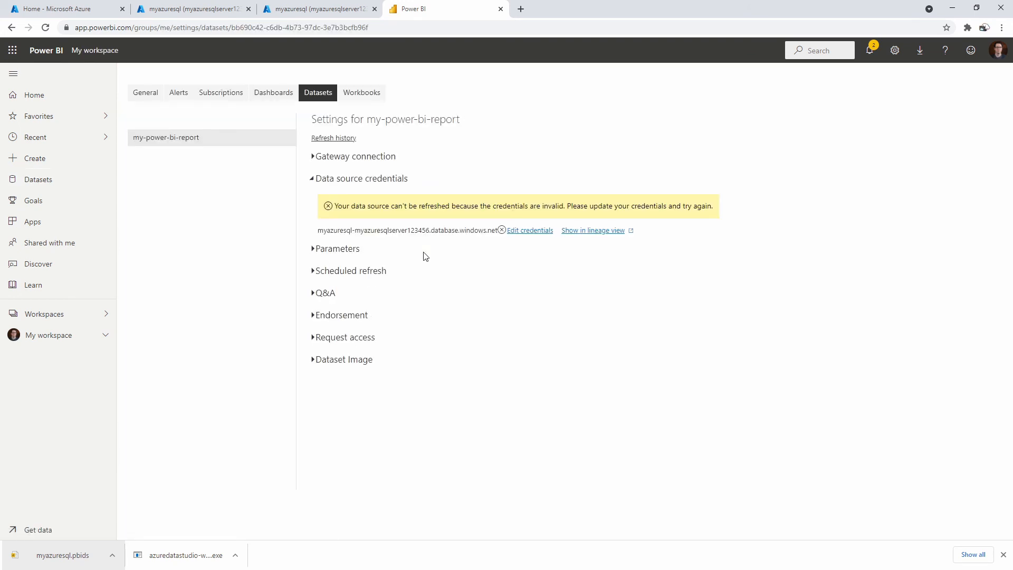
{"action": "mouse_move", "coordinate": [536, 233]}
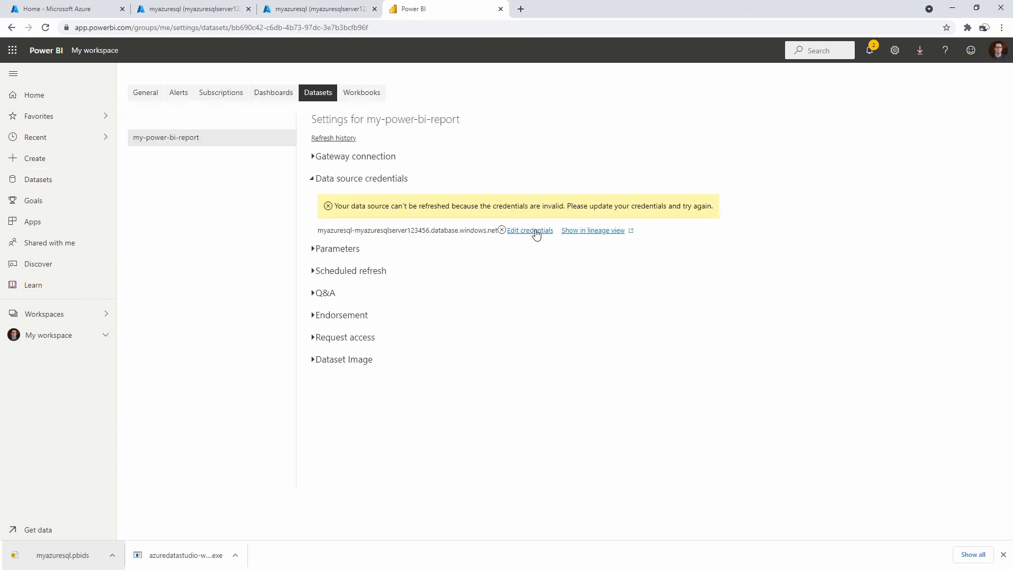
Update the data source credentials to user azureuser with Private privacy level
{"action": "left_click", "coordinate": [529, 230]}
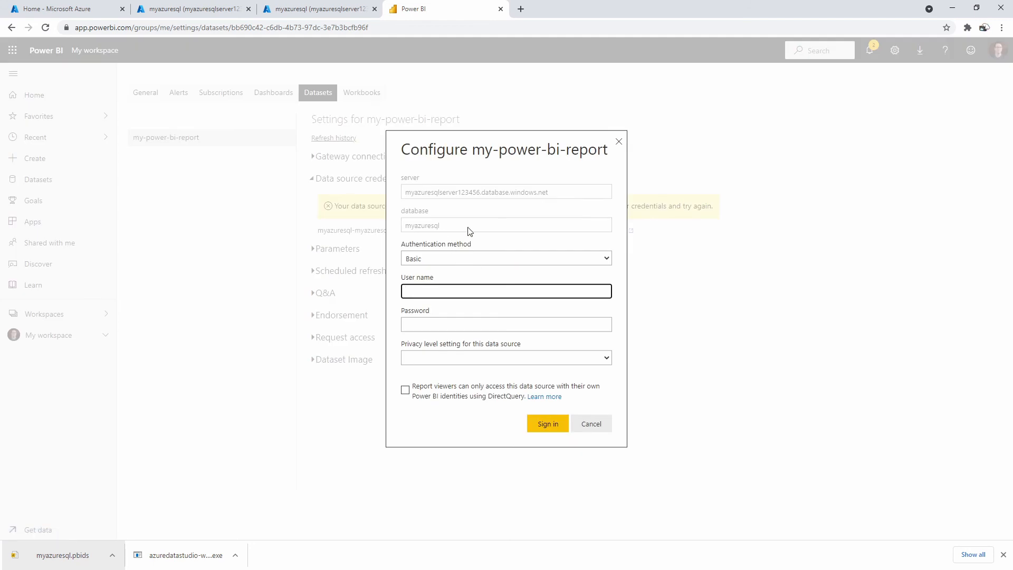
{"action": "type", "text": "azureuser"}
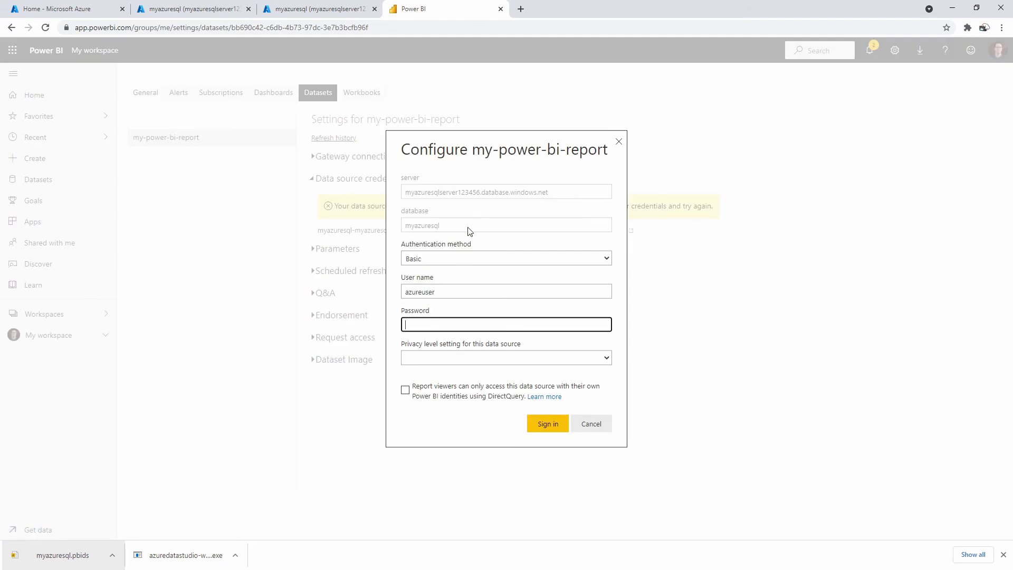
{"action": "type", "text": "••••••••••"}
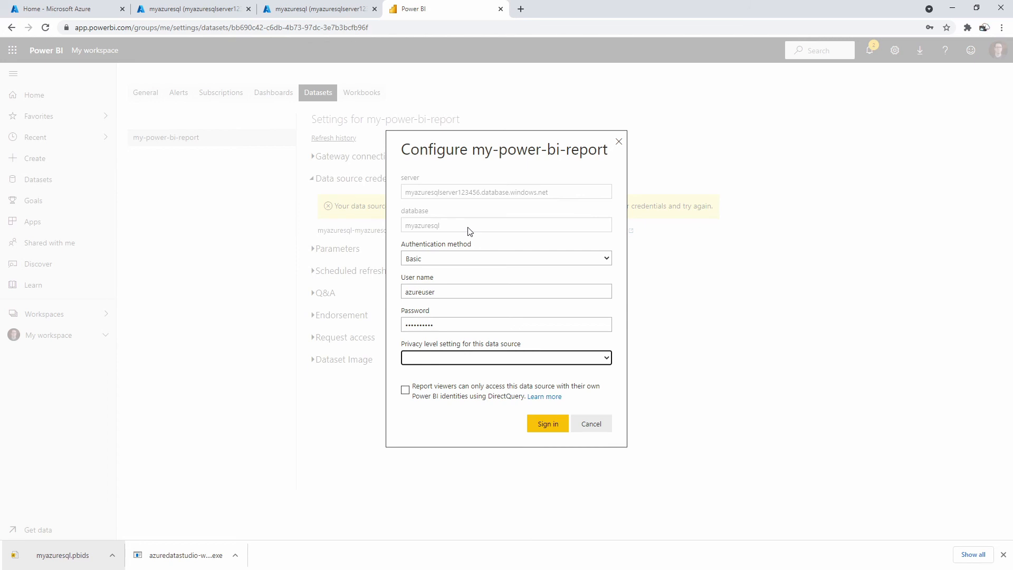
{"action": "left_click", "coordinate": [506, 357]}
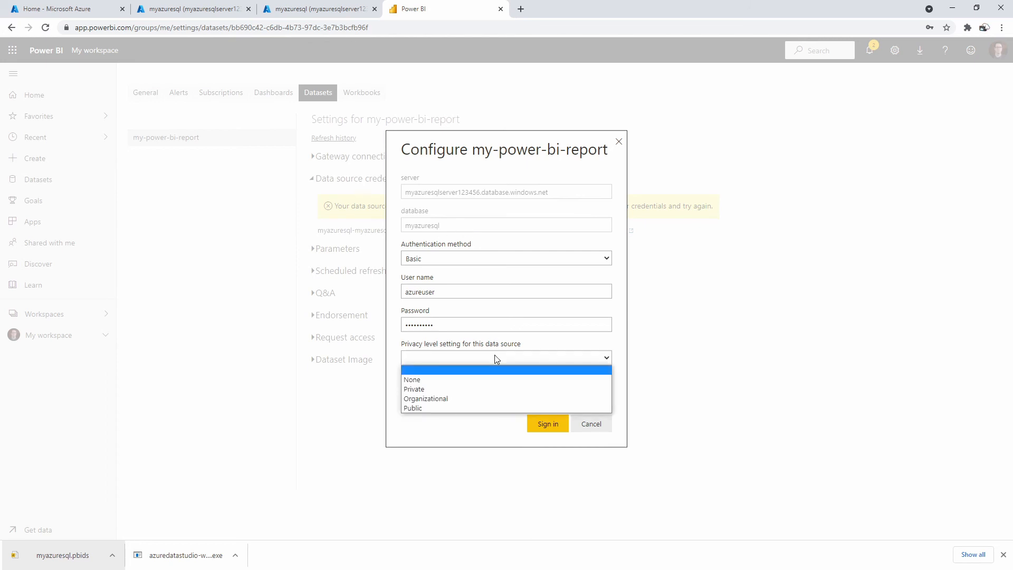
{"action": "left_click", "coordinate": [414, 389]}
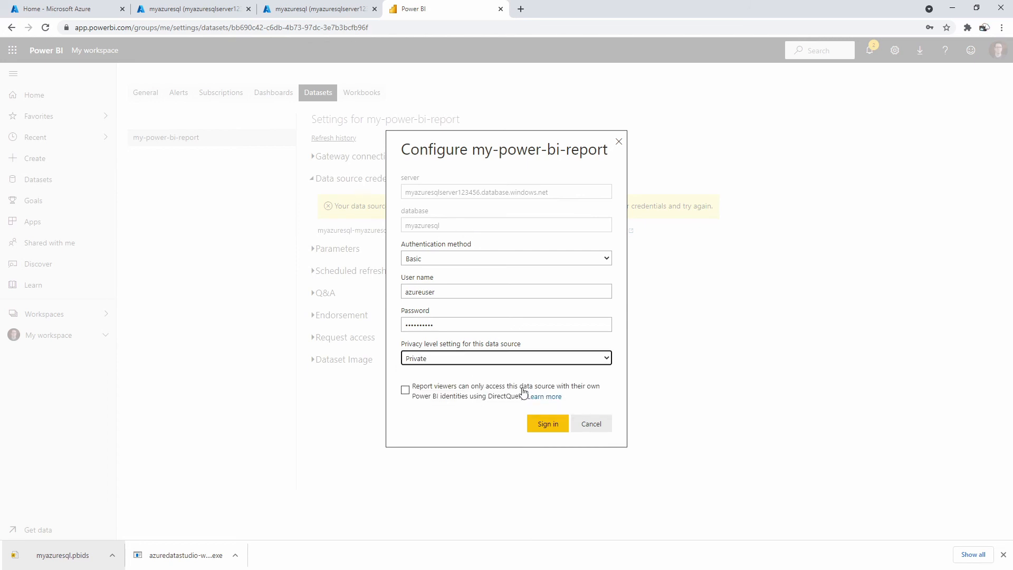
{"action": "left_click", "coordinate": [547, 423]}
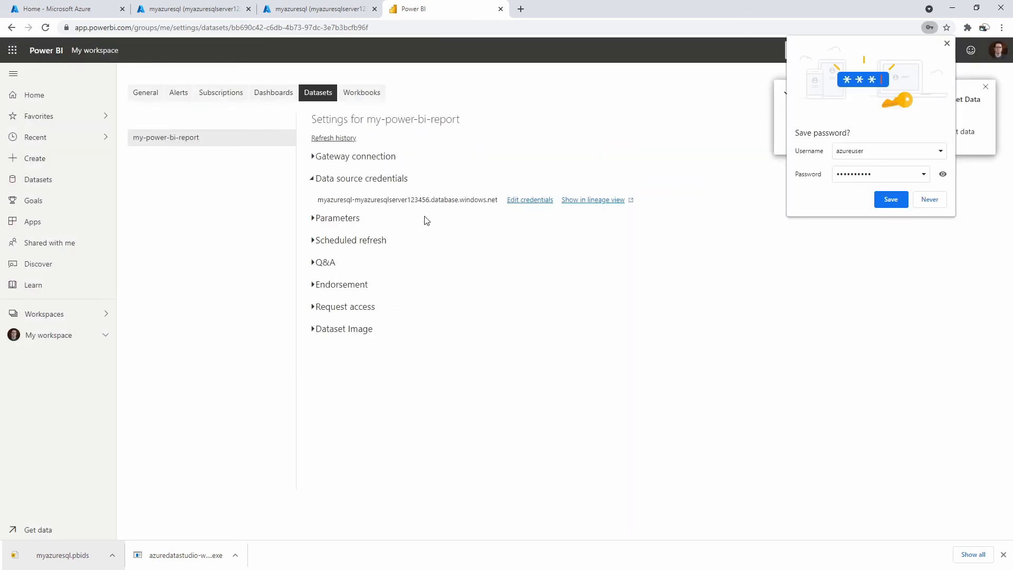
{"action": "left_click", "coordinate": [930, 199]}
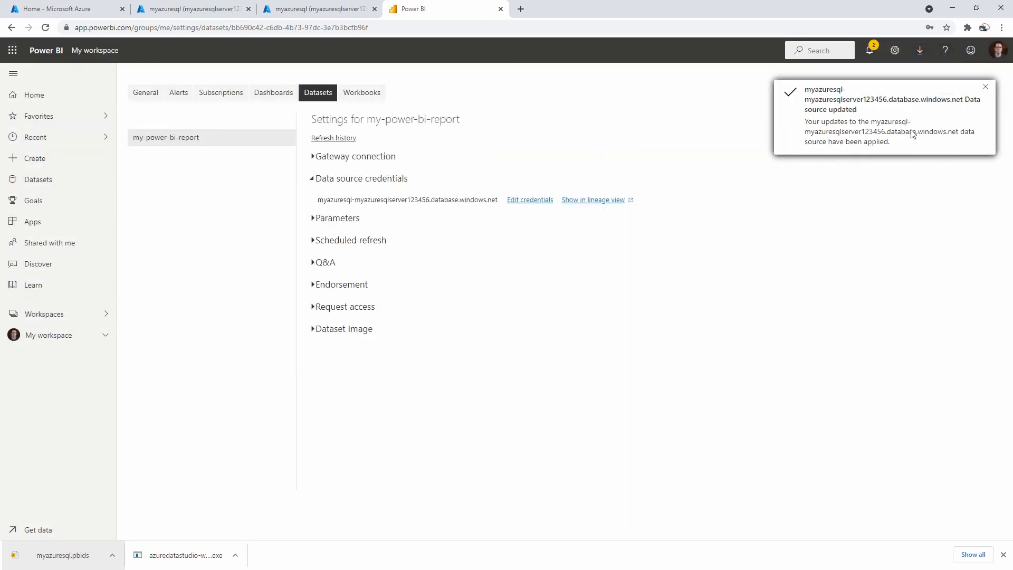
{"action": "mouse_move", "coordinate": [91, 238]}
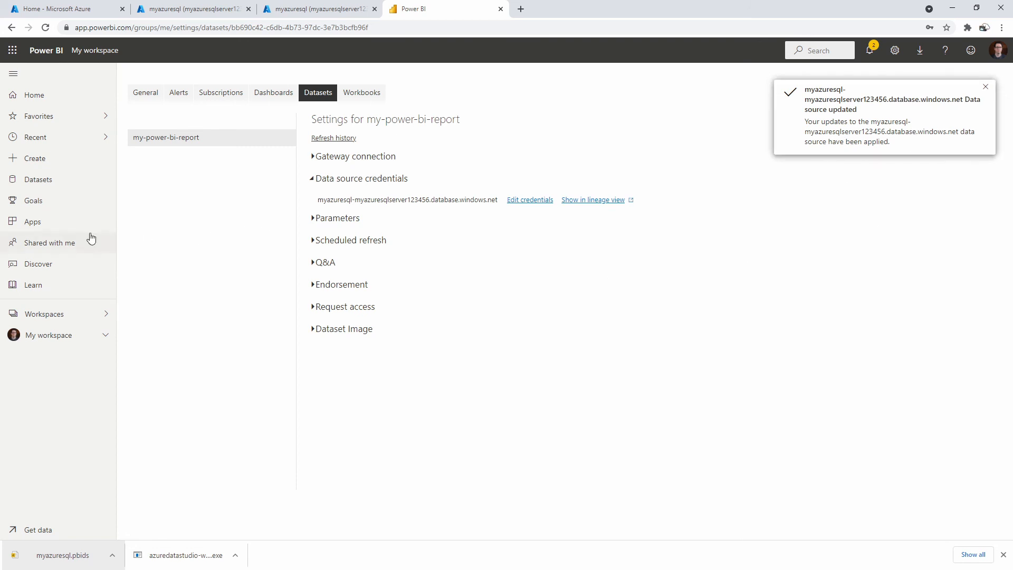
{"action": "left_click", "coordinate": [43, 314]}
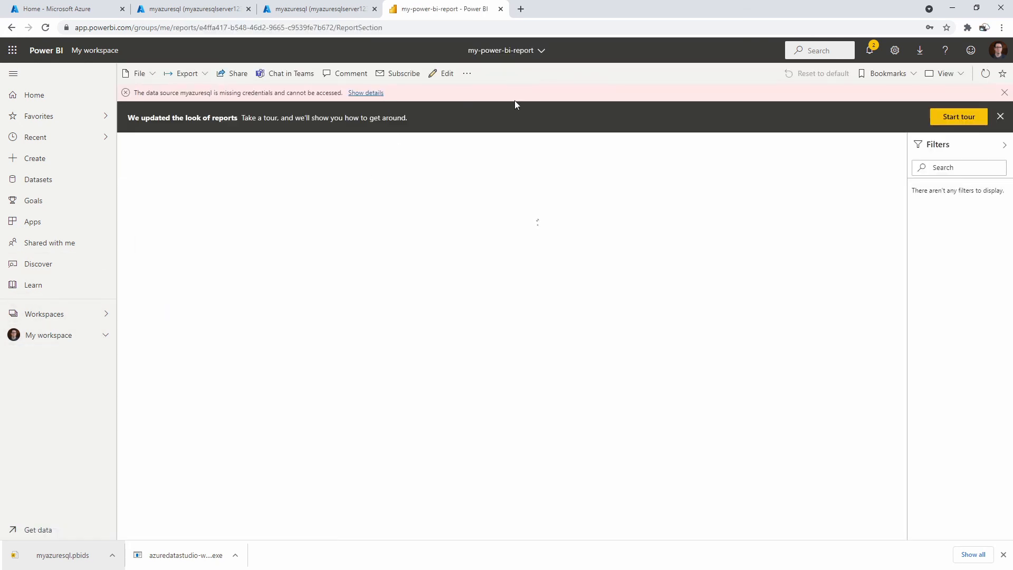
Switch to the Azure Portal and open the SQL server's firewall settings
{"action": "left_click", "coordinate": [195, 9]}
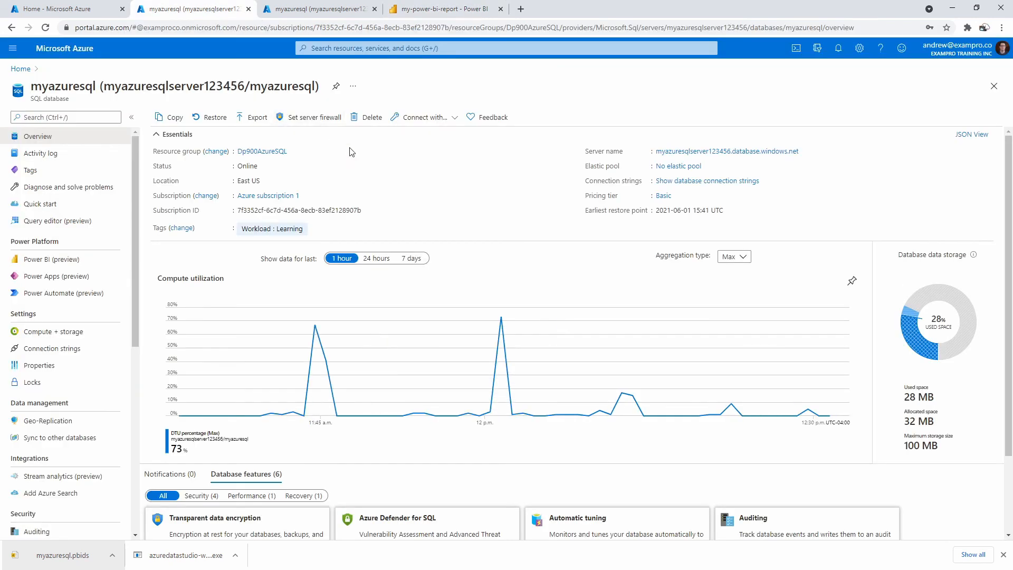
{"action": "left_click", "coordinate": [314, 117]}
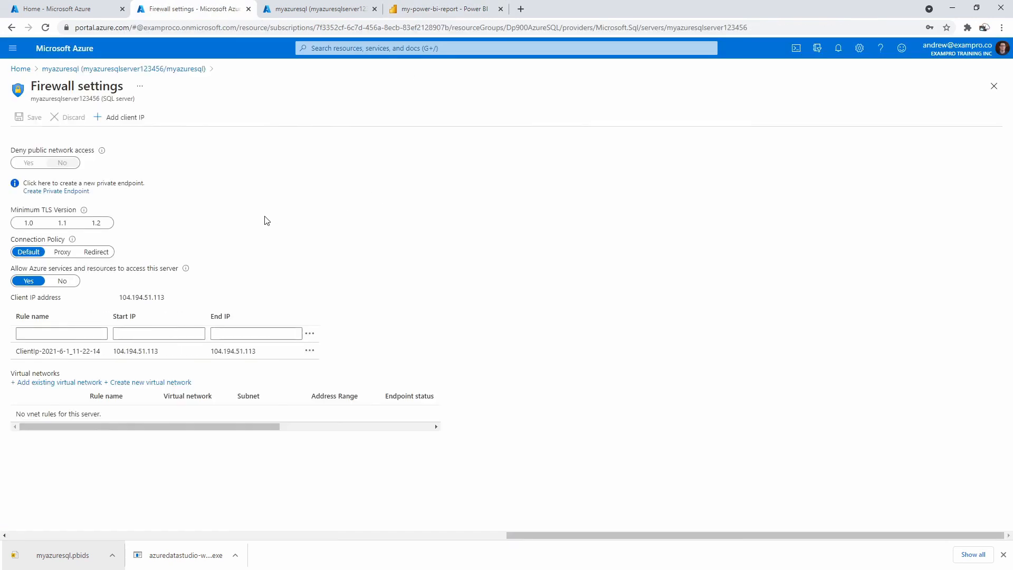
{"action": "mouse_move", "coordinate": [74, 279]}
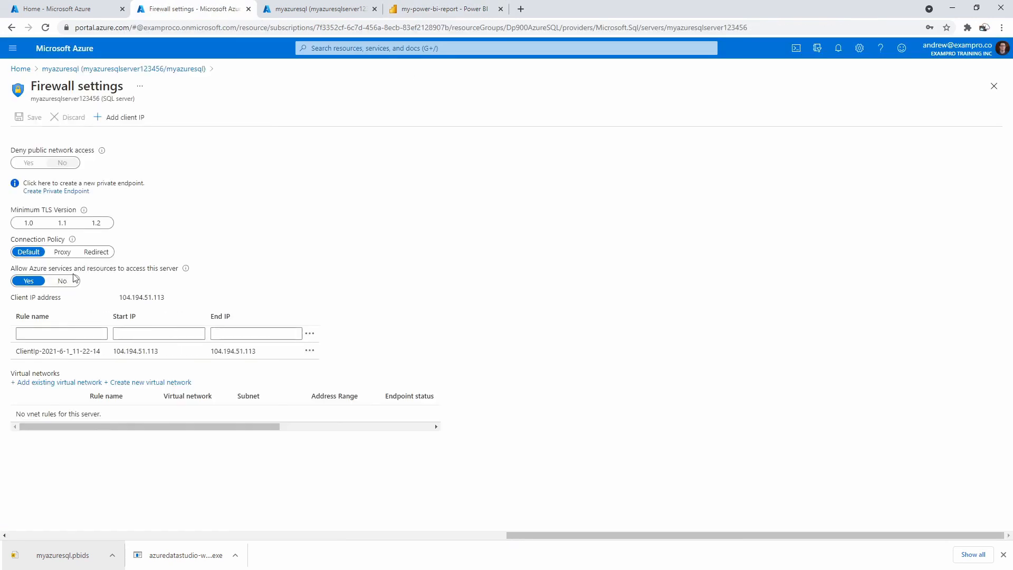
{"action": "mouse_move", "coordinate": [139, 279]}
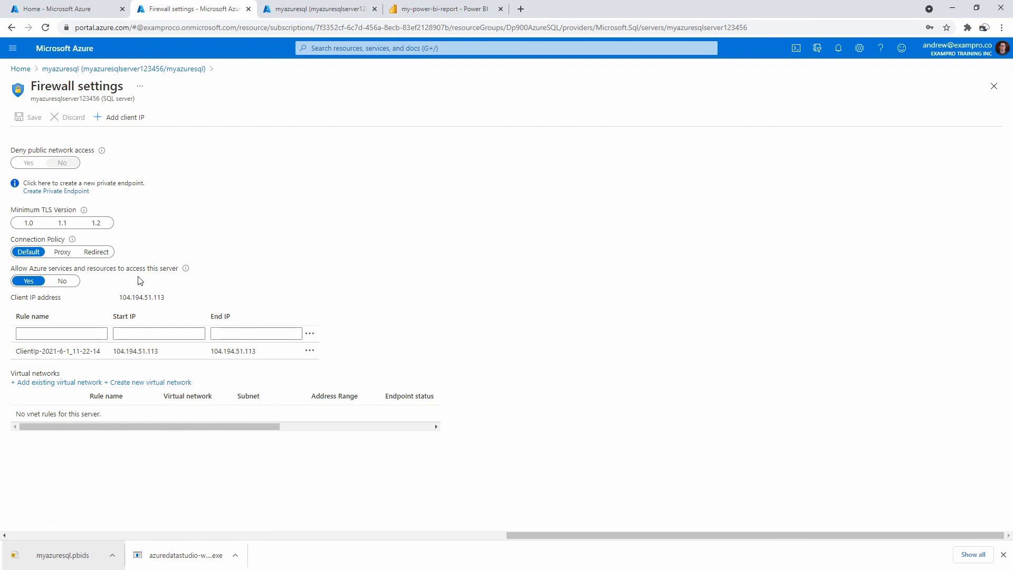
{"action": "mouse_move", "coordinate": [71, 181]}
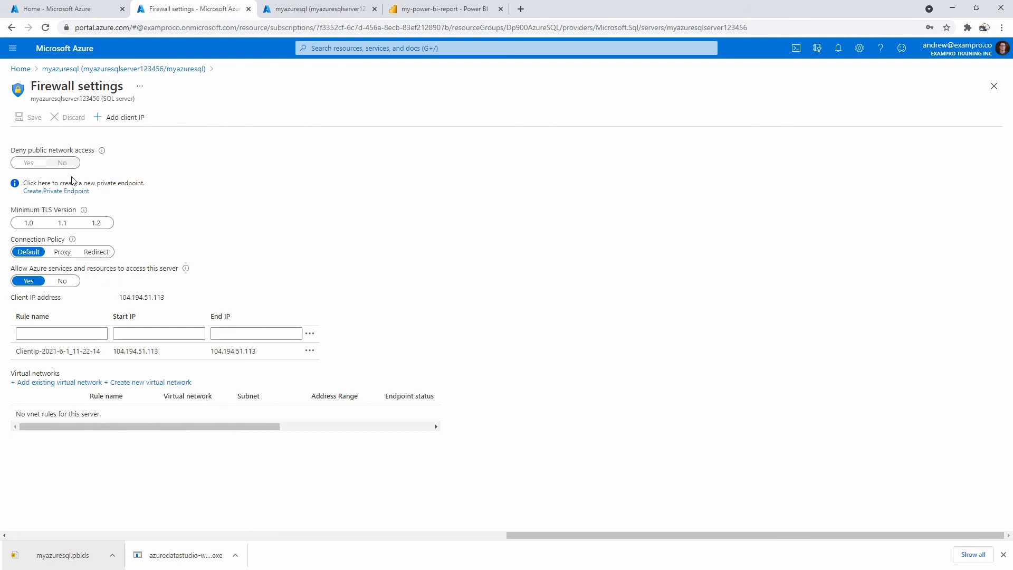
{"action": "mouse_move", "coordinate": [138, 259]}
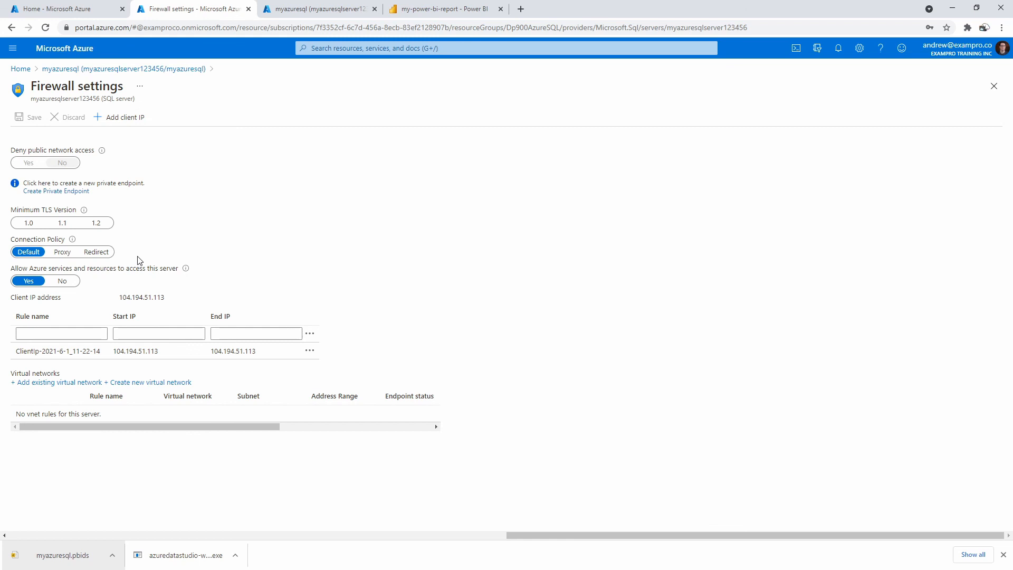
{"action": "mouse_move", "coordinate": [284, 79]}
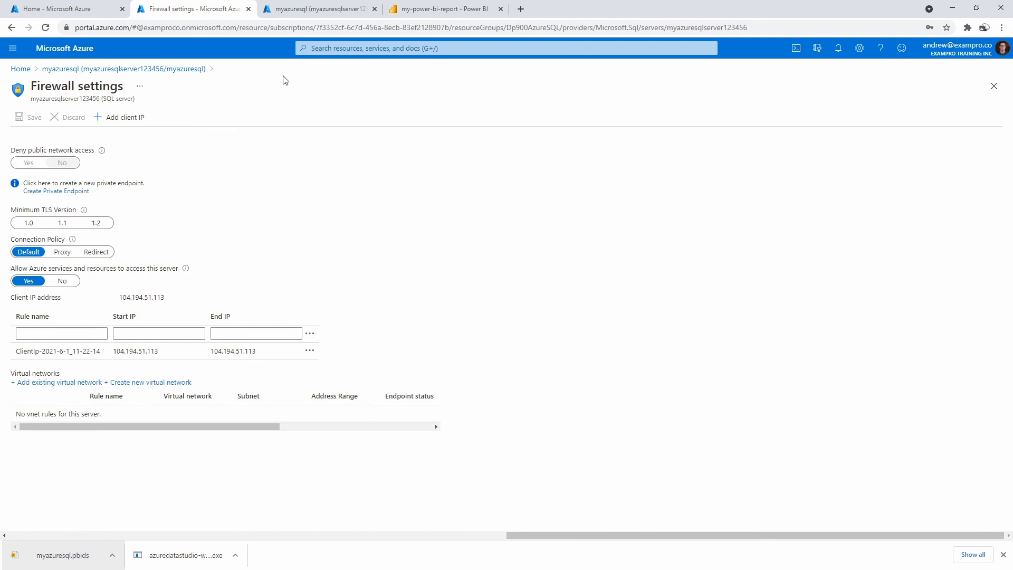
Switch between the Azure firewall settings and the Power BI report tab
{"action": "left_click", "coordinate": [449, 9]}
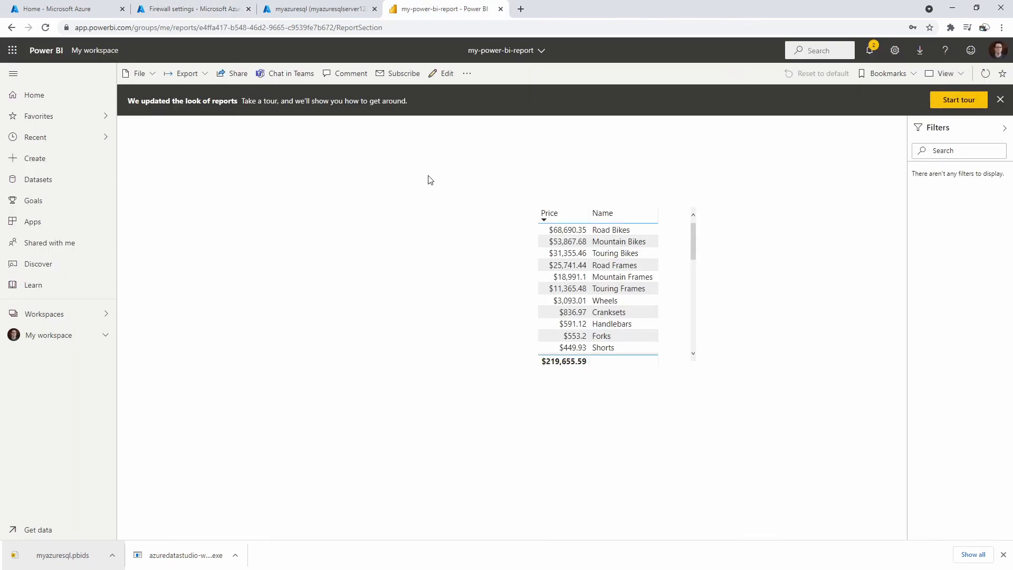
{"action": "mouse_move", "coordinate": [64, 185]}
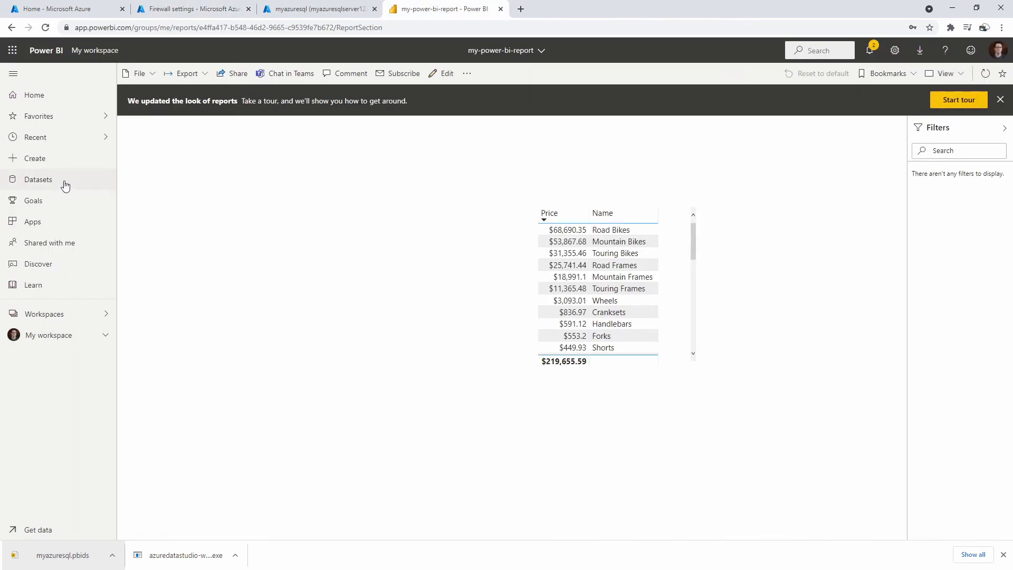
{"action": "mouse_move", "coordinate": [745, 94]}
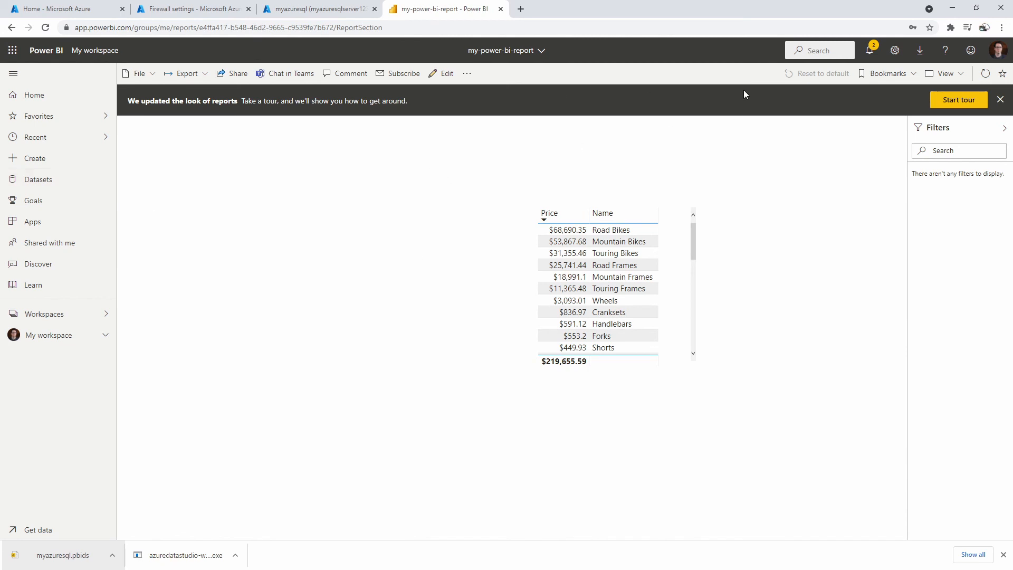
{"action": "mouse_move", "coordinate": [697, 126]}
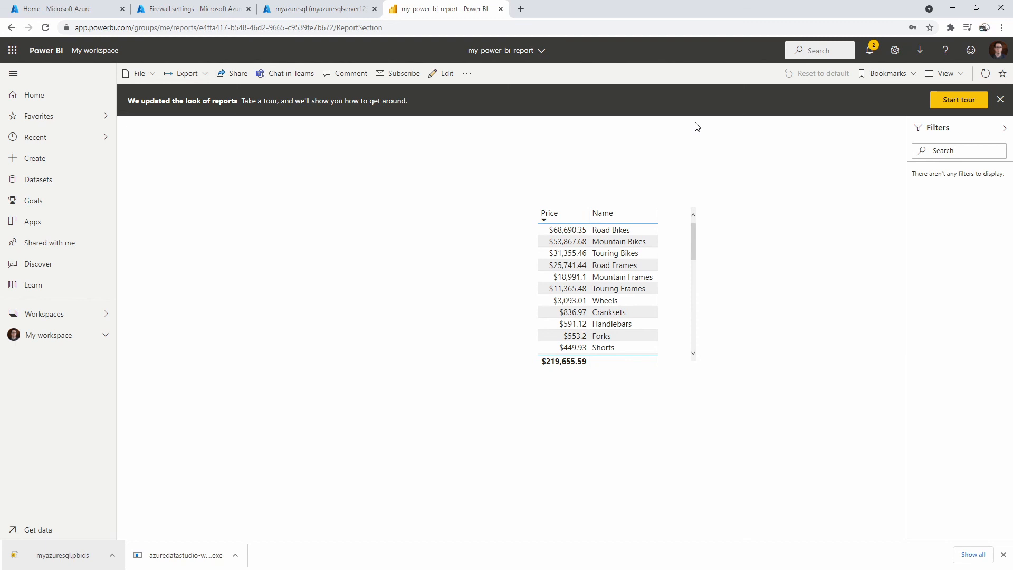
{"action": "mouse_move", "coordinate": [211, 159]}
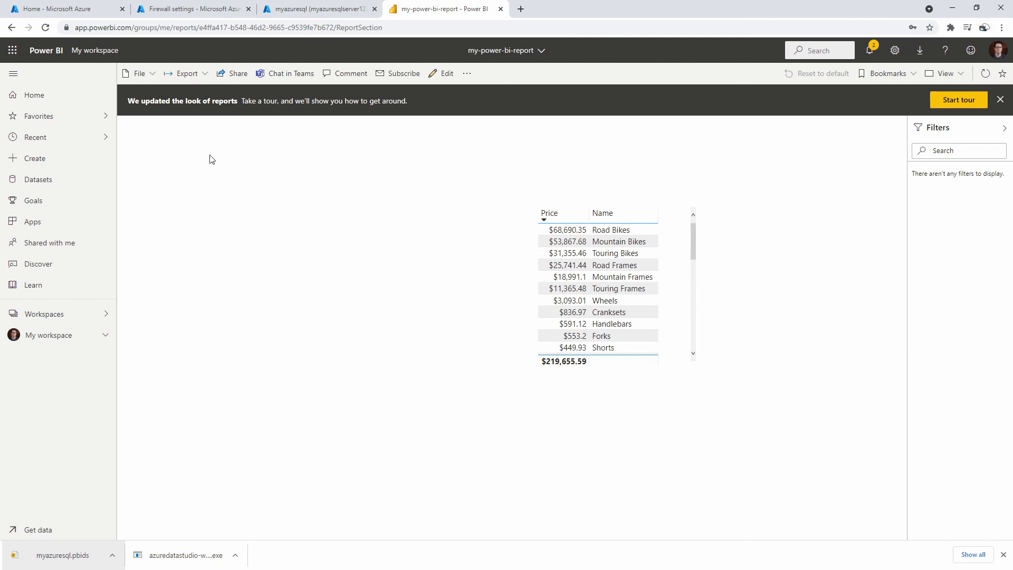
{"action": "left_click", "coordinate": [191, 9]}
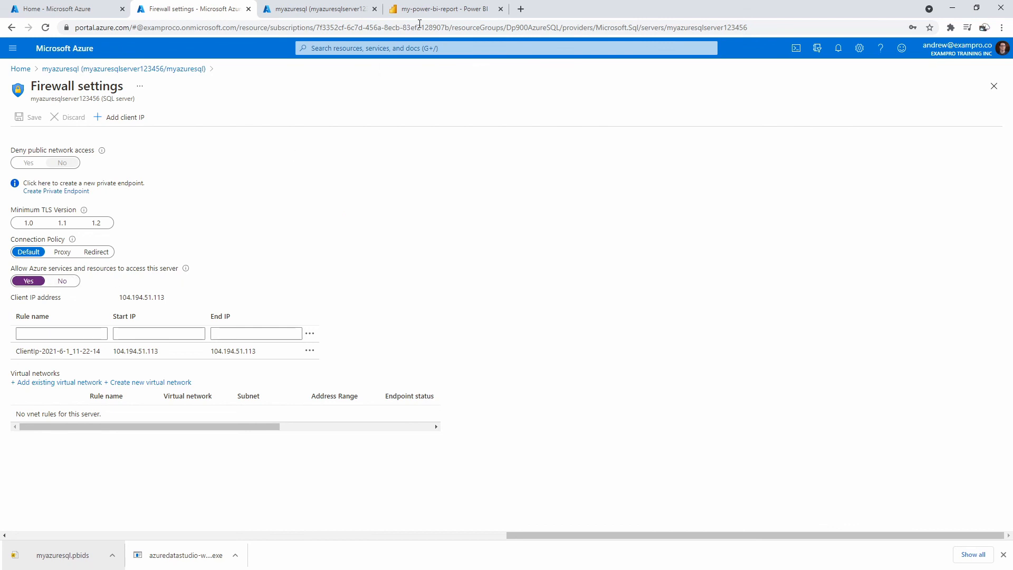
{"action": "left_click", "coordinate": [444, 9]}
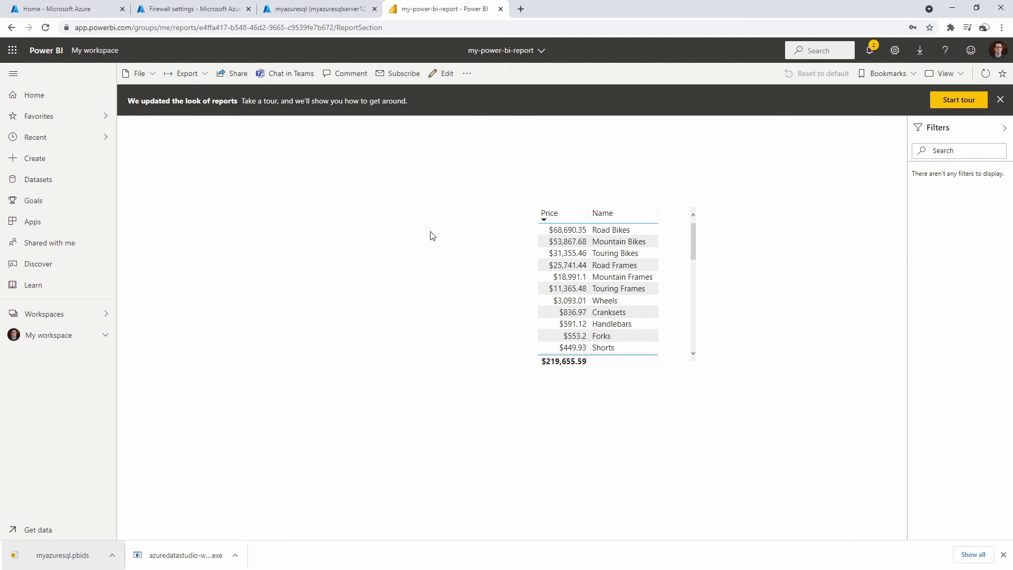
{"action": "mouse_move", "coordinate": [507, 137]}
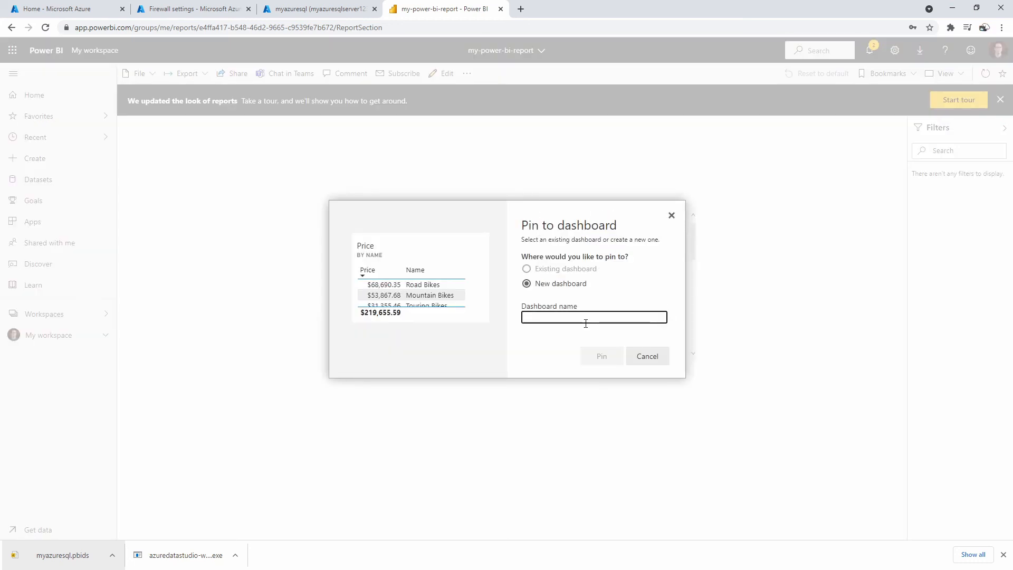
Pin the table to a new dashboard named MyDashboard and create its mobile layout
{"action": "type", "text": "MyDashboard"}
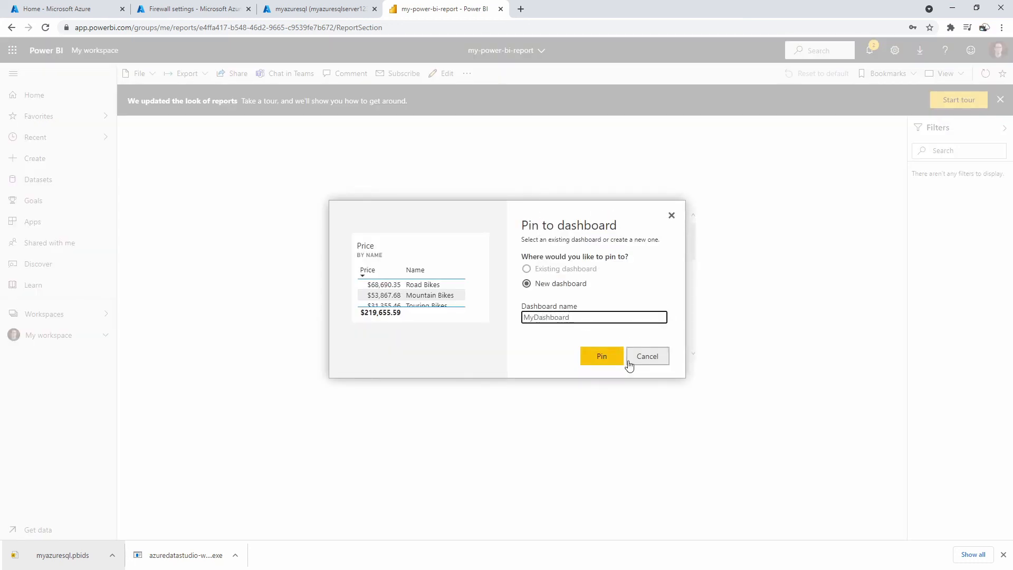
{"action": "left_click", "coordinate": [602, 356]}
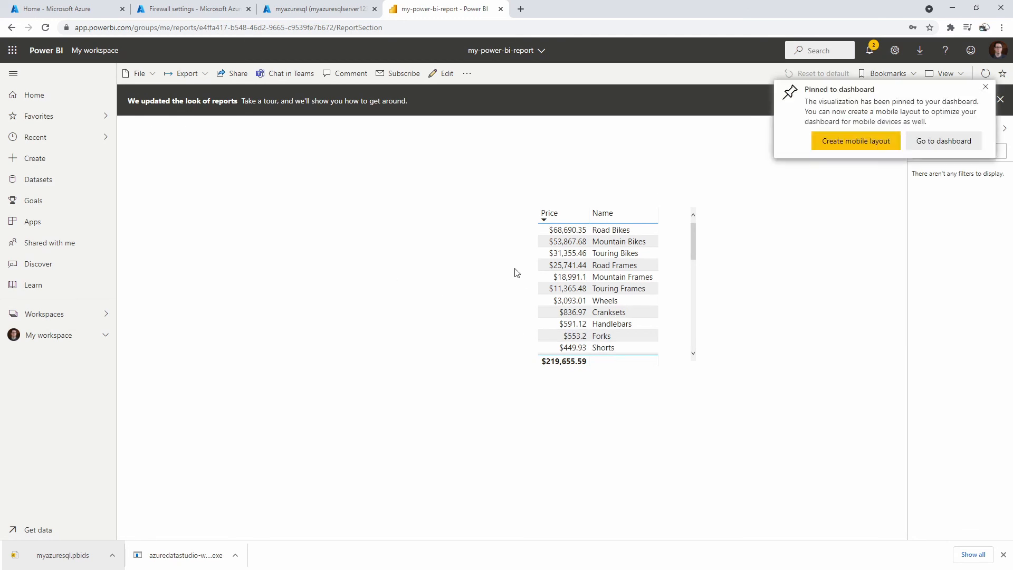
{"action": "mouse_move", "coordinate": [881, 191]}
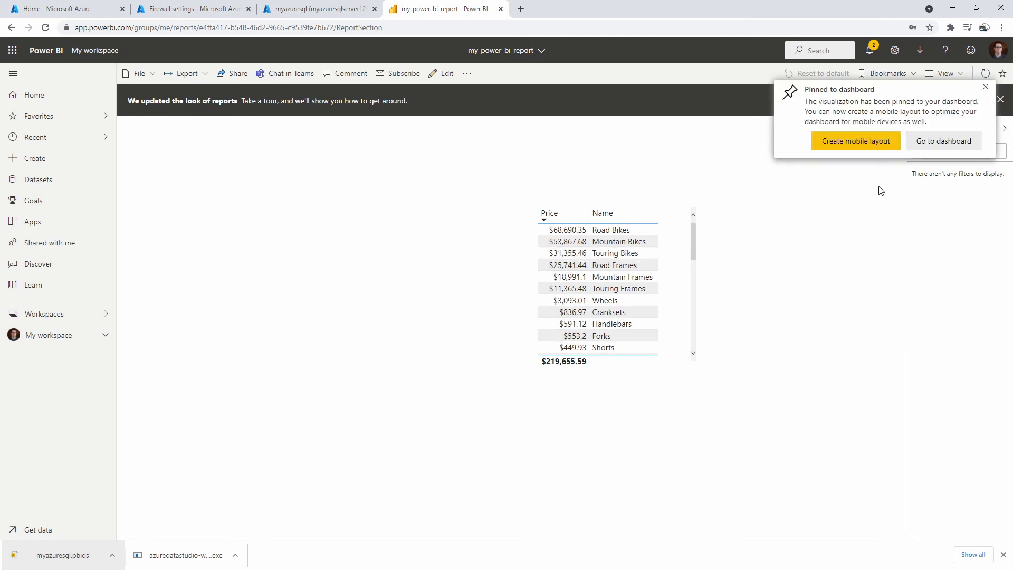
{"action": "left_click", "coordinate": [857, 141]}
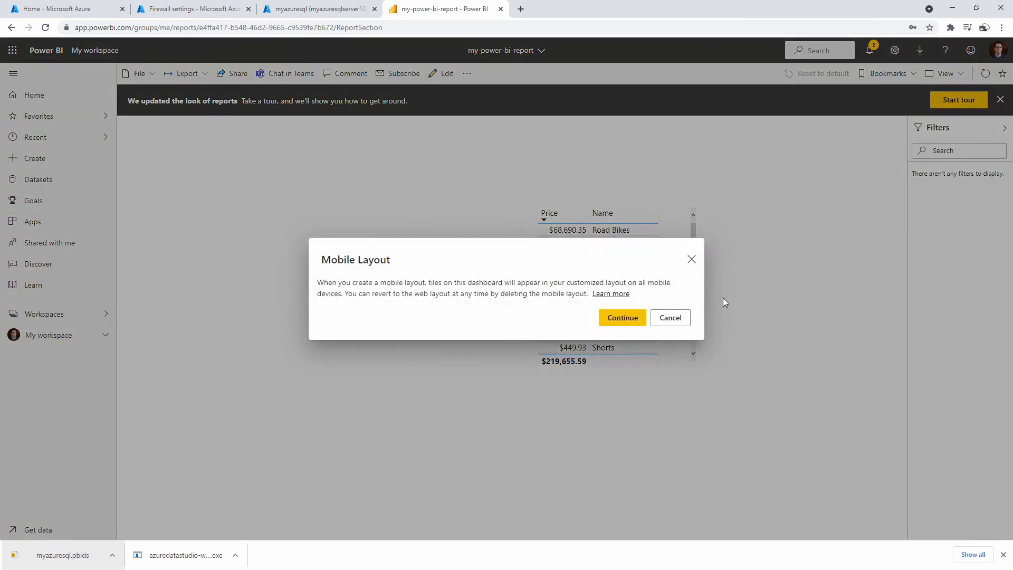
{"action": "left_click", "coordinate": [622, 318]}
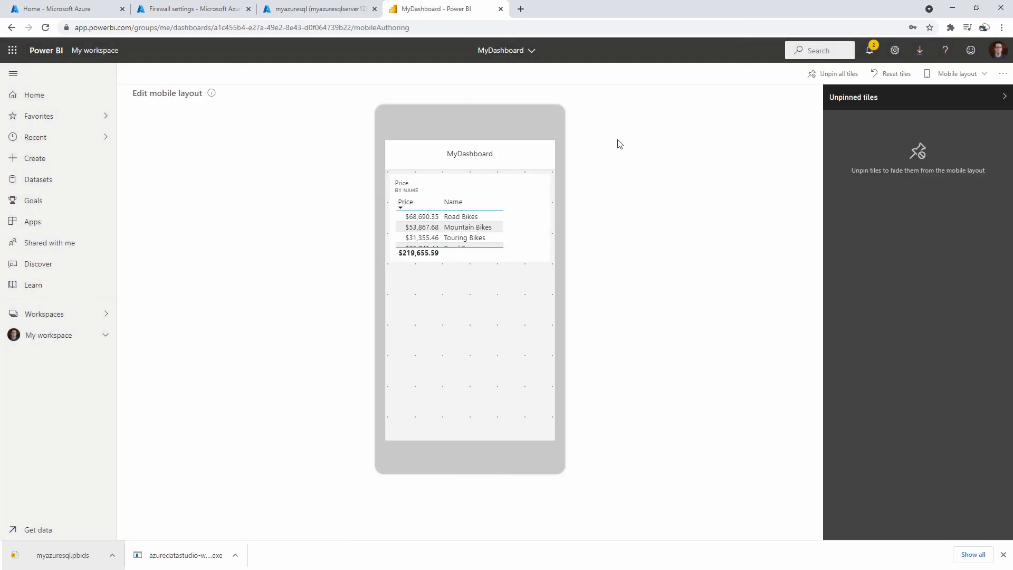
{"action": "mouse_move", "coordinate": [846, 145]}
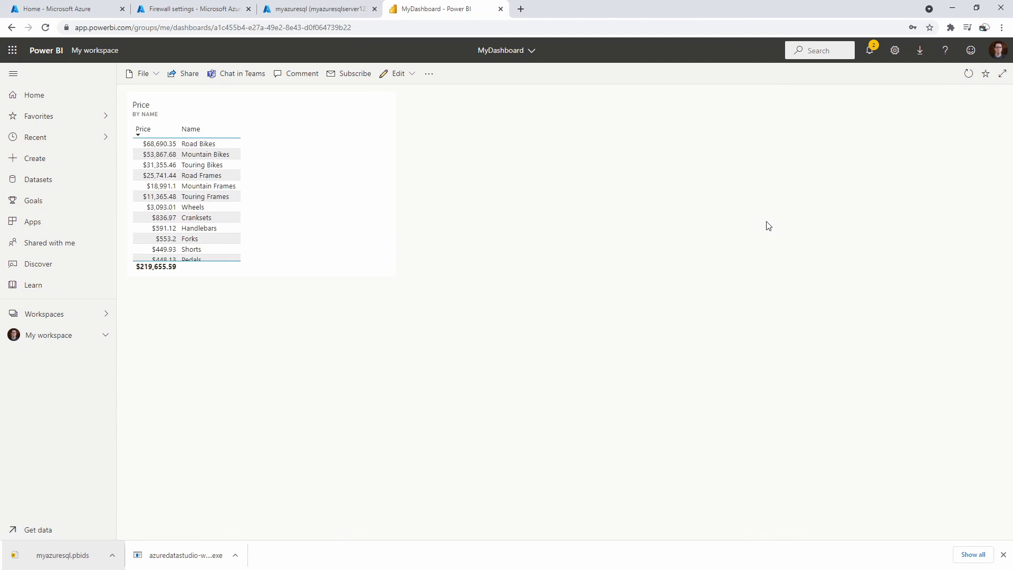
{"action": "mouse_move", "coordinate": [482, 186]}
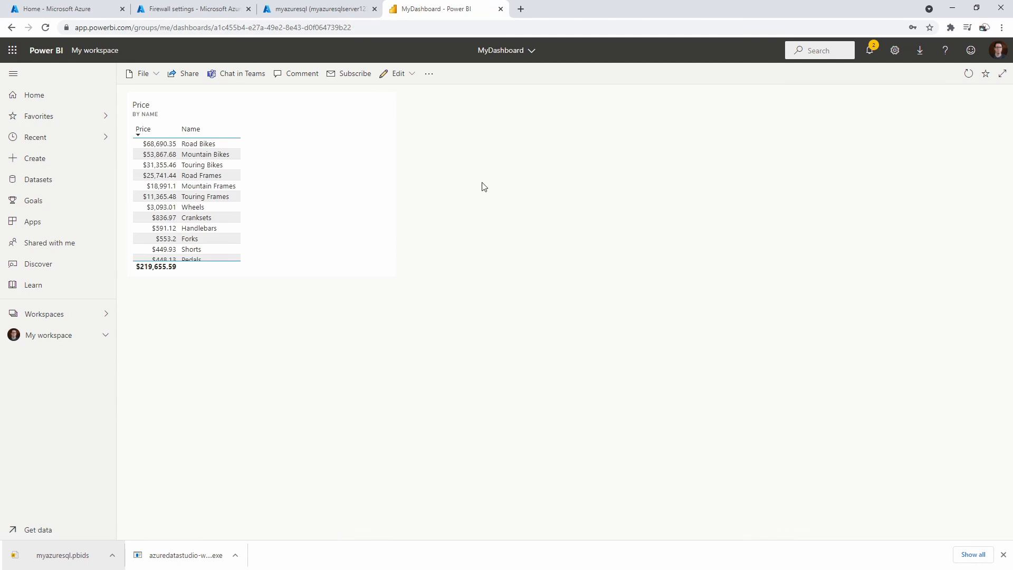
{"action": "mouse_move", "coordinate": [161, 76]}
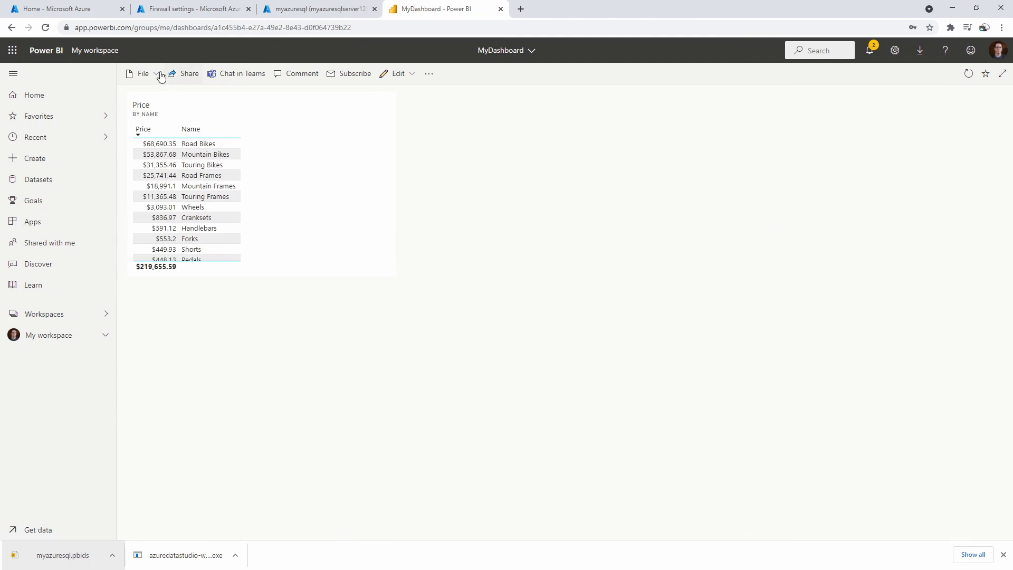
{"action": "left_click", "coordinate": [147, 74]}
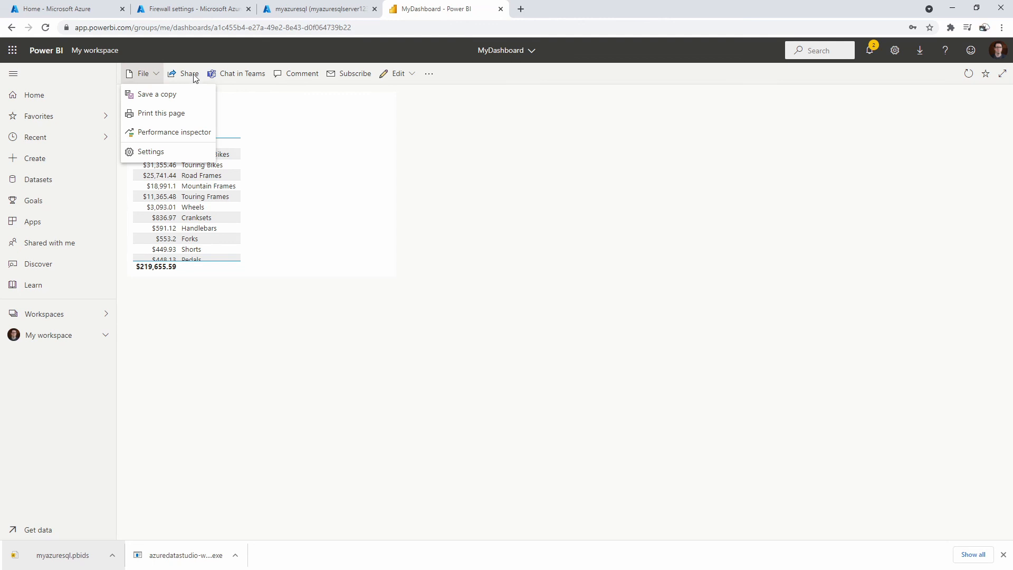
{"action": "left_click", "coordinate": [188, 73]}
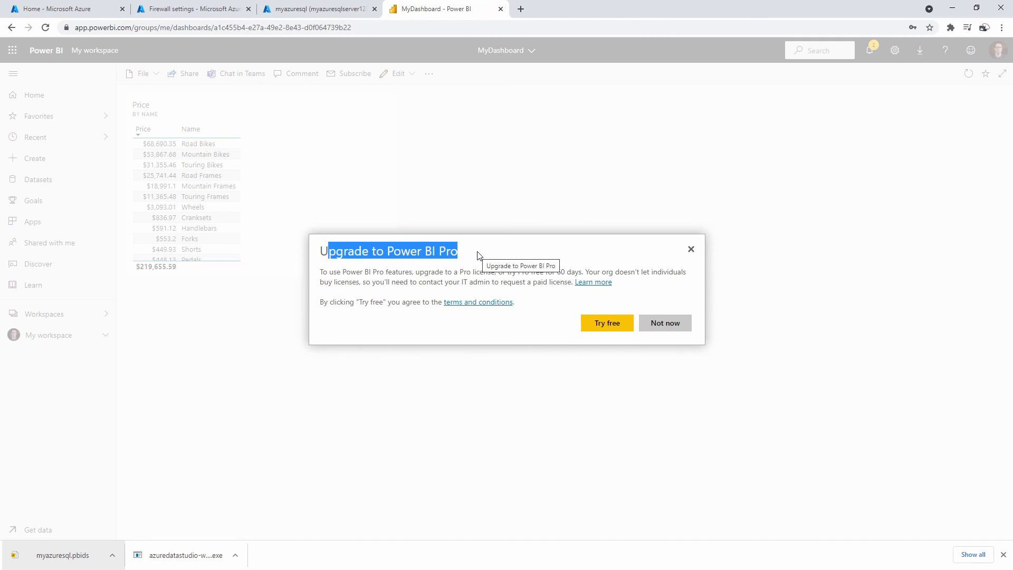
{"action": "left_click", "coordinate": [665, 323]}
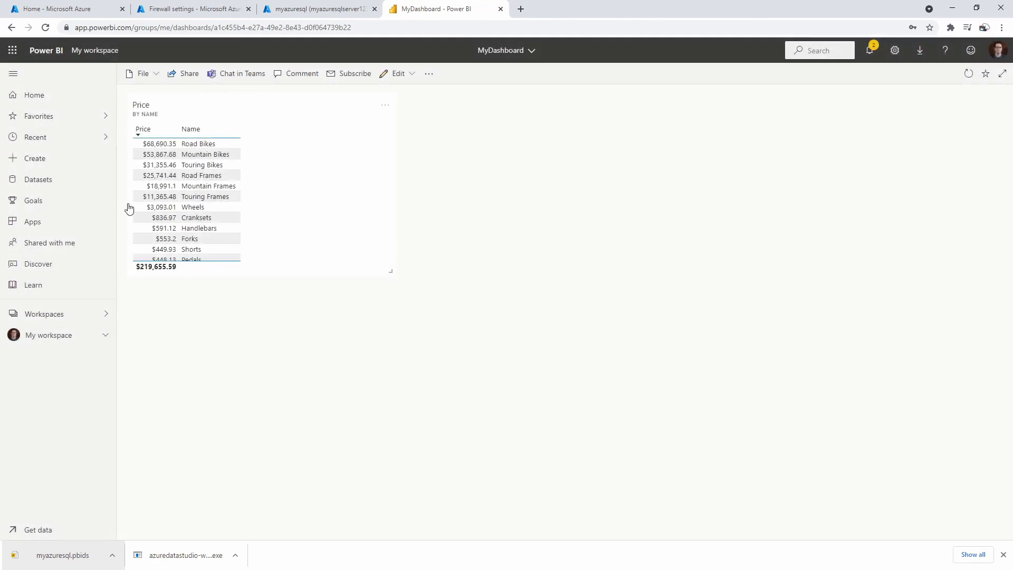